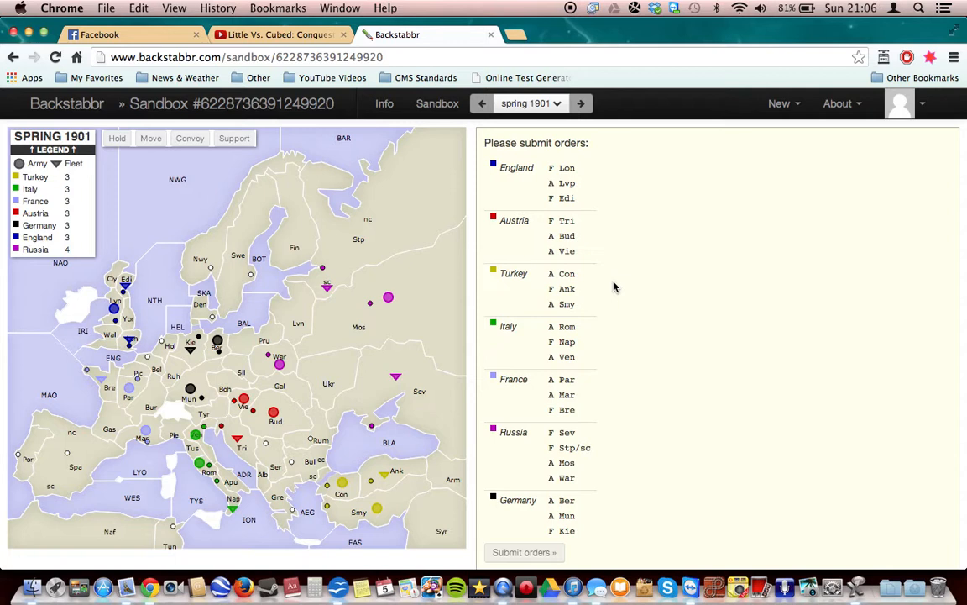
{"action": "mouse_move", "coordinate": [165, 166]}
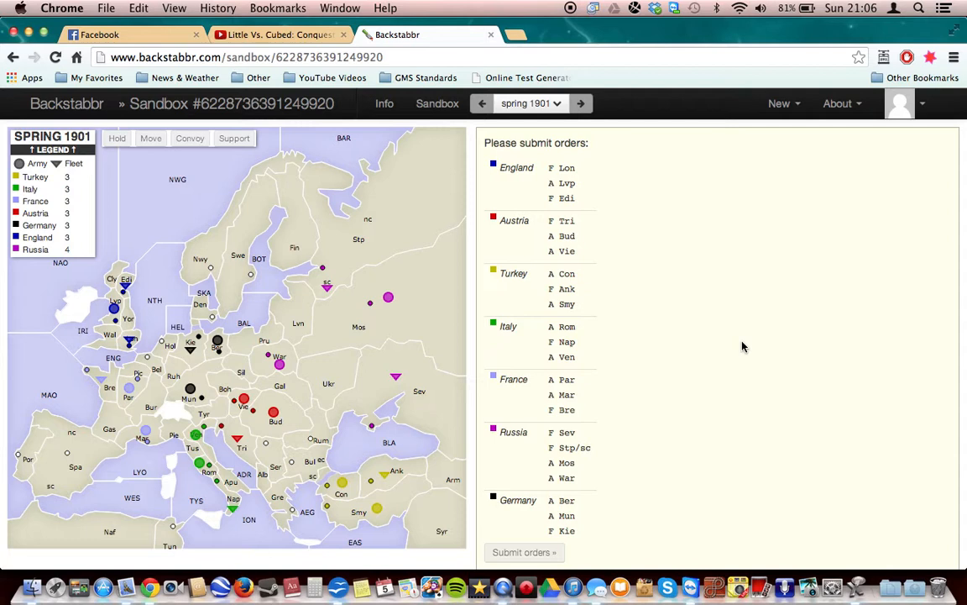
{"action": "mouse_move", "coordinate": [312, 326]}
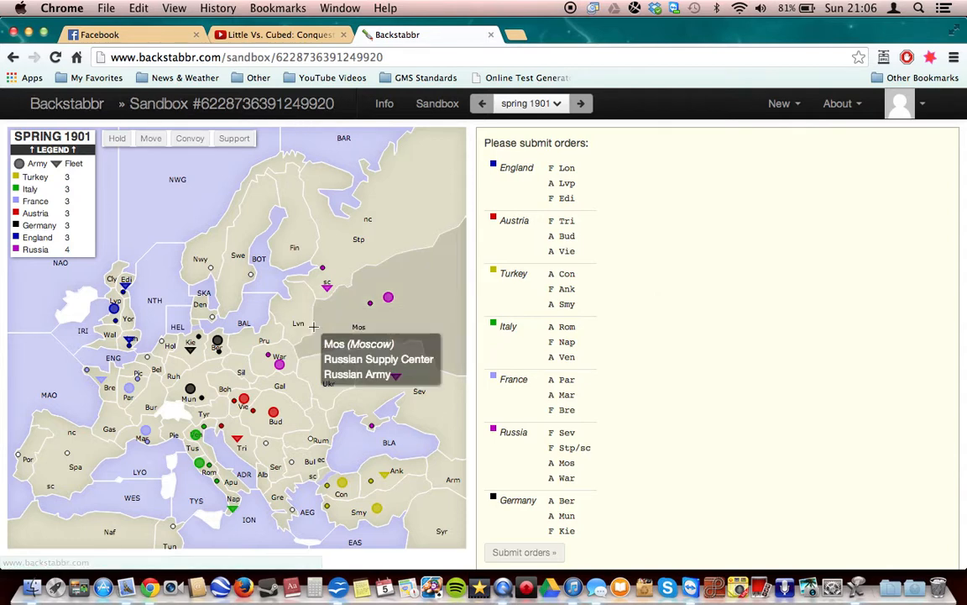
{"action": "mouse_move", "coordinate": [621, 322]}
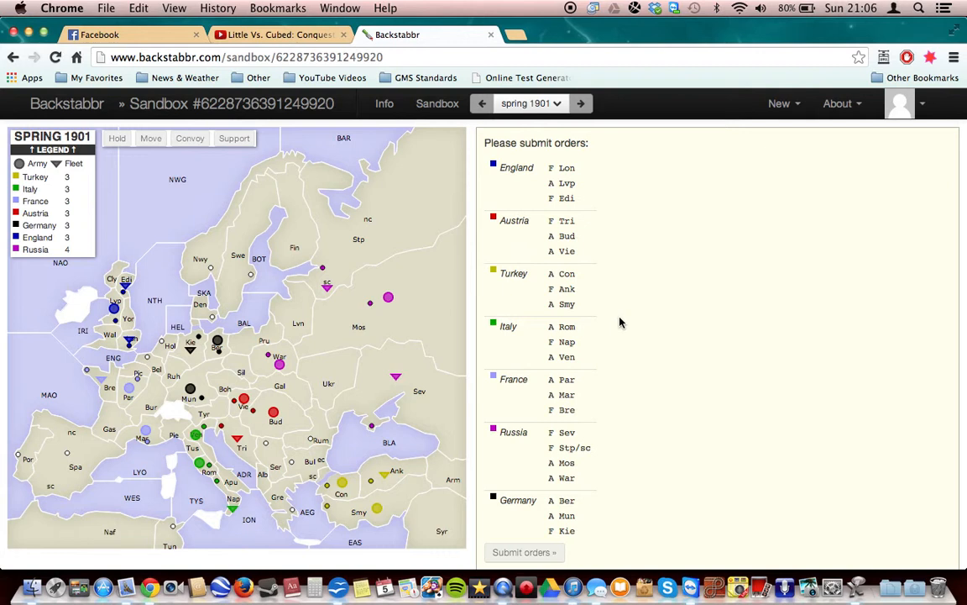
{"action": "mouse_move", "coordinate": [473, 336]}
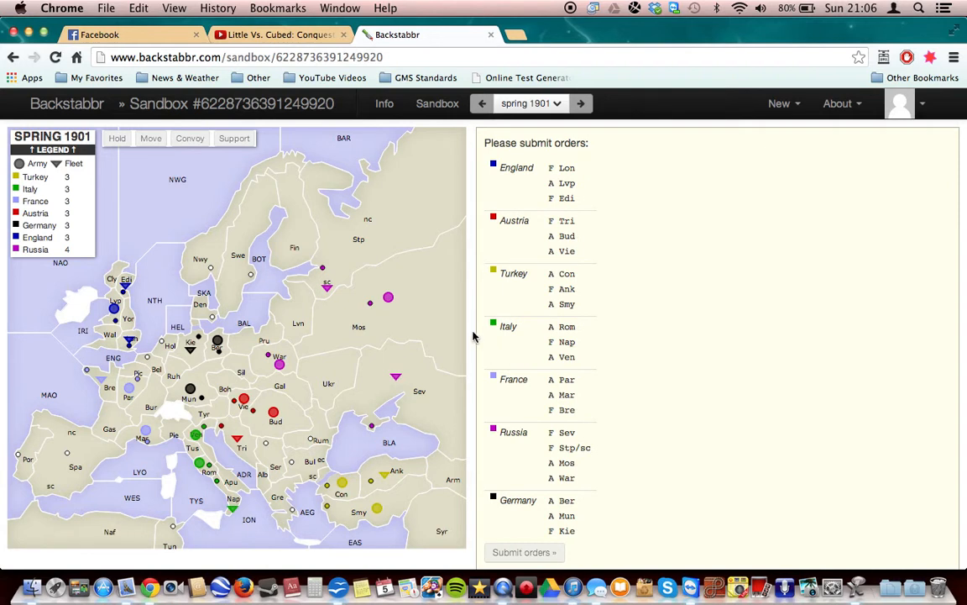
{"action": "mouse_move", "coordinate": [388, 295]}
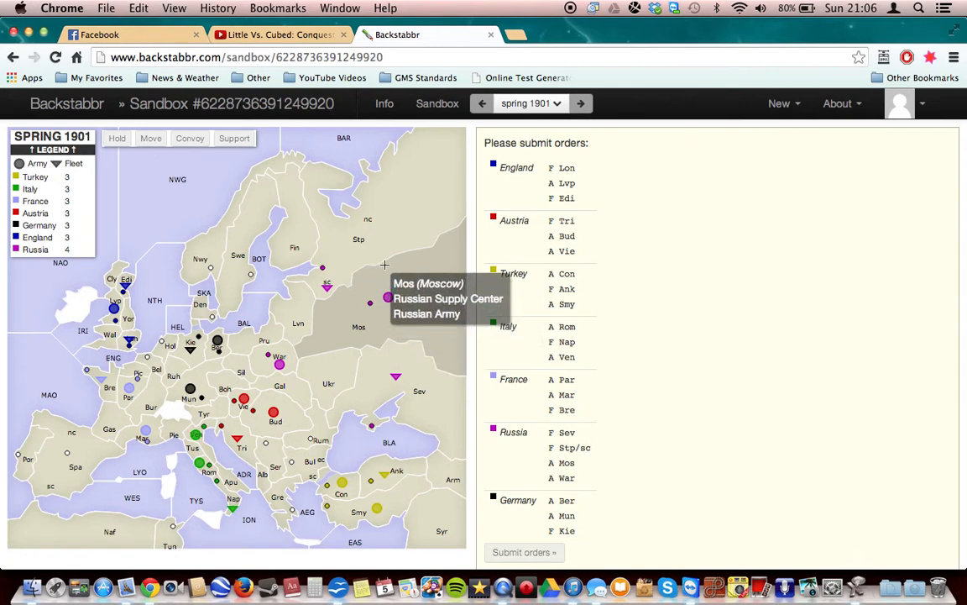
{"action": "mouse_move", "coordinate": [326, 284]}
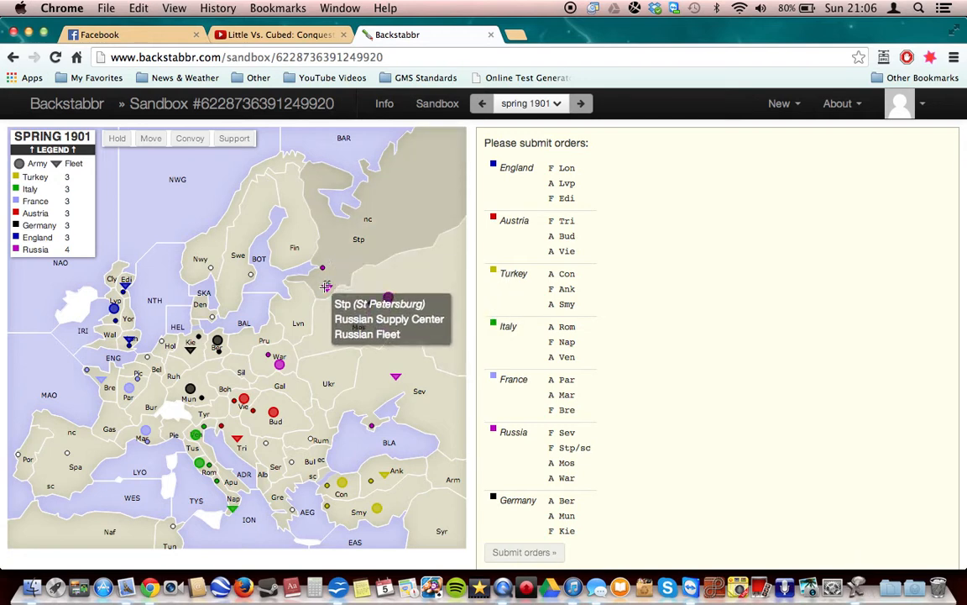
{"action": "mouse_move", "coordinate": [326, 292]}
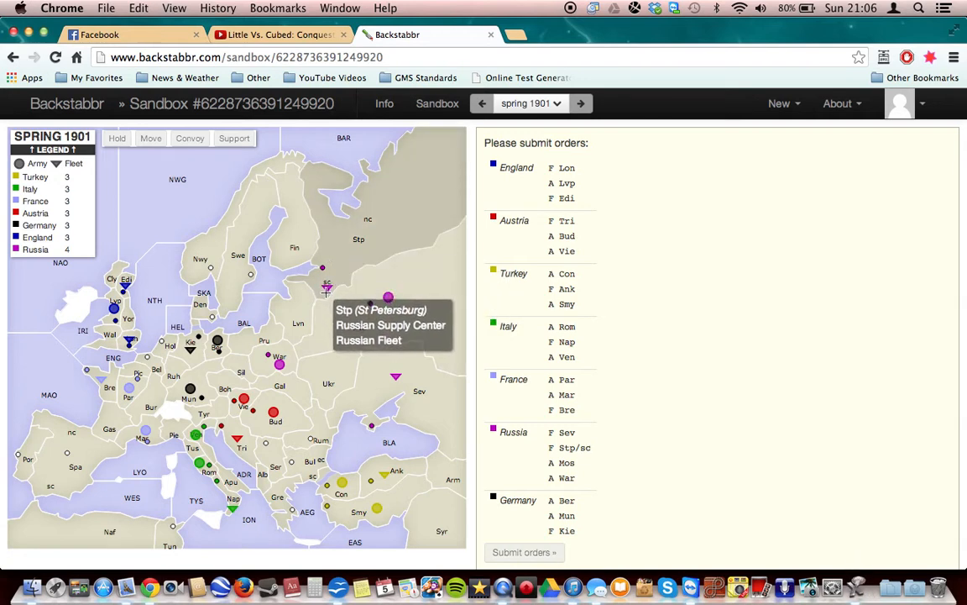
{"action": "mouse_move", "coordinate": [325, 284]}
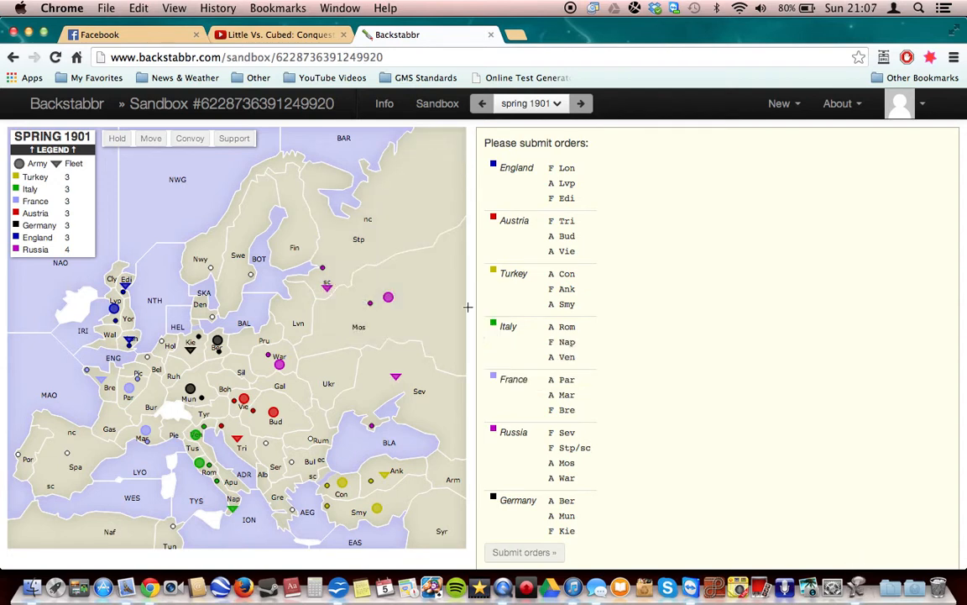
{"action": "mouse_move", "coordinate": [386, 295]}
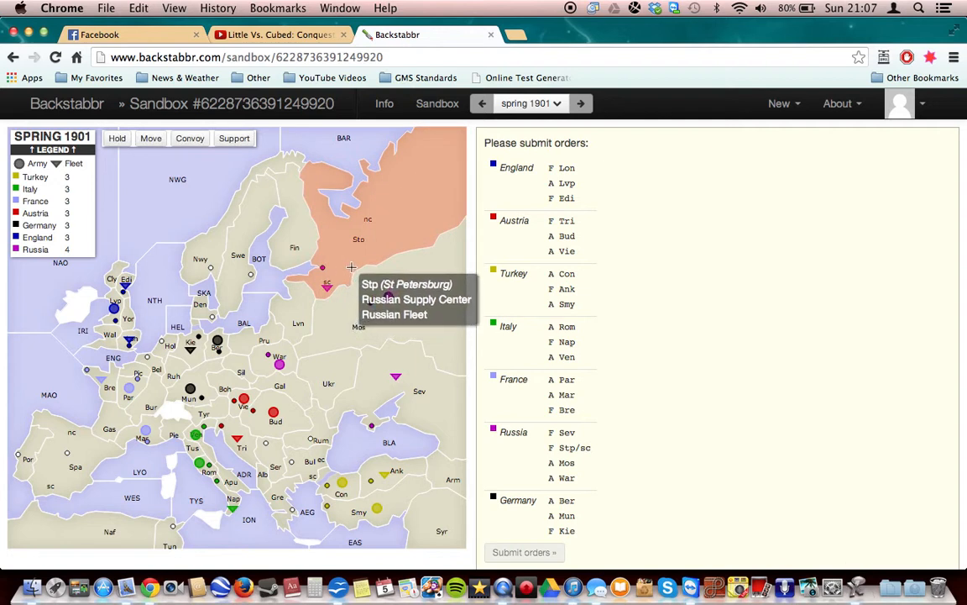
{"action": "mouse_move", "coordinate": [326, 272]}
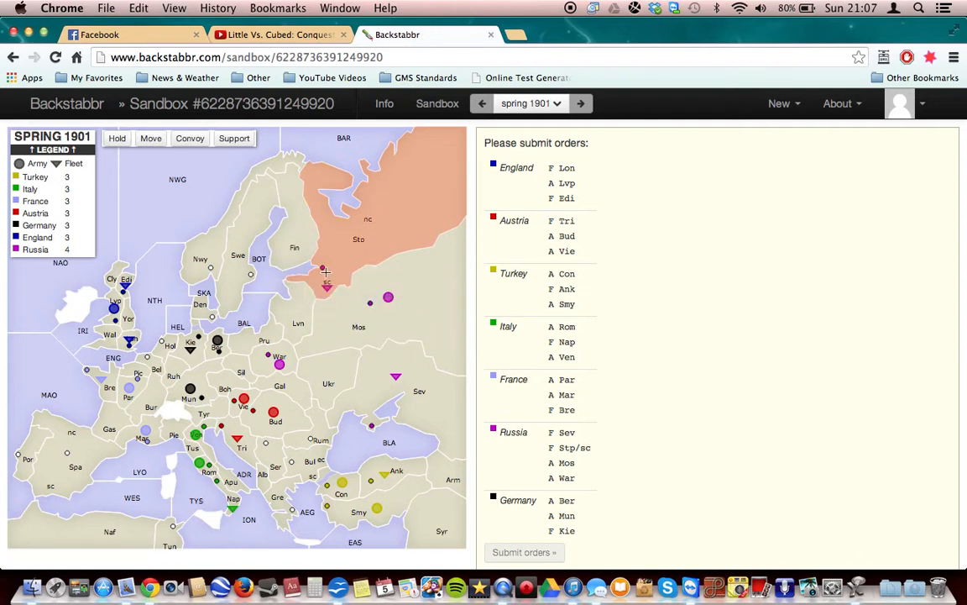
{"action": "mouse_move", "coordinate": [353, 266]}
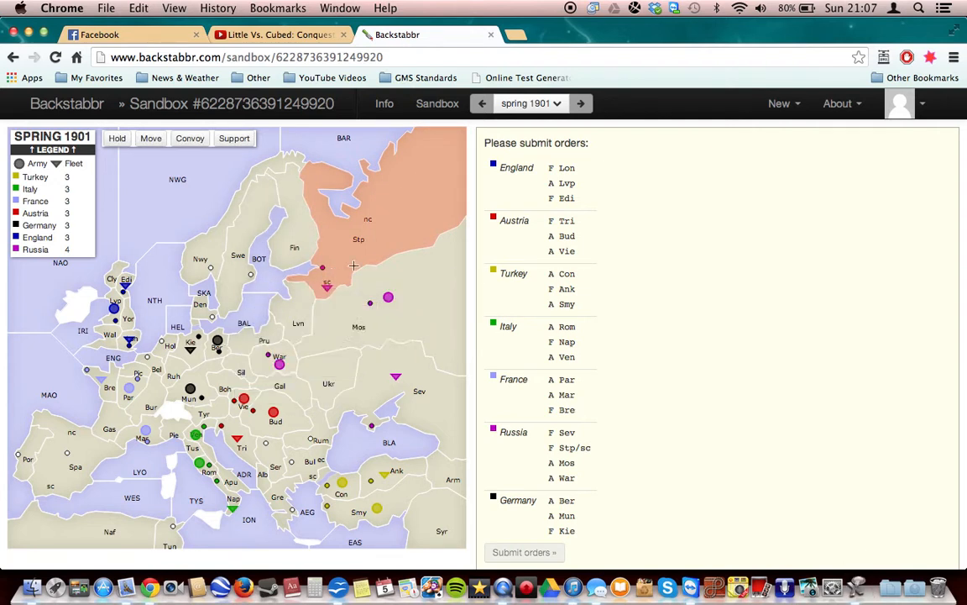
{"action": "mouse_move", "coordinate": [294, 249]}
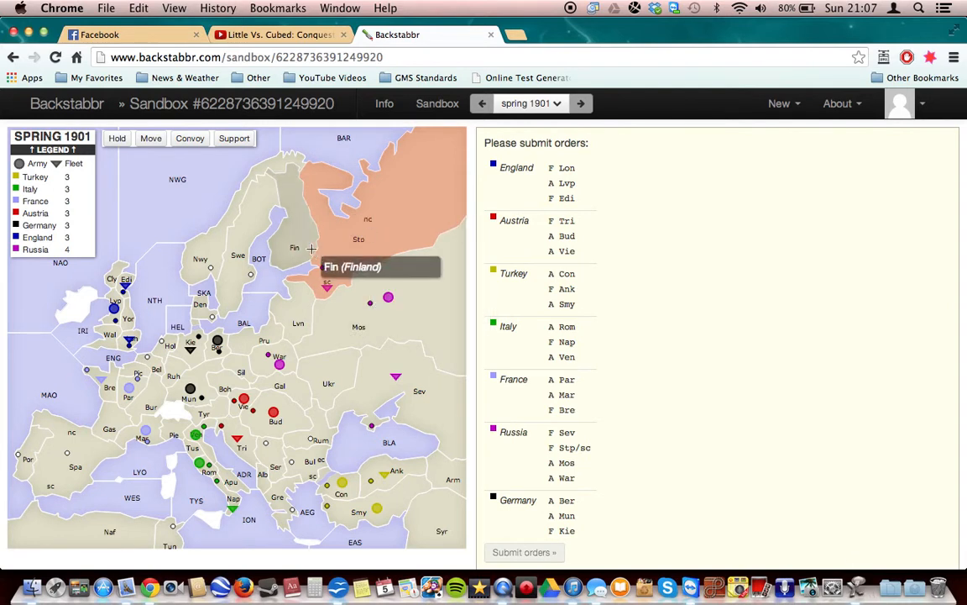
{"action": "mouse_move", "coordinate": [155, 301]}
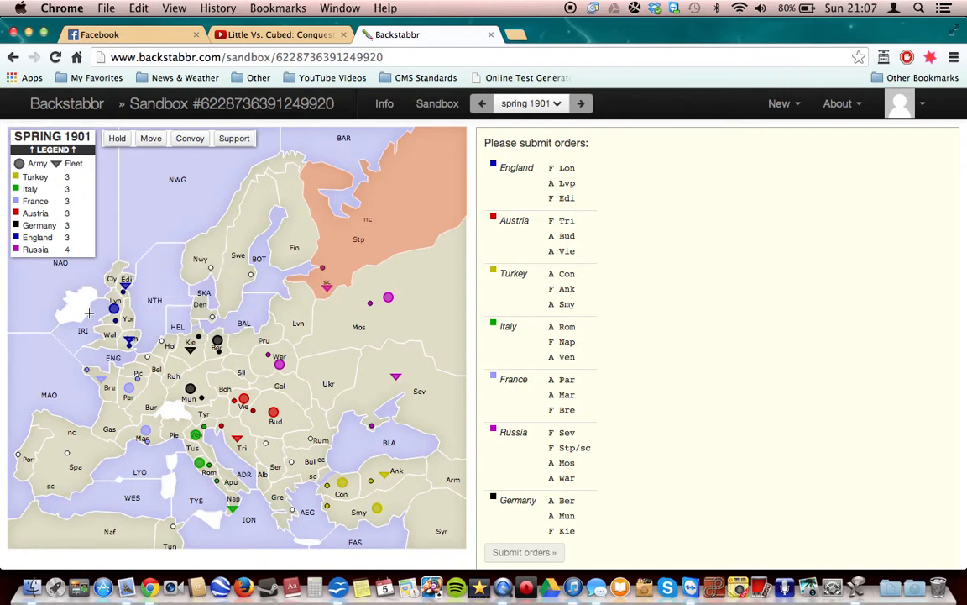
{"action": "mouse_move", "coordinate": [300, 289]}
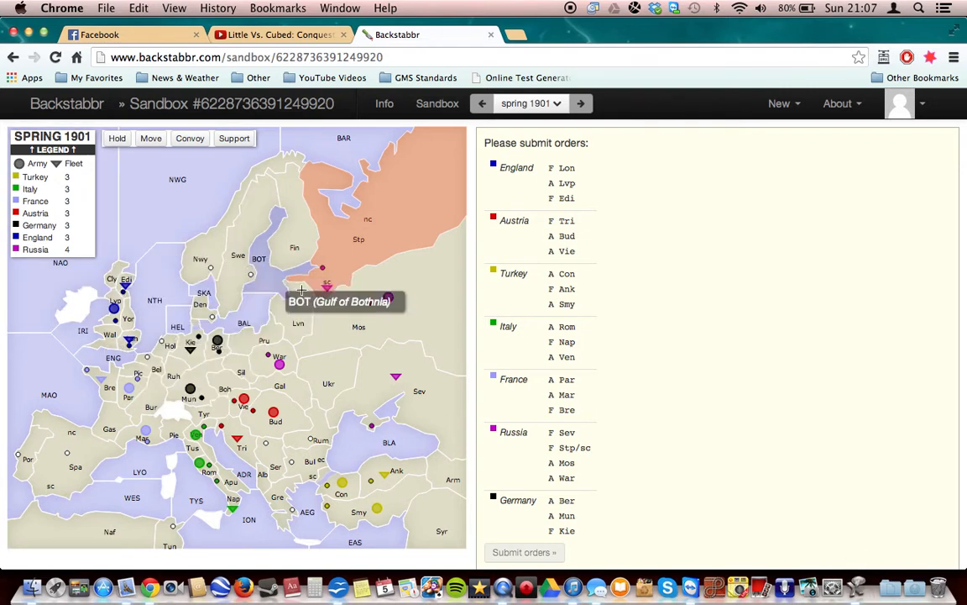
{"action": "mouse_move", "coordinate": [15, 427]}
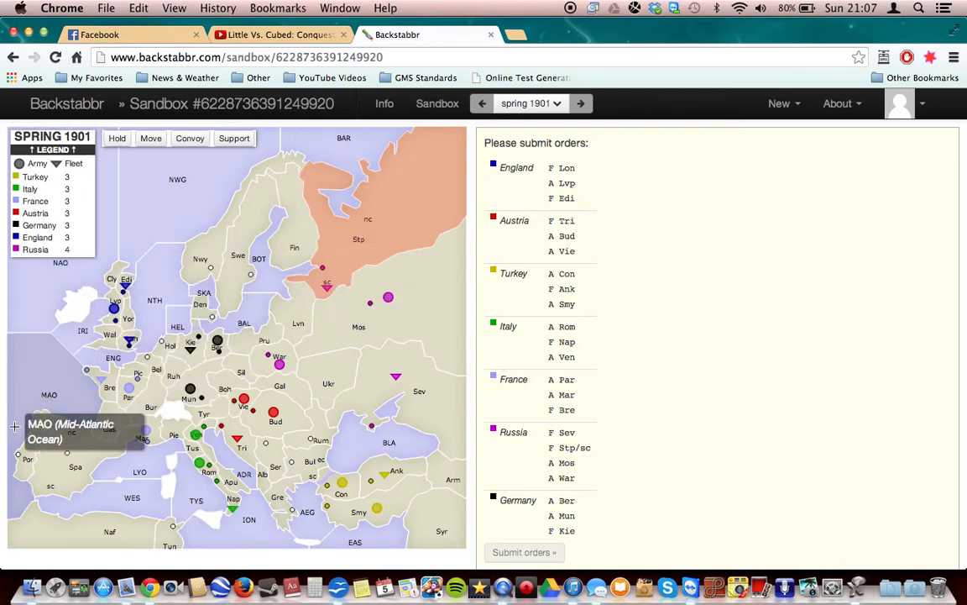
{"action": "mouse_move", "coordinate": [322, 531]}
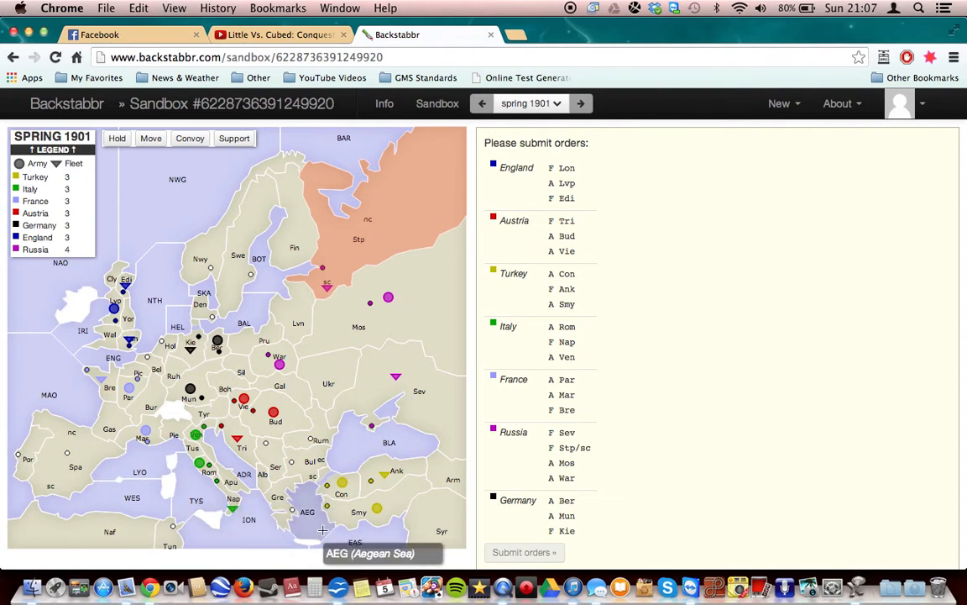
{"action": "mouse_move", "coordinate": [359, 326]}
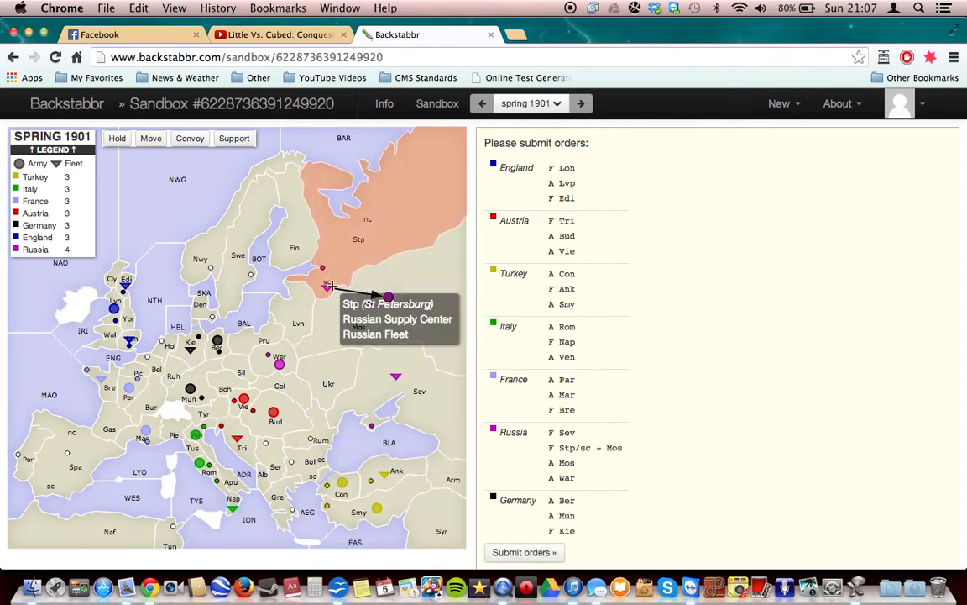
{"action": "mouse_move", "coordinate": [386, 299]}
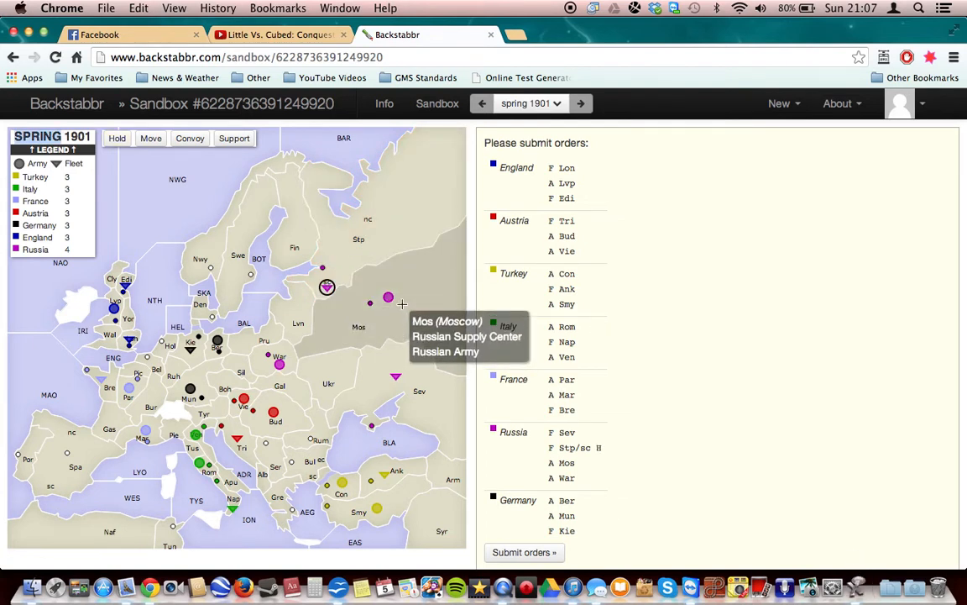
{"action": "mouse_move", "coordinate": [252, 346]}
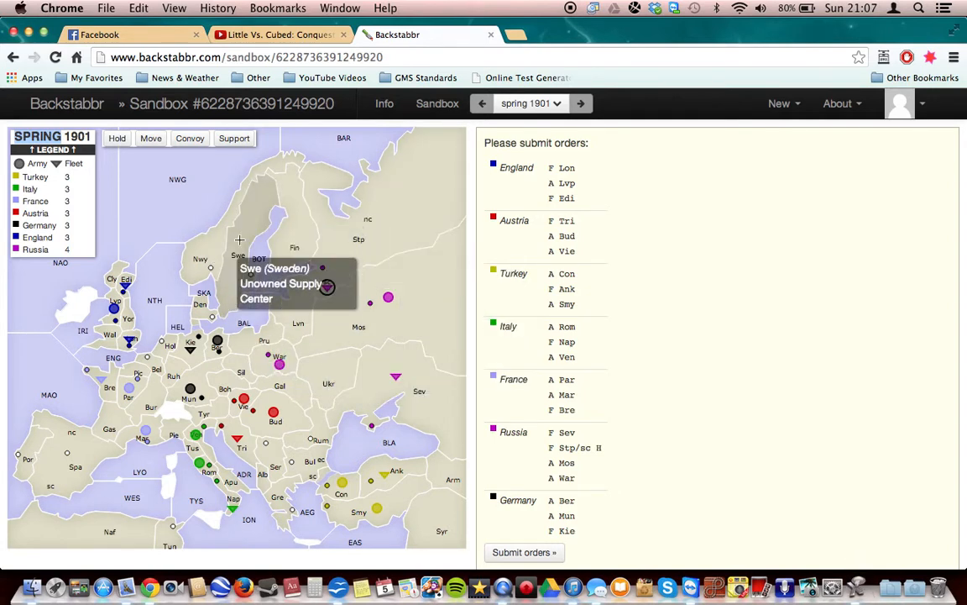
{"action": "mouse_move", "coordinate": [346, 473]}
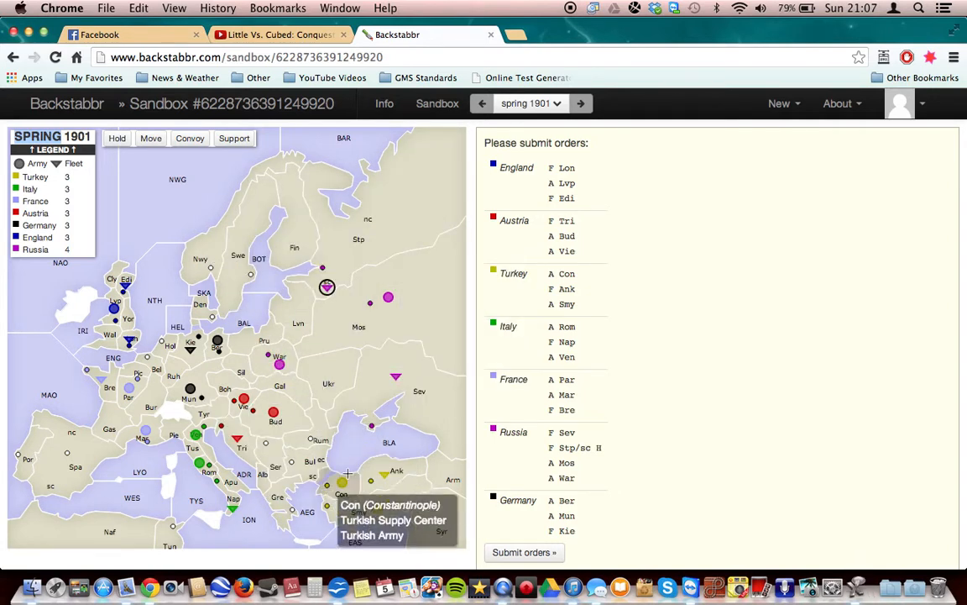
{"action": "mouse_move", "coordinate": [329, 534]}
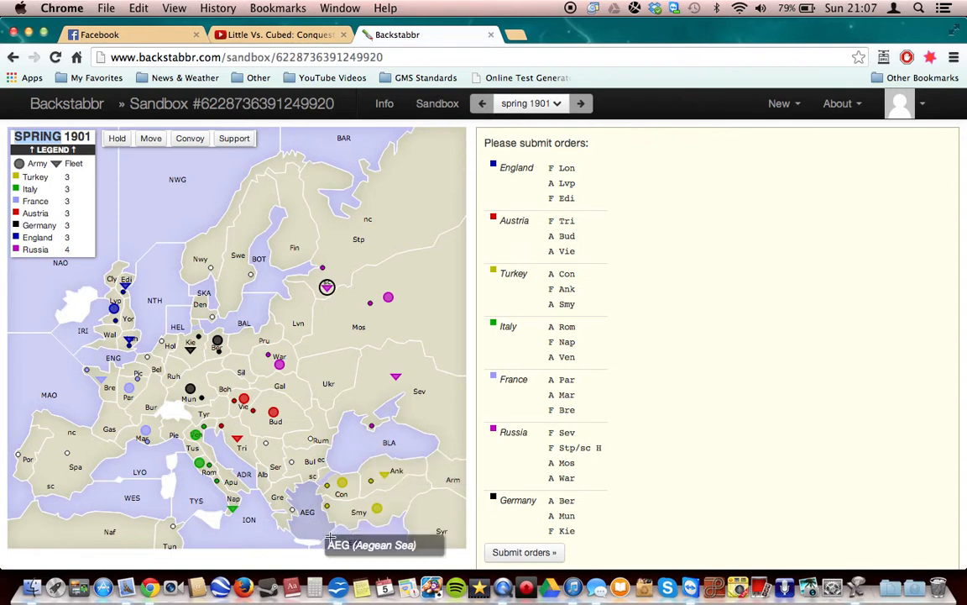
{"action": "mouse_move", "coordinate": [195, 501]}
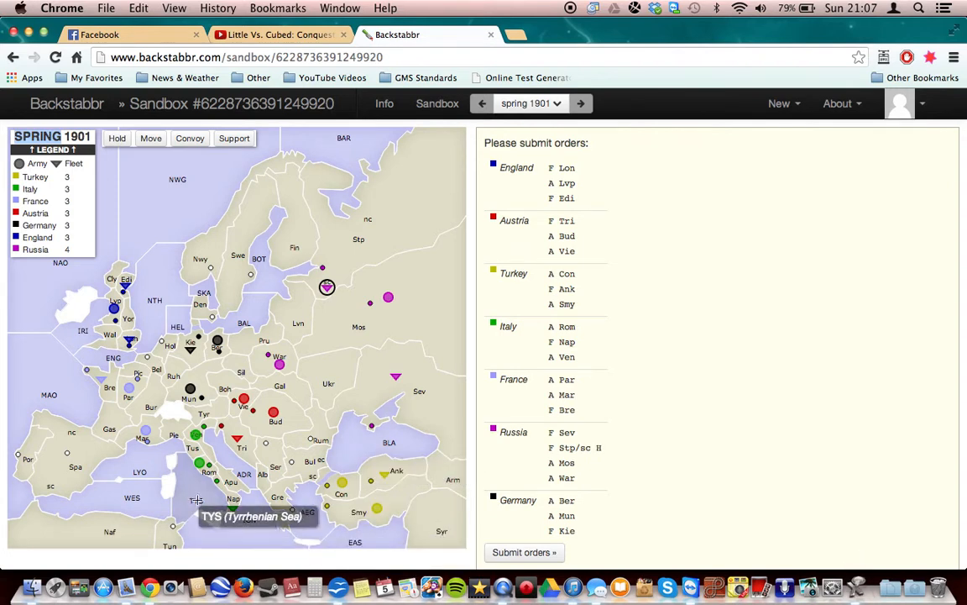
{"action": "mouse_move", "coordinate": [351, 316]}
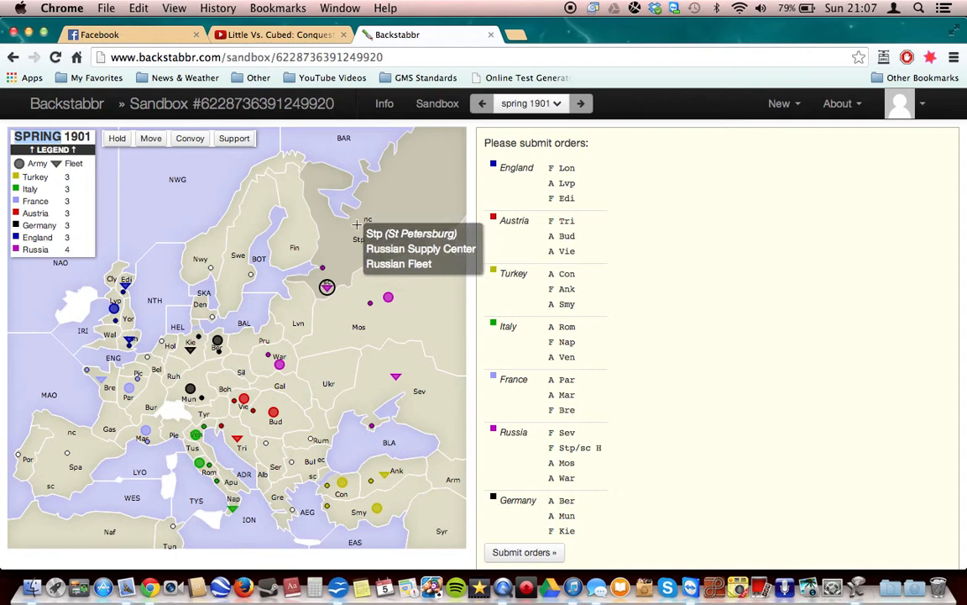
{"action": "mouse_move", "coordinate": [339, 401]}
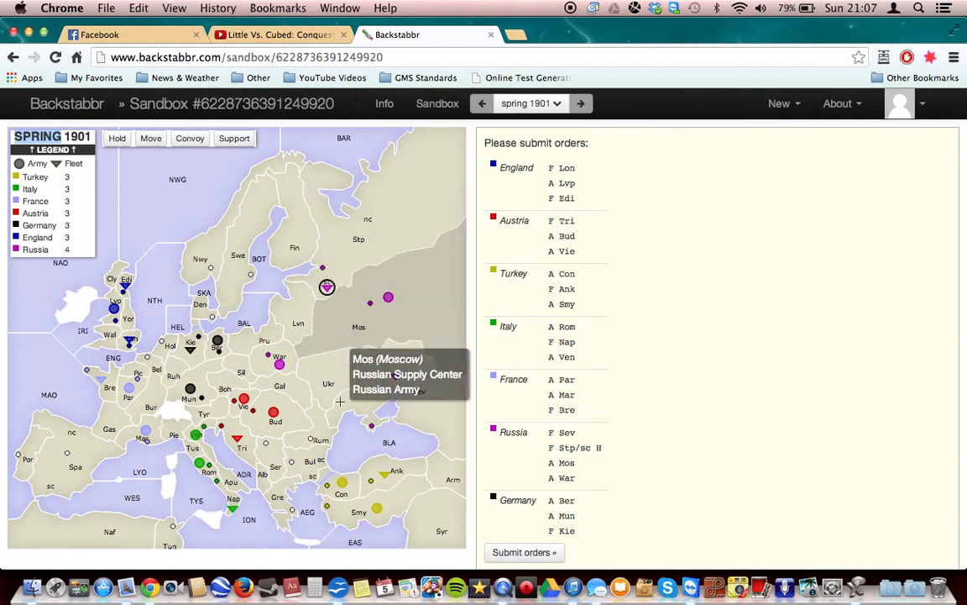
{"action": "mouse_move", "coordinate": [317, 460]}
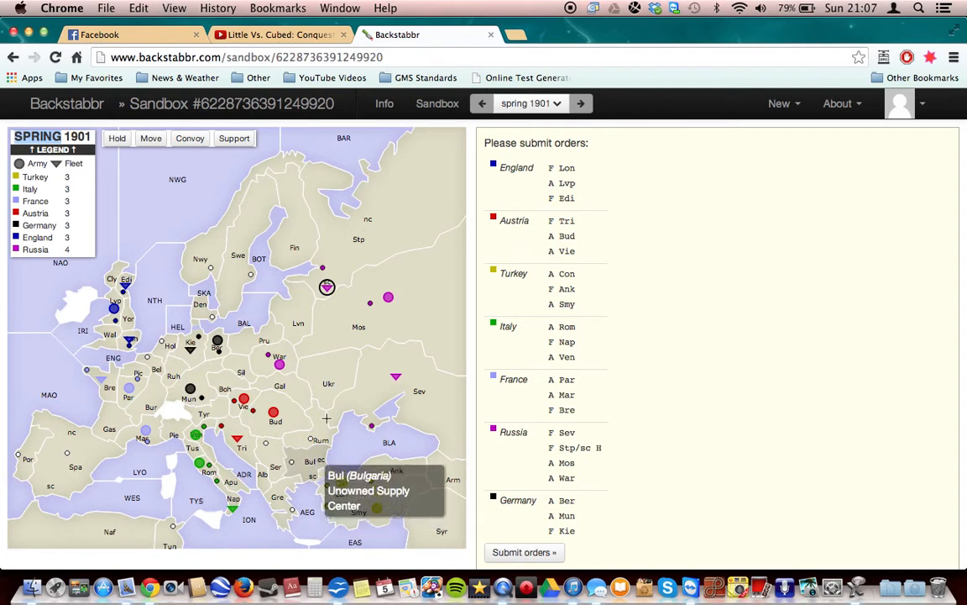
{"action": "mouse_move", "coordinate": [388, 297]}
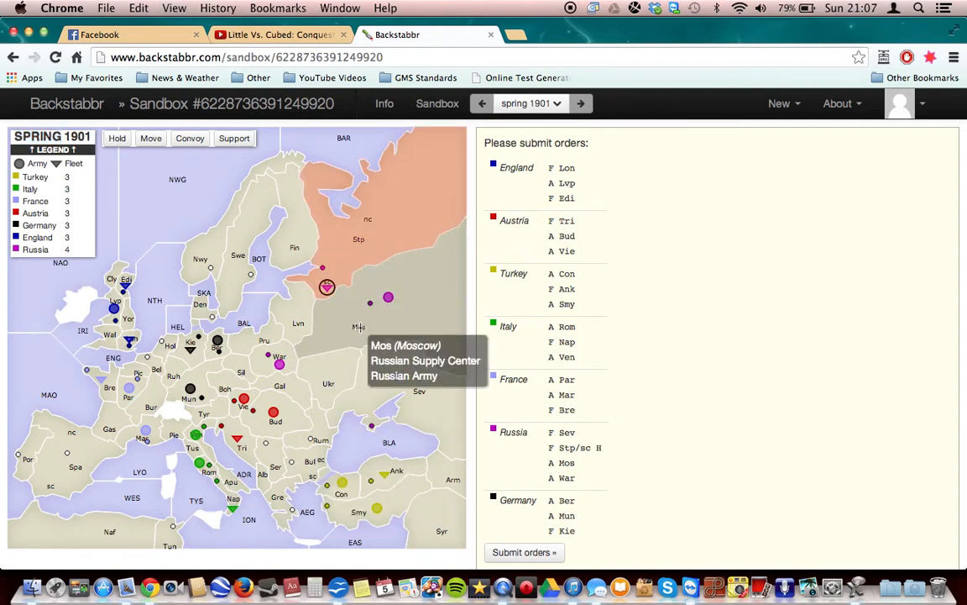
{"action": "mouse_move", "coordinate": [356, 222]}
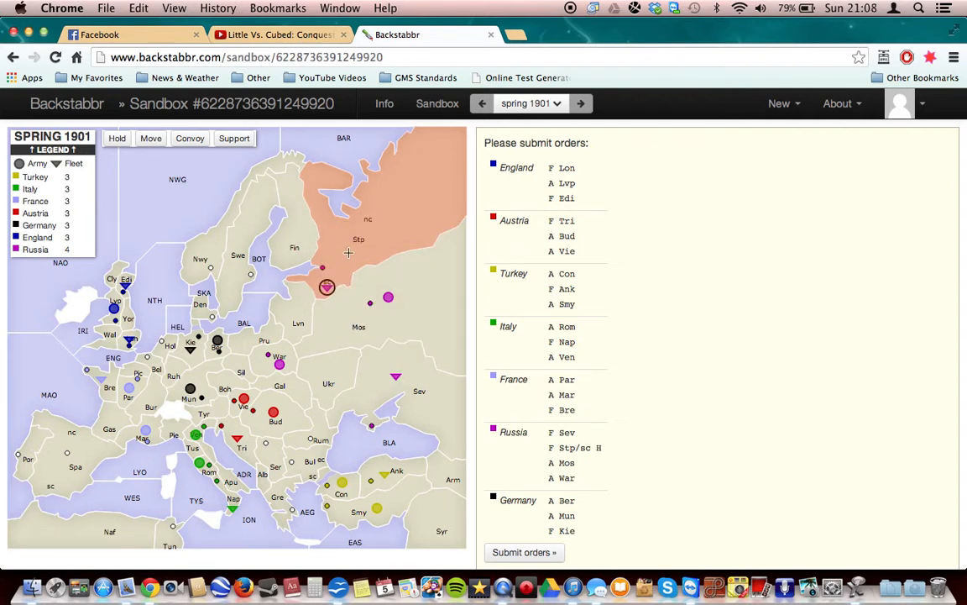
{"action": "mouse_move", "coordinate": [361, 258]}
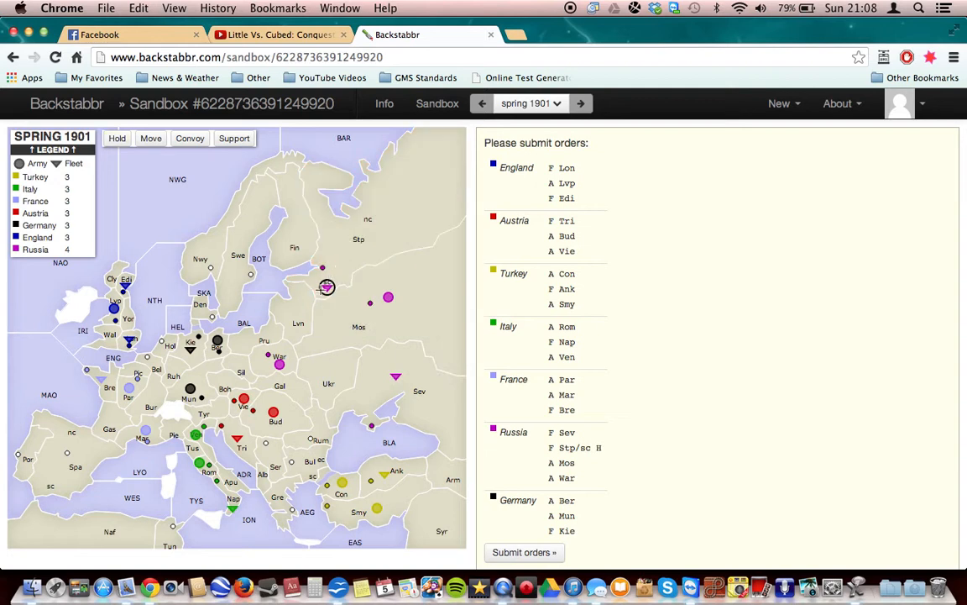
{"action": "mouse_move", "coordinate": [326, 288]}
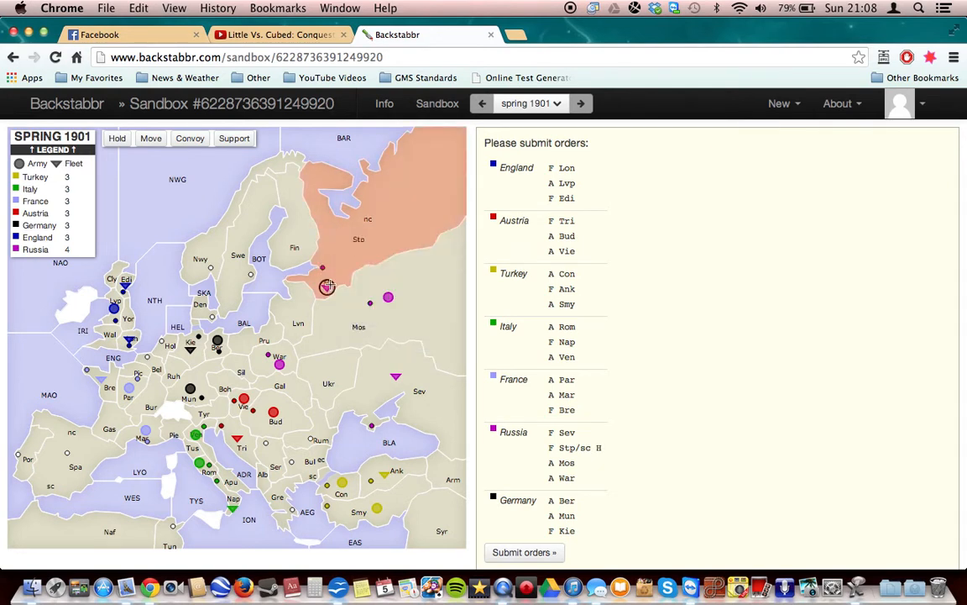
{"action": "mouse_move", "coordinate": [343, 154]}
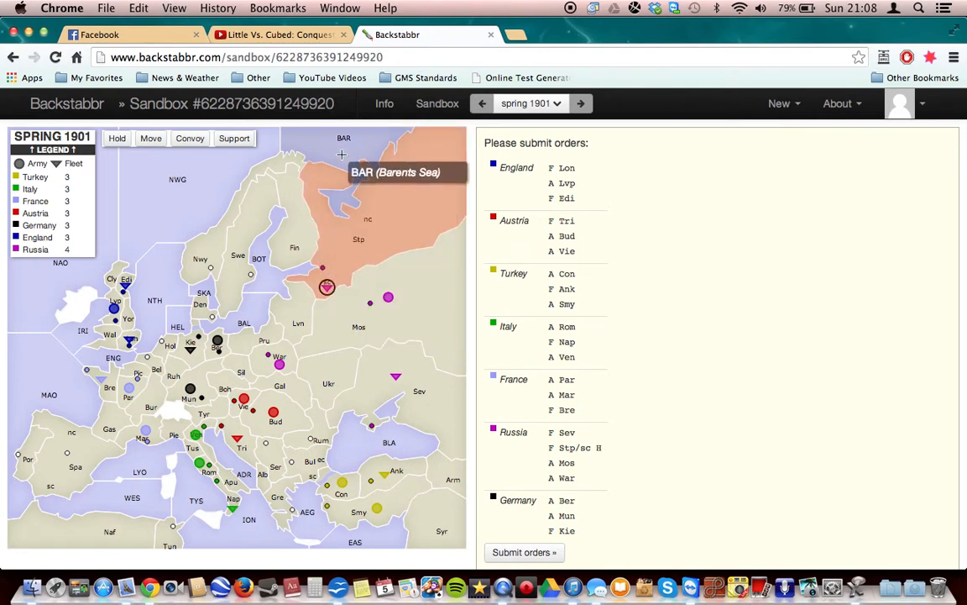
{"action": "mouse_move", "coordinate": [272, 267]}
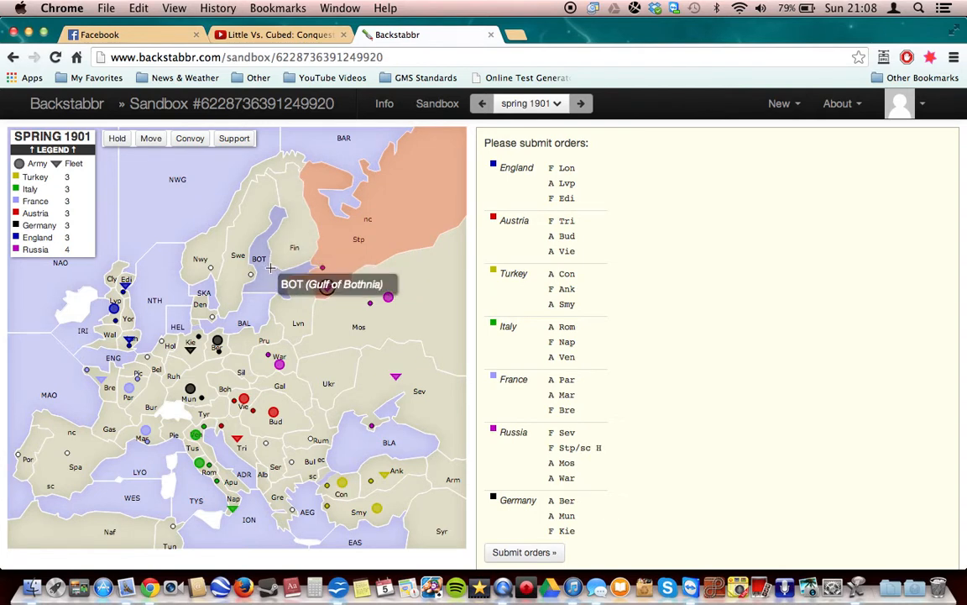
{"action": "mouse_move", "coordinate": [251, 310]}
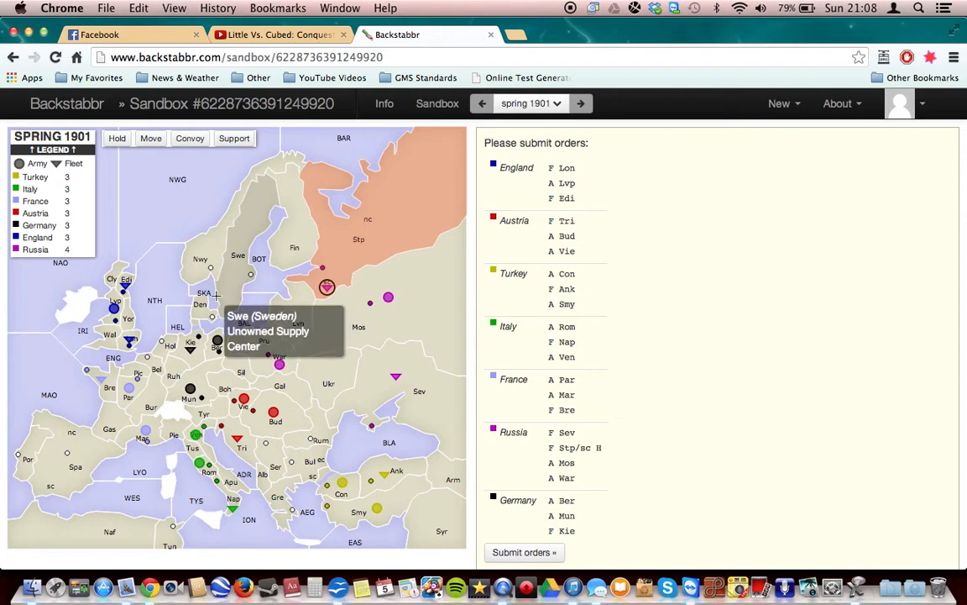
{"action": "mouse_move", "coordinate": [171, 289]}
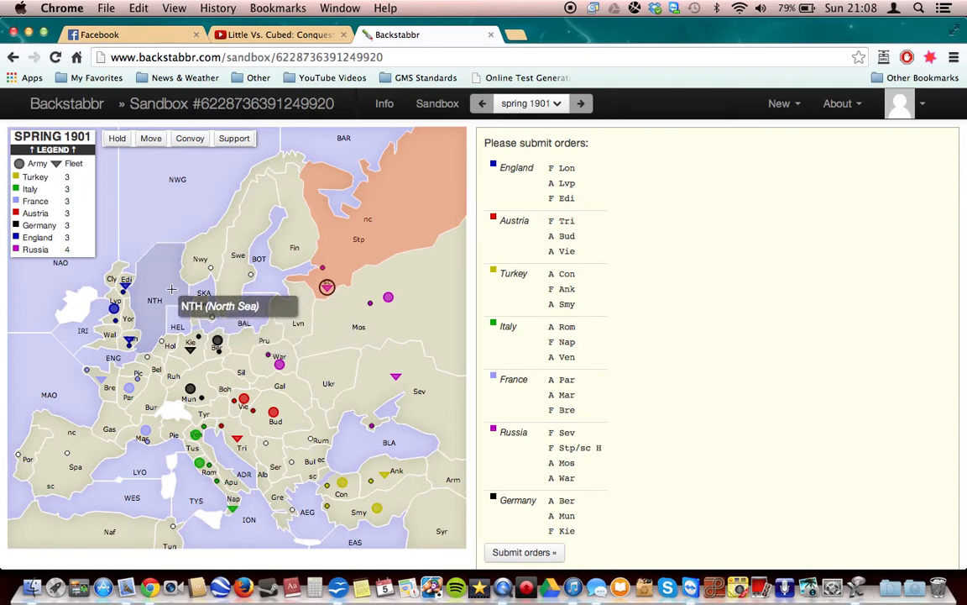
{"action": "mouse_move", "coordinate": [333, 171]}
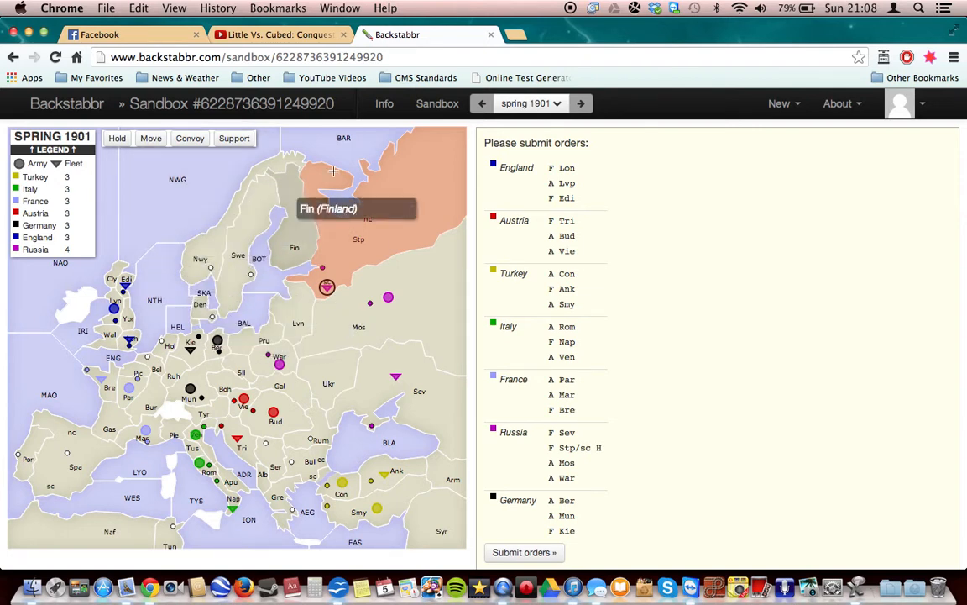
{"action": "mouse_move", "coordinate": [358, 154]}
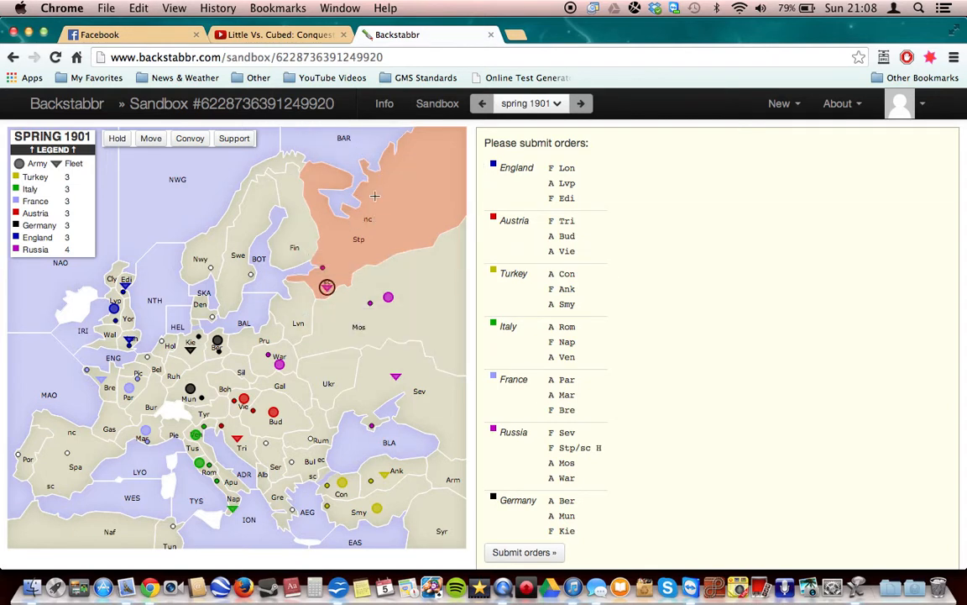
{"action": "mouse_move", "coordinate": [343, 138]}
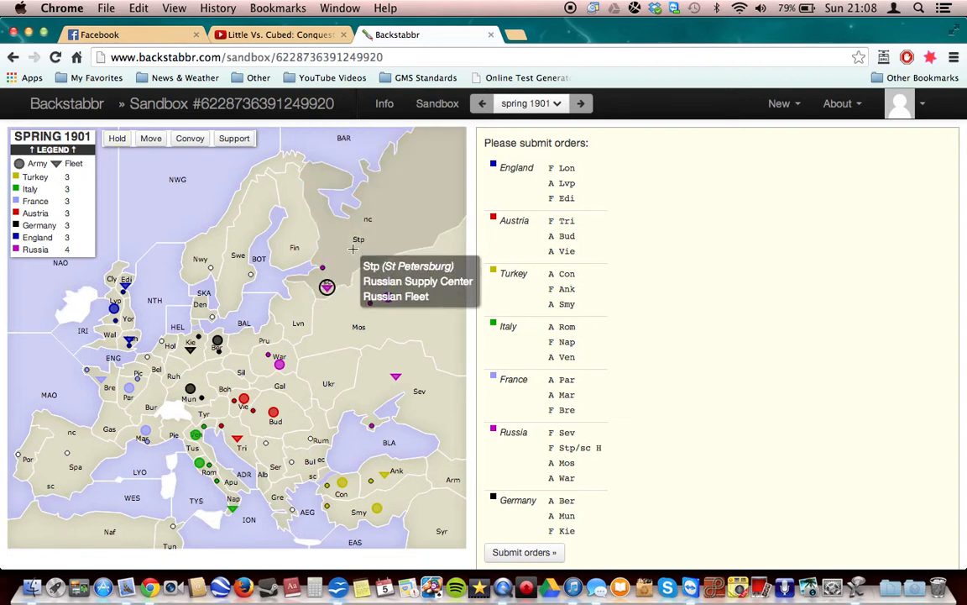
{"action": "mouse_move", "coordinate": [328, 278]}
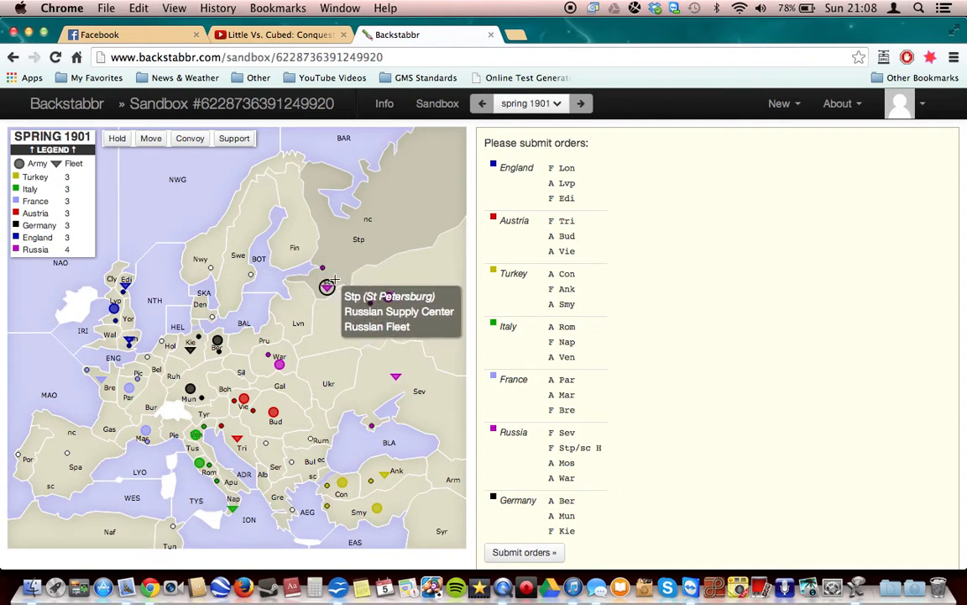
{"action": "mouse_move", "coordinate": [388, 297]}
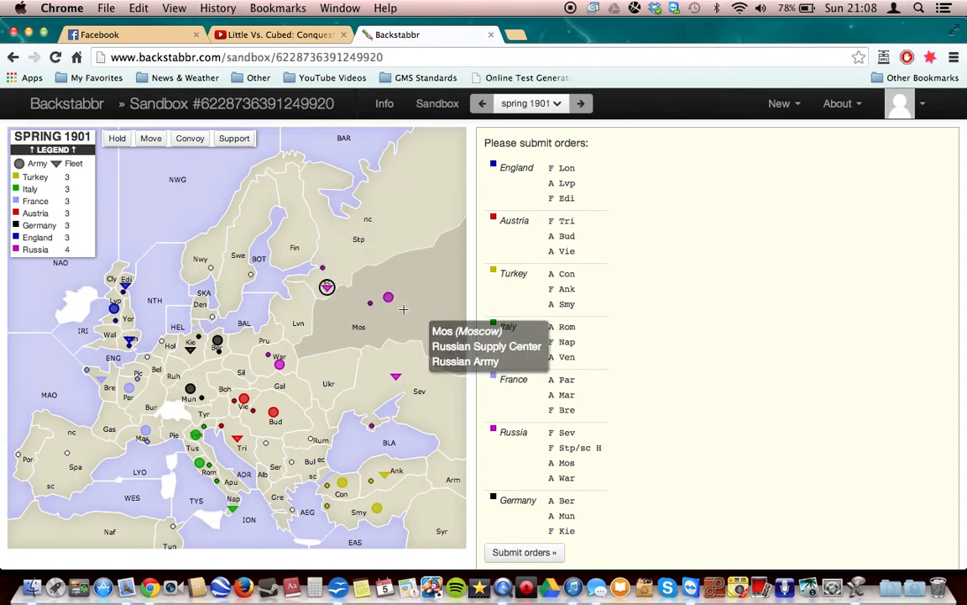
{"action": "mouse_move", "coordinate": [349, 332]}
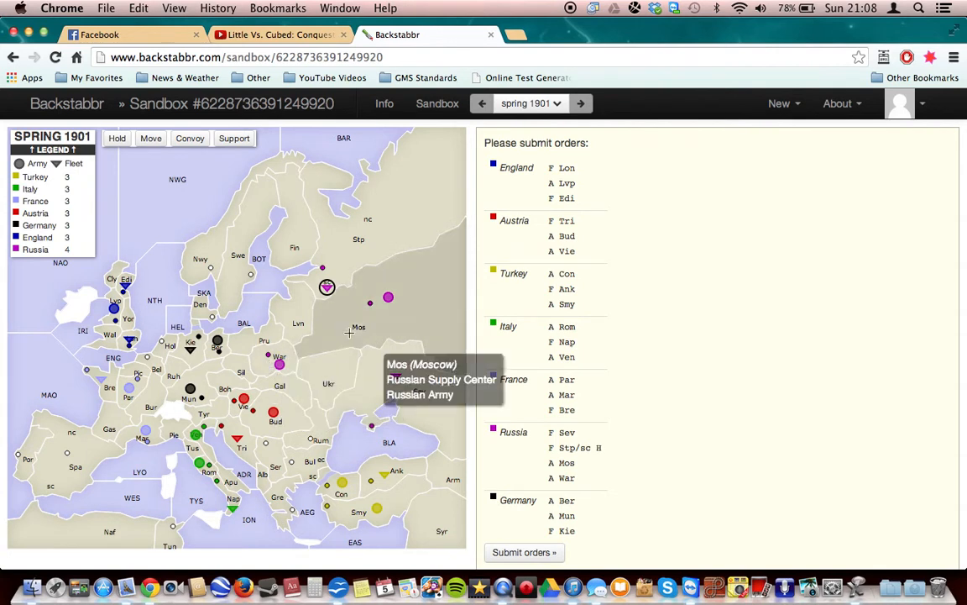
{"action": "mouse_move", "coordinate": [317, 462]}
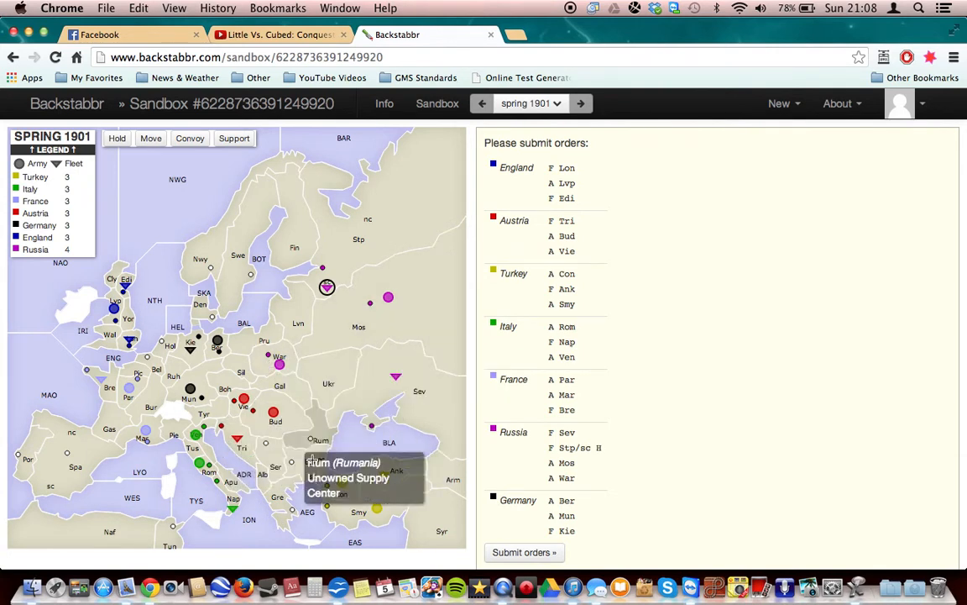
{"action": "mouse_move", "coordinate": [239, 346]}
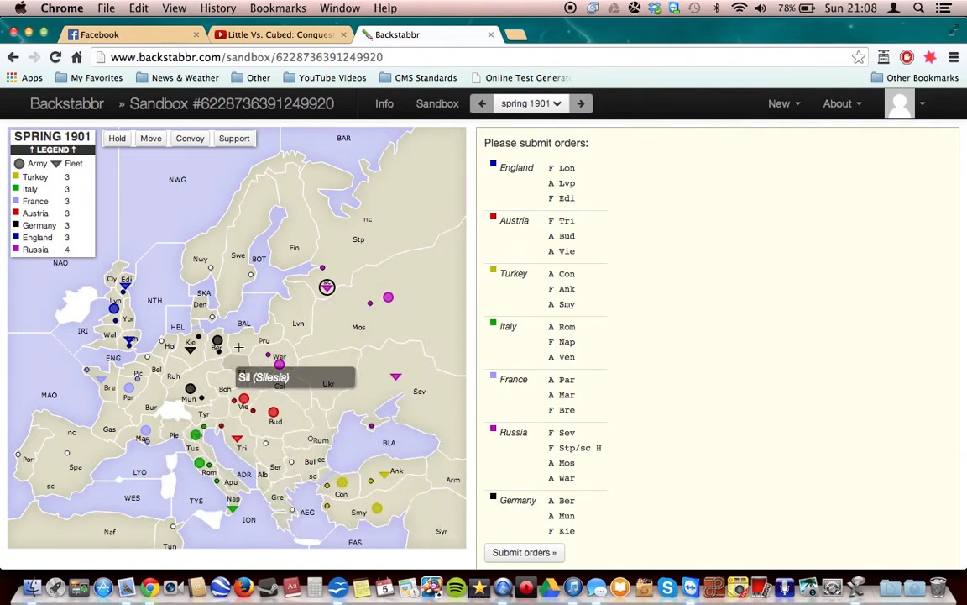
{"action": "mouse_move", "coordinate": [198, 437]}
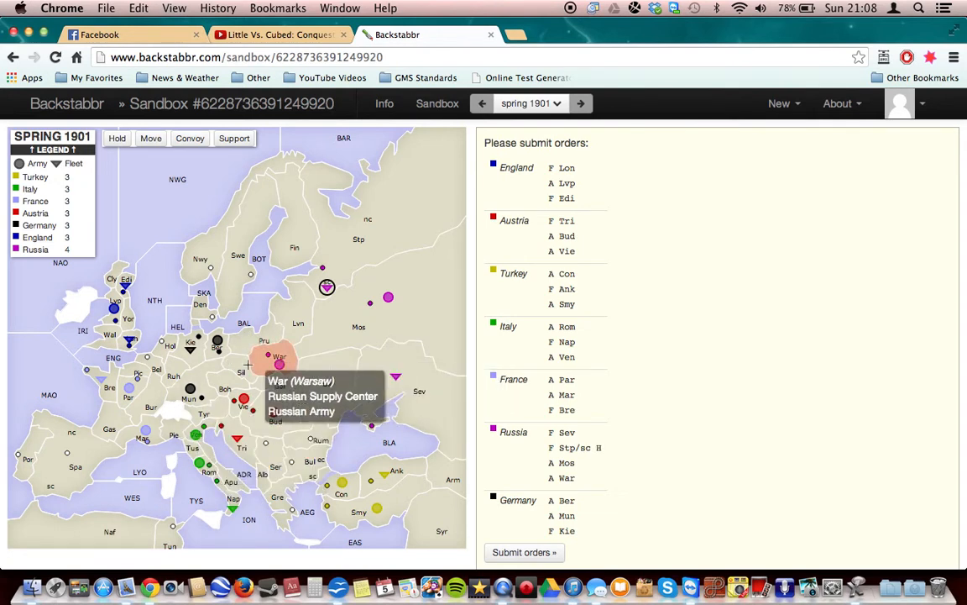
{"action": "mouse_move", "coordinate": [248, 371]}
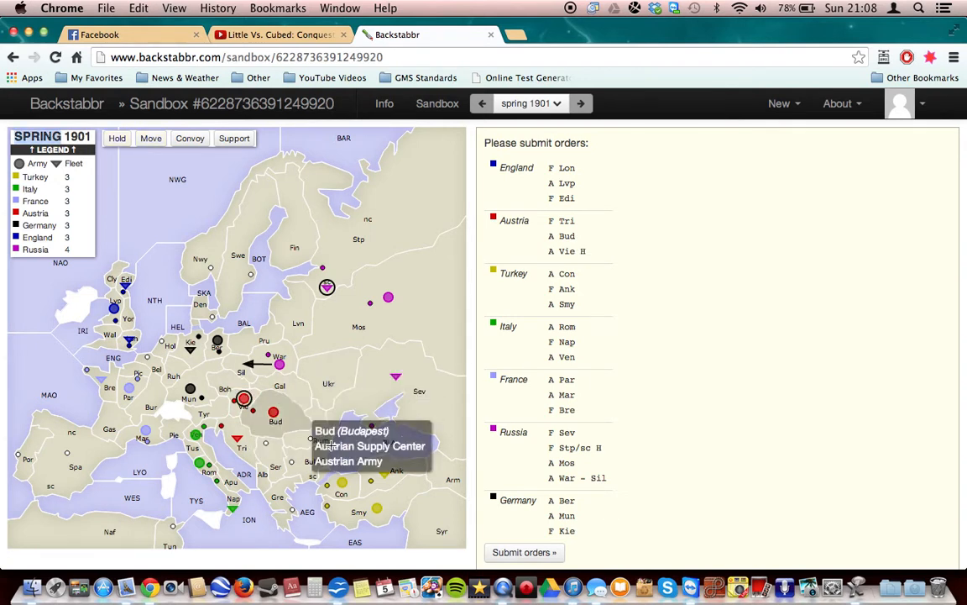
{"action": "mouse_move", "coordinate": [278, 366]}
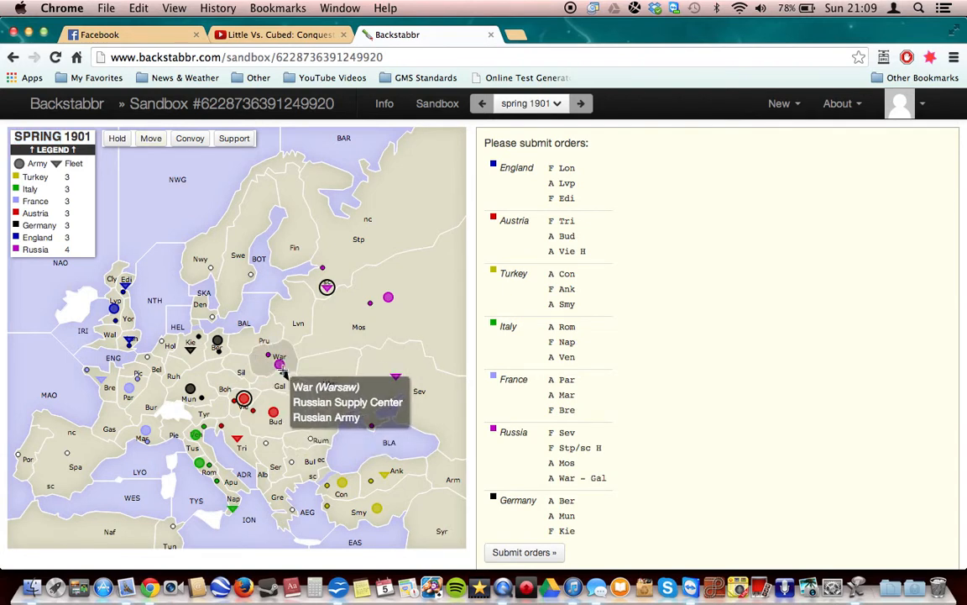
{"action": "mouse_move", "coordinate": [279, 385]}
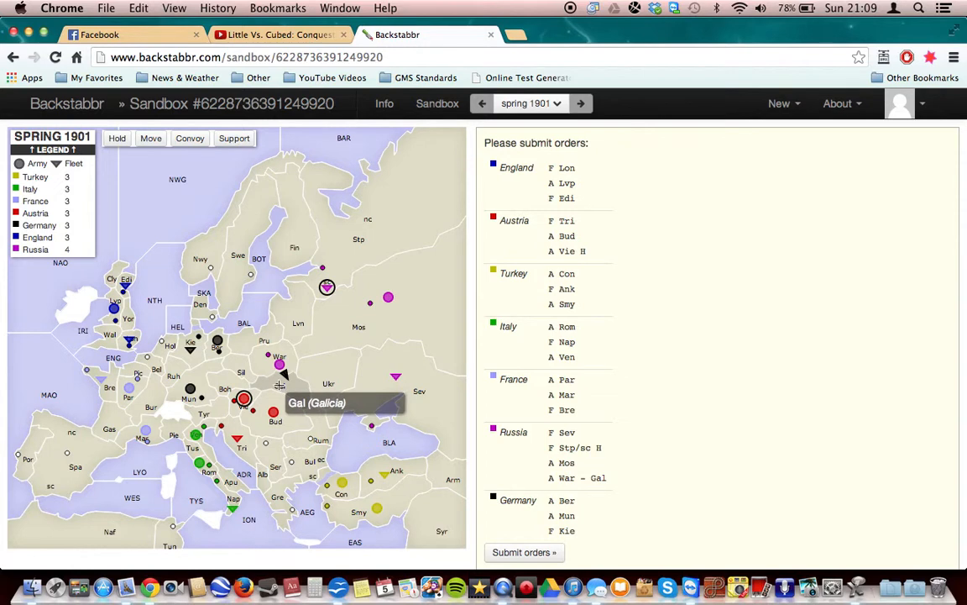
{"action": "mouse_move", "coordinate": [199, 440]}
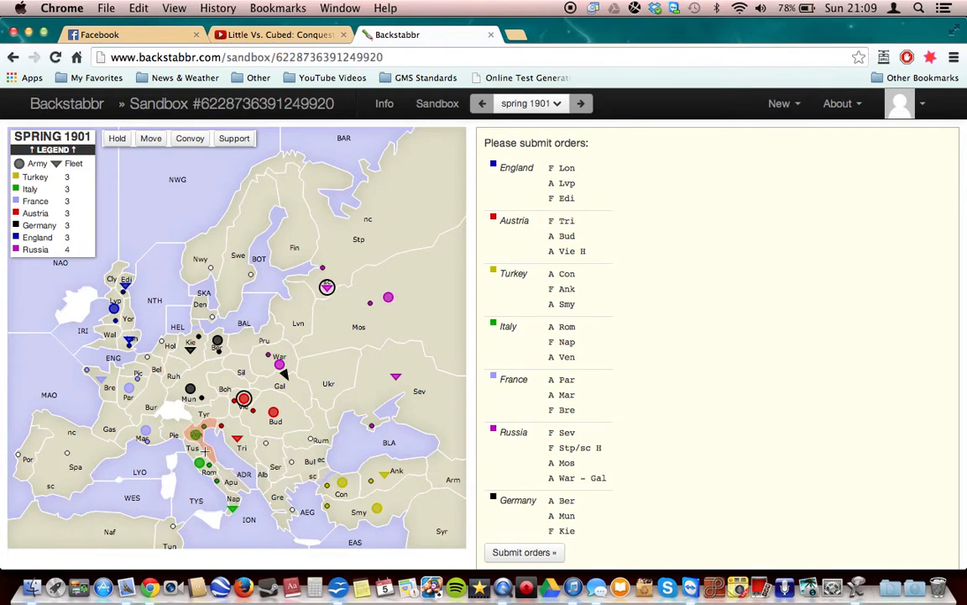
{"action": "mouse_move", "coordinate": [225, 398]}
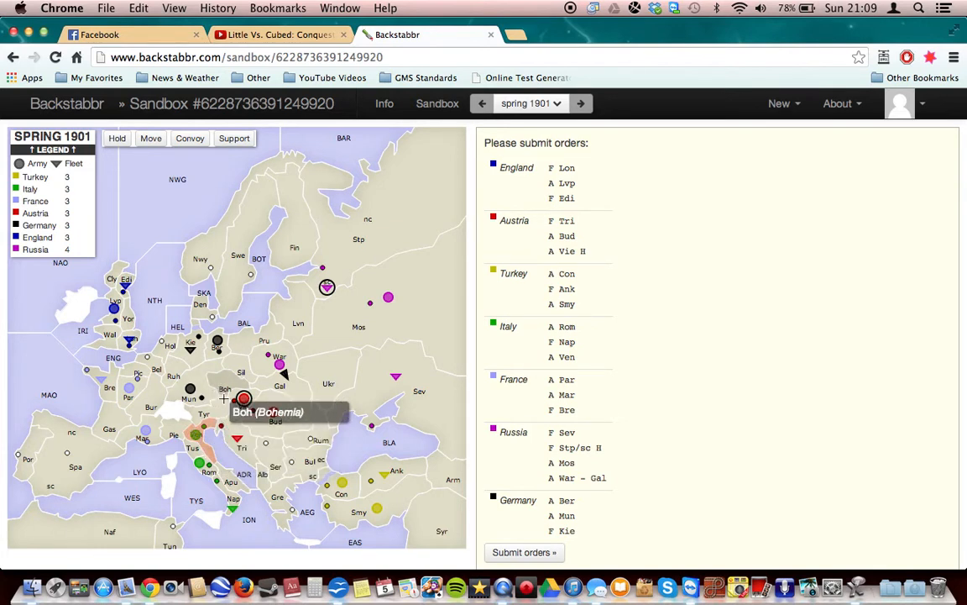
{"action": "mouse_move", "coordinate": [277, 501]}
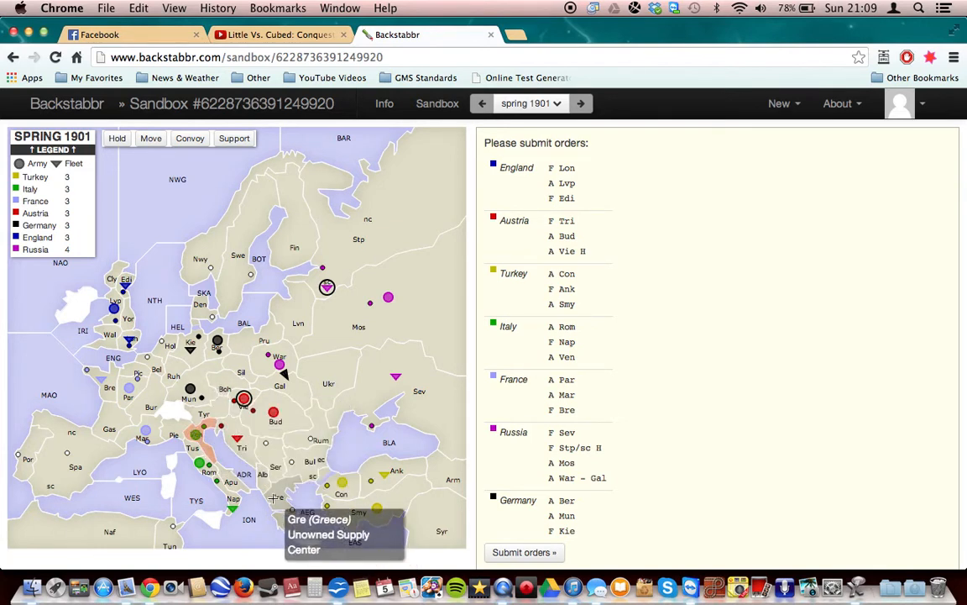
{"action": "mouse_move", "coordinate": [198, 437]}
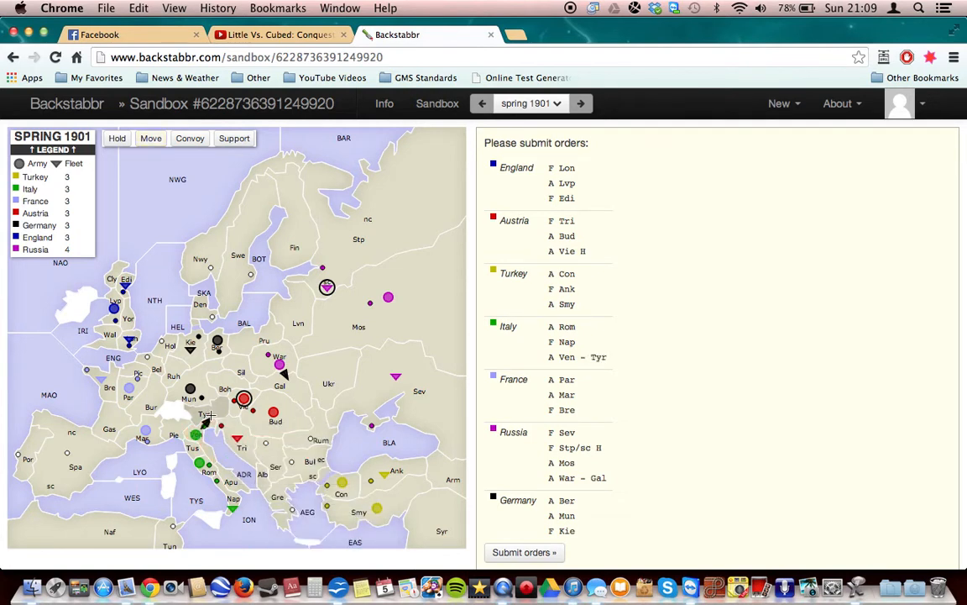
{"action": "mouse_move", "coordinate": [282, 272]}
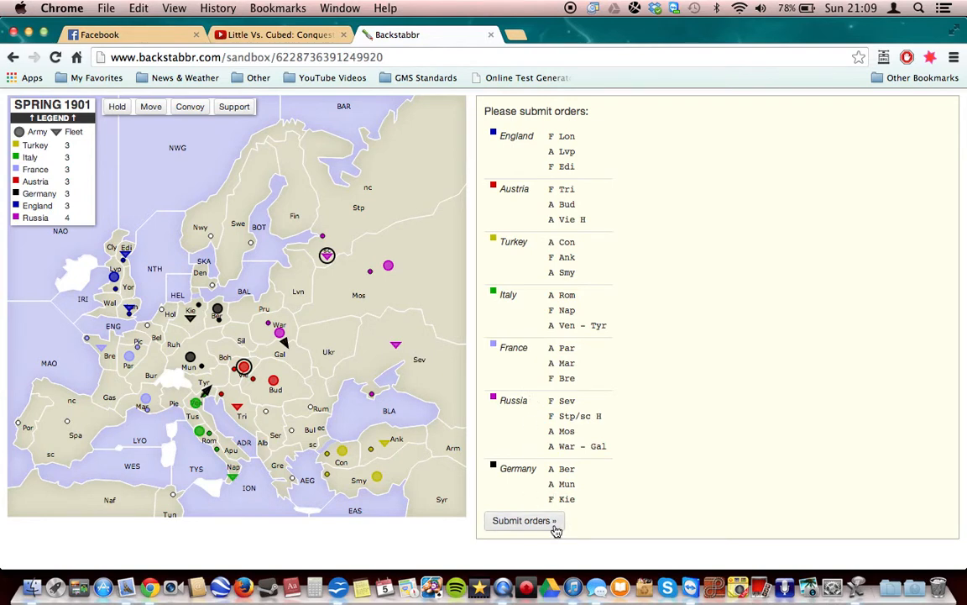
Submit every nation's Spring 1901 orders and confirm, advancing the sandbox to Fall 1901
{"action": "left_click", "coordinate": [524, 521]}
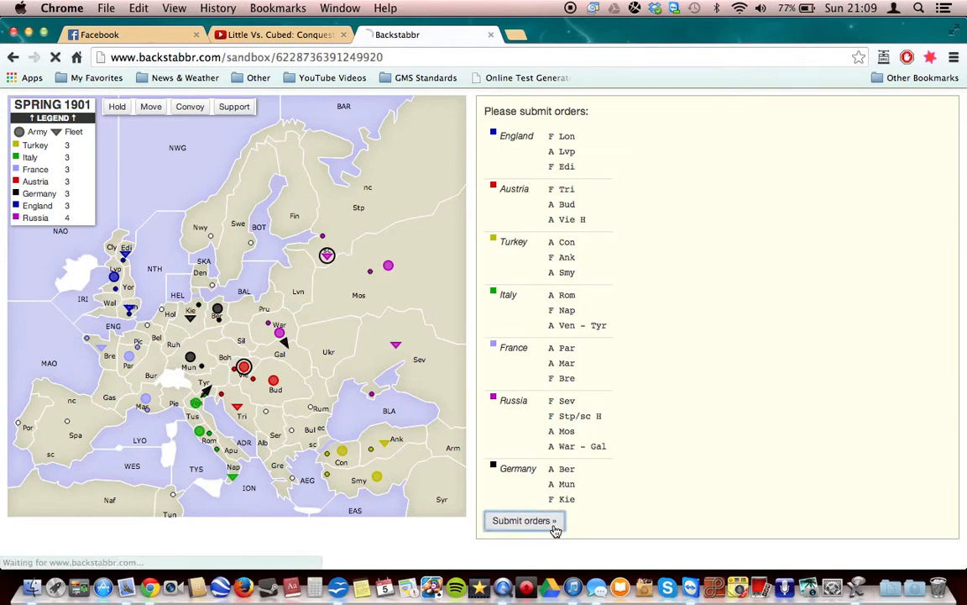
{"action": "left_click", "coordinate": [524, 521]}
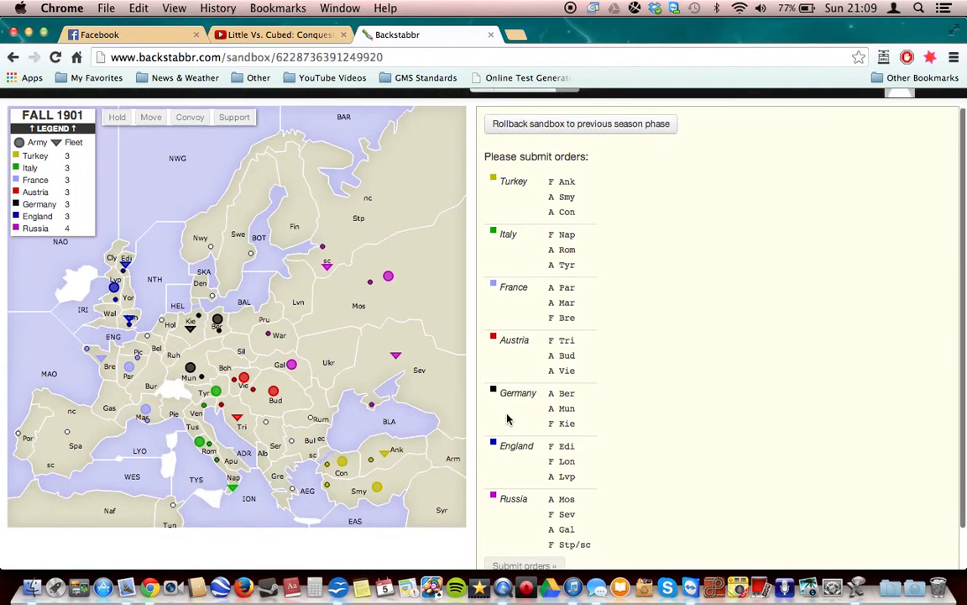
{"action": "scroll", "scroll_direction": "down", "scroll_amount": 3}
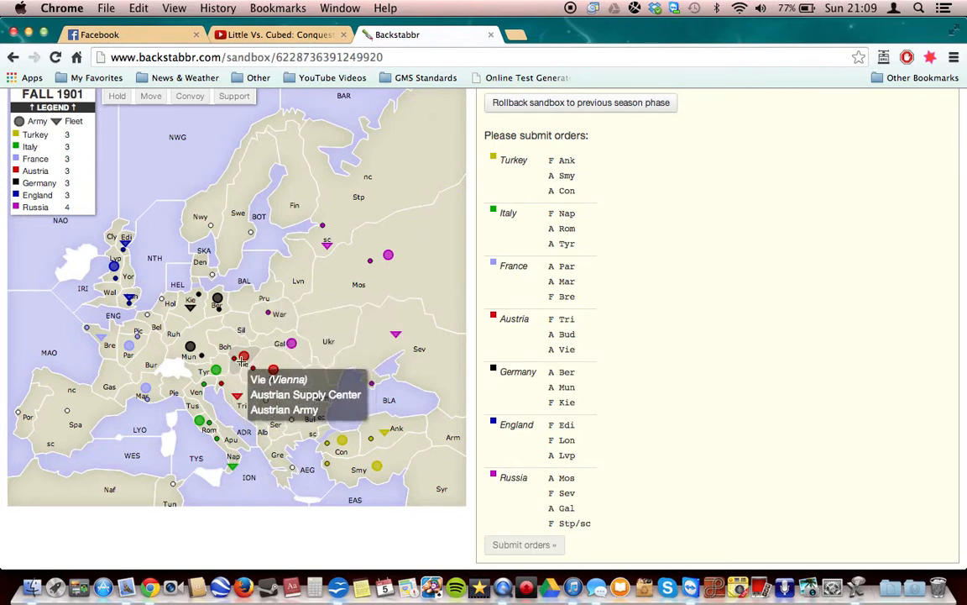
{"action": "mouse_move", "coordinate": [243, 361]}
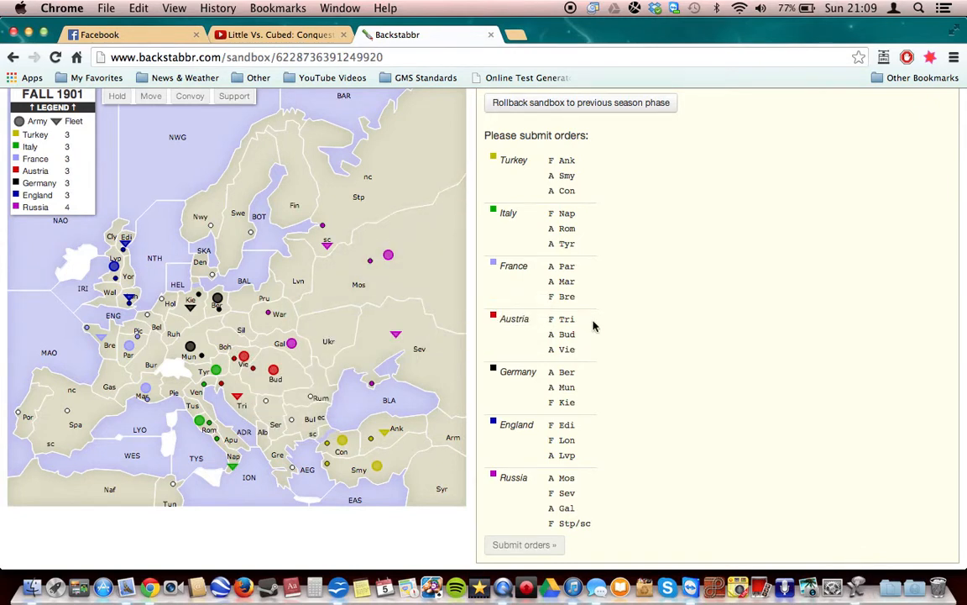
{"action": "mouse_move", "coordinate": [289, 343]}
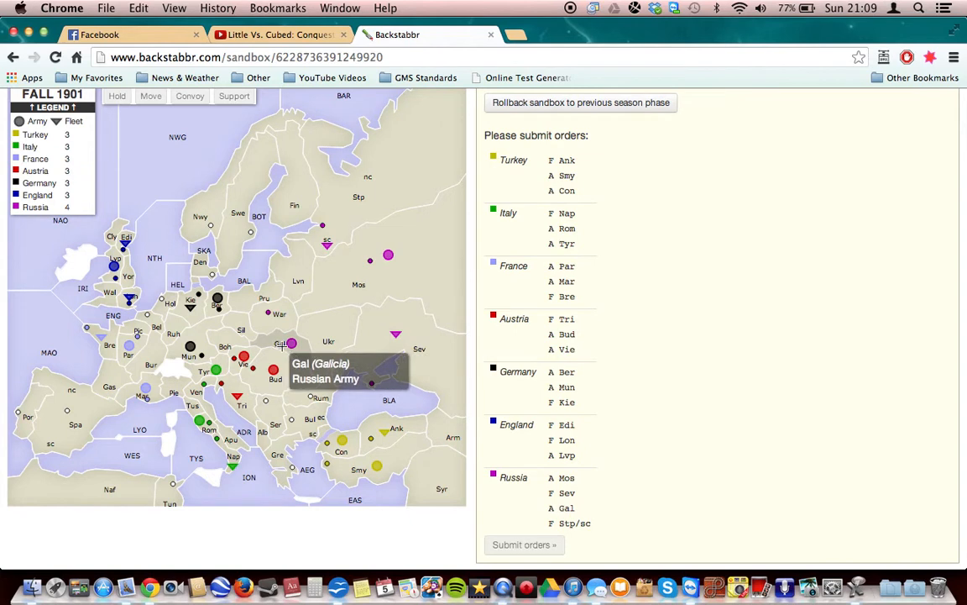
{"action": "mouse_move", "coordinate": [368, 277]}
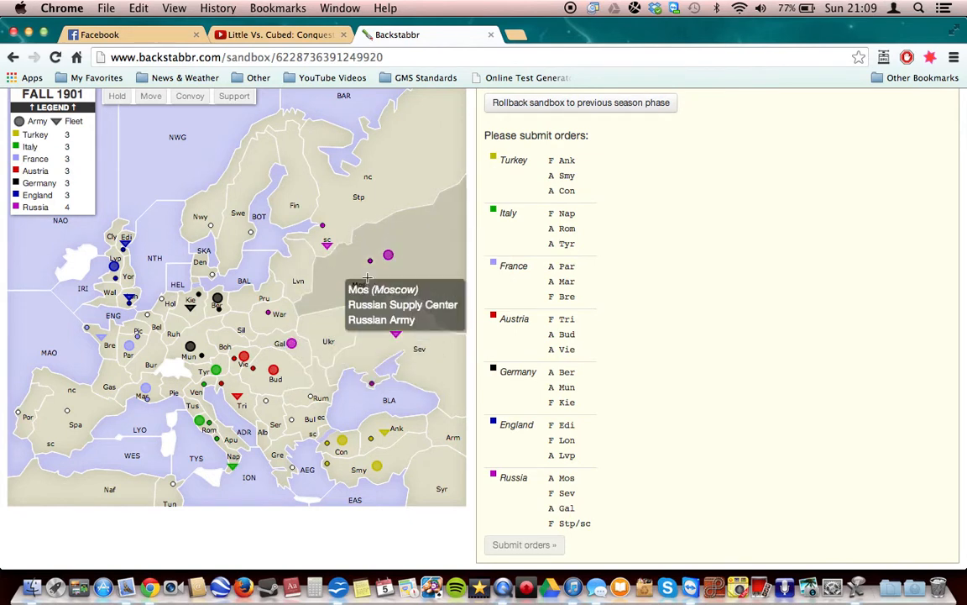
{"action": "mouse_move", "coordinate": [244, 366]}
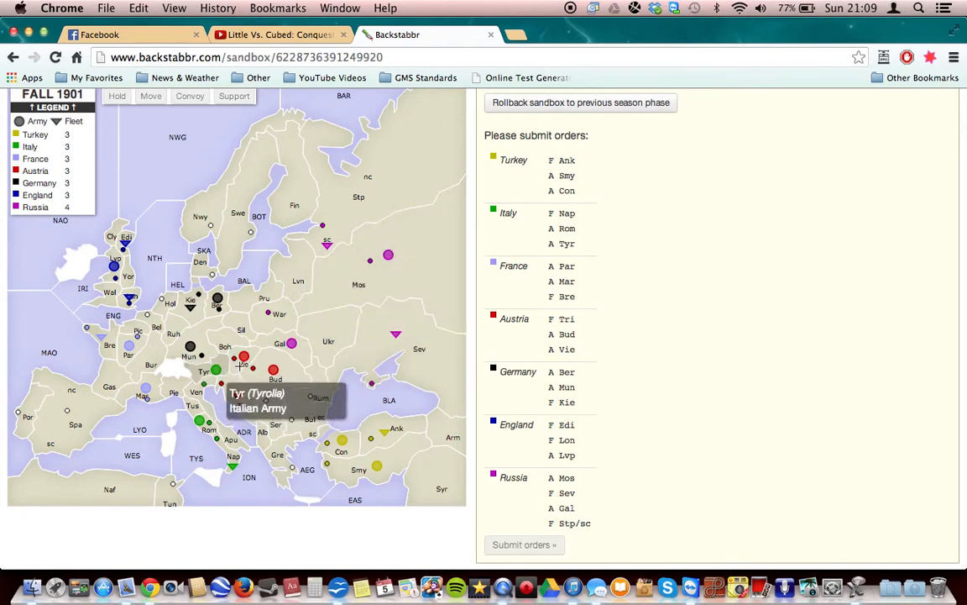
{"action": "mouse_move", "coordinate": [242, 351]}
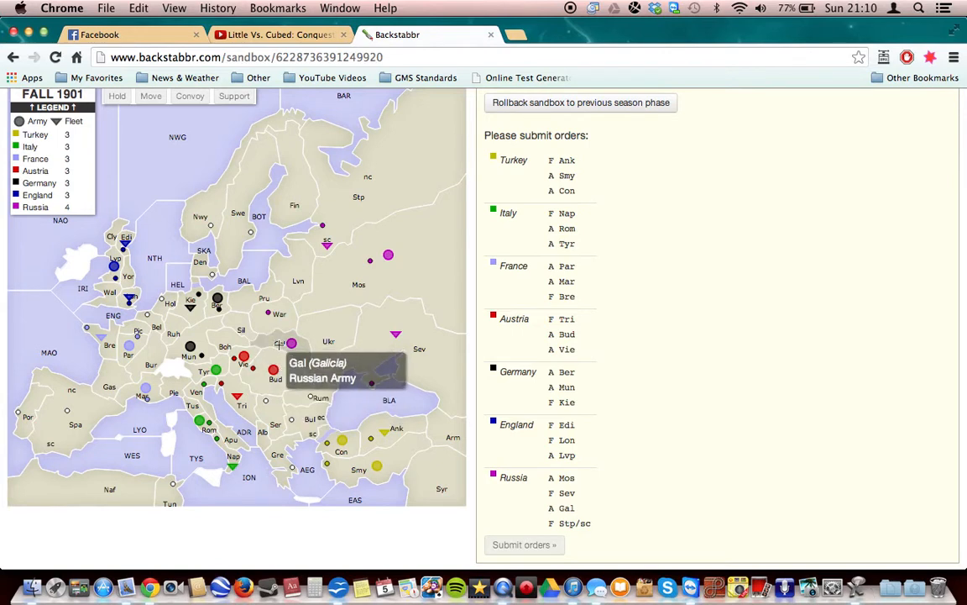
{"action": "mouse_move", "coordinate": [272, 370]}
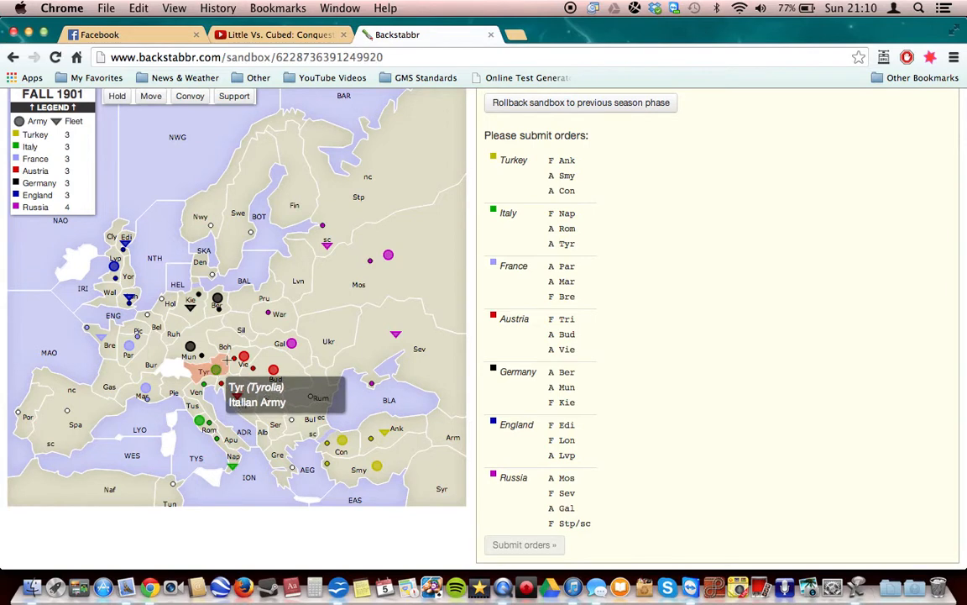
{"action": "mouse_move", "coordinate": [243, 298]}
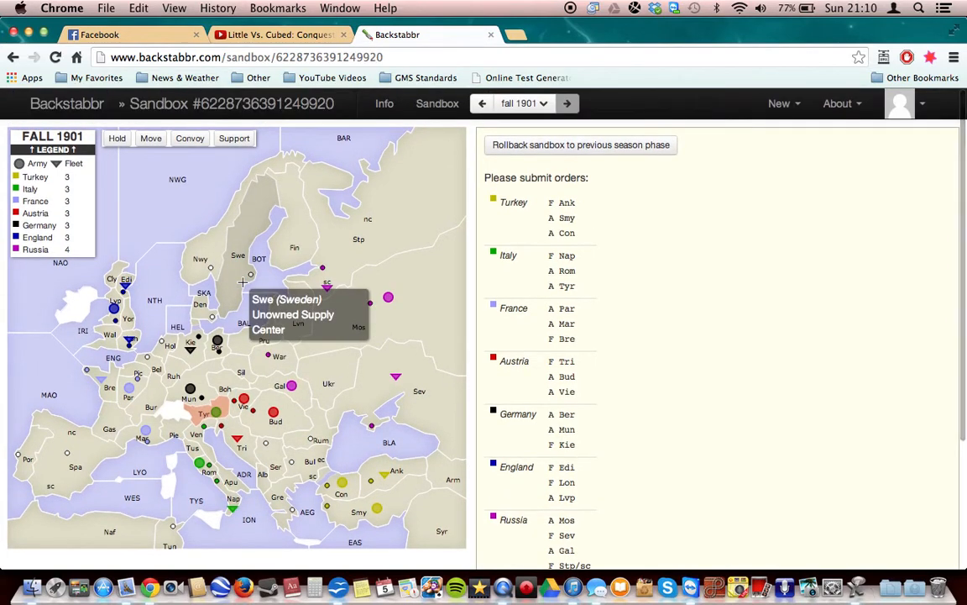
{"action": "mouse_move", "coordinate": [207, 390]}
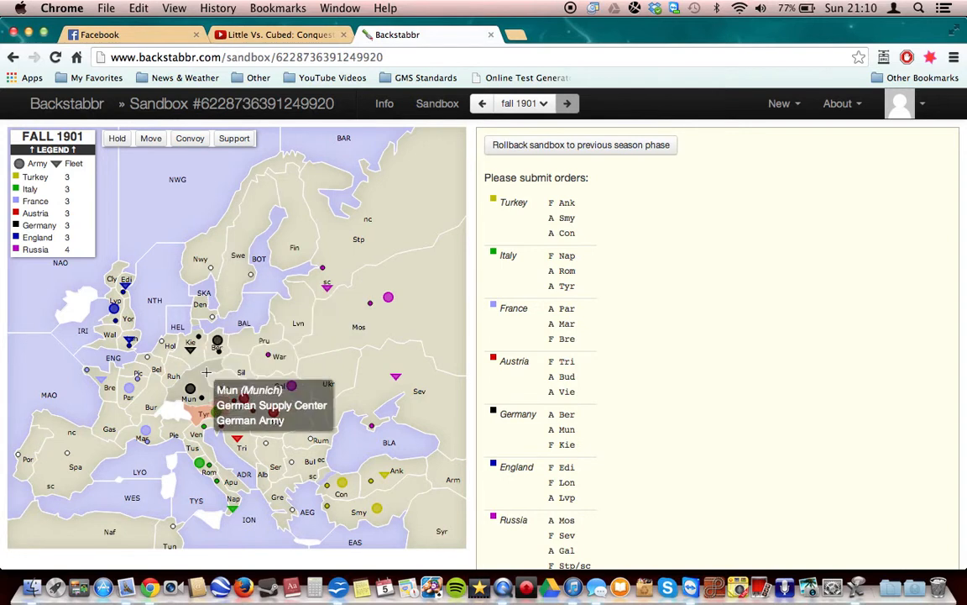
{"action": "mouse_move", "coordinate": [305, 362]}
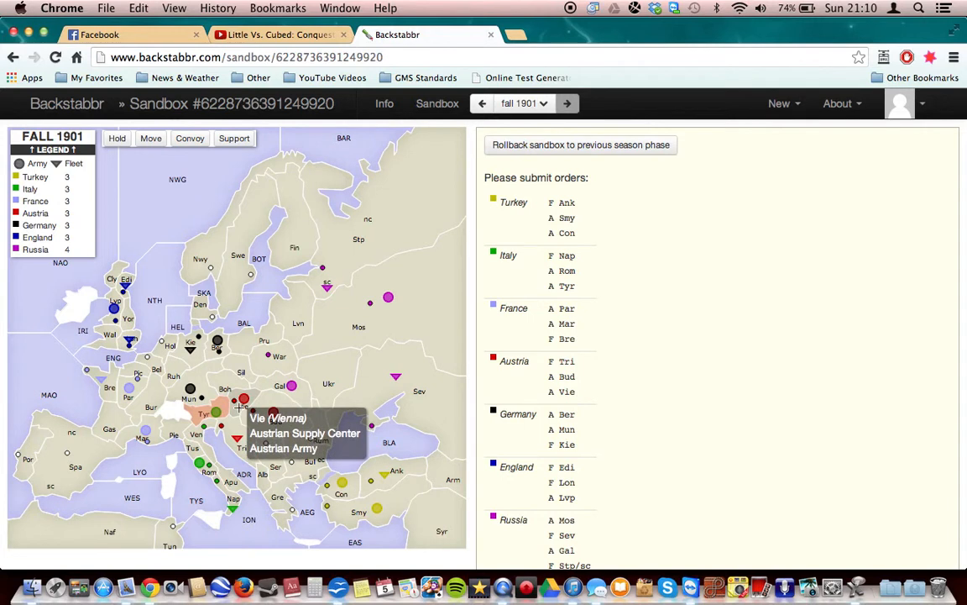
{"action": "mouse_move", "coordinate": [276, 379]}
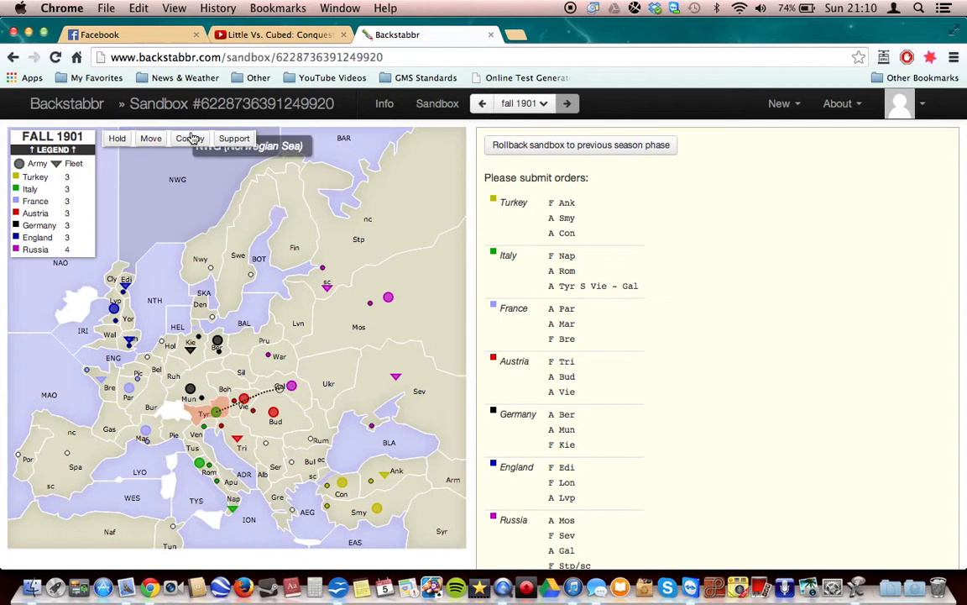
{"action": "mouse_move", "coordinate": [279, 386]}
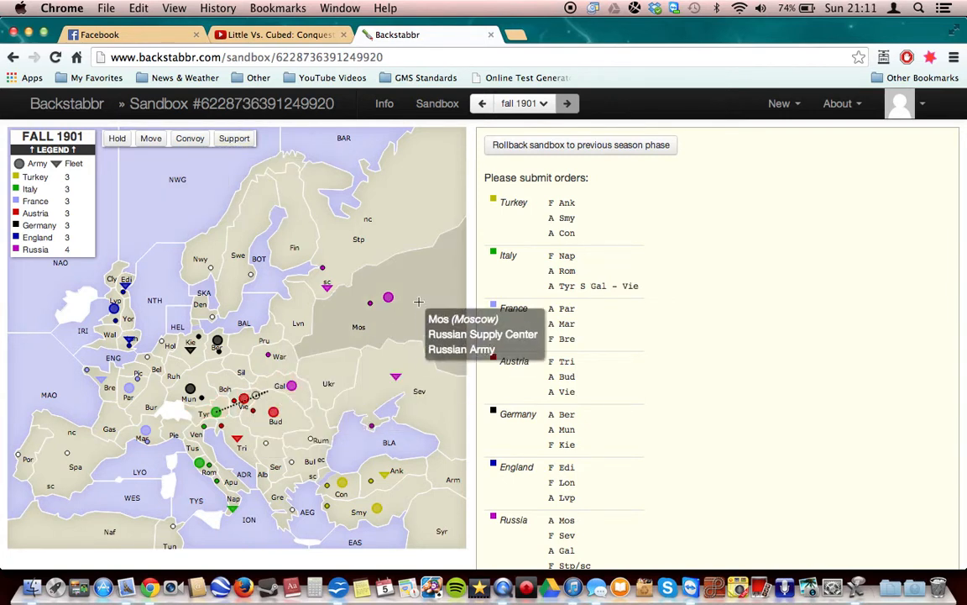
{"action": "mouse_move", "coordinate": [352, 360]}
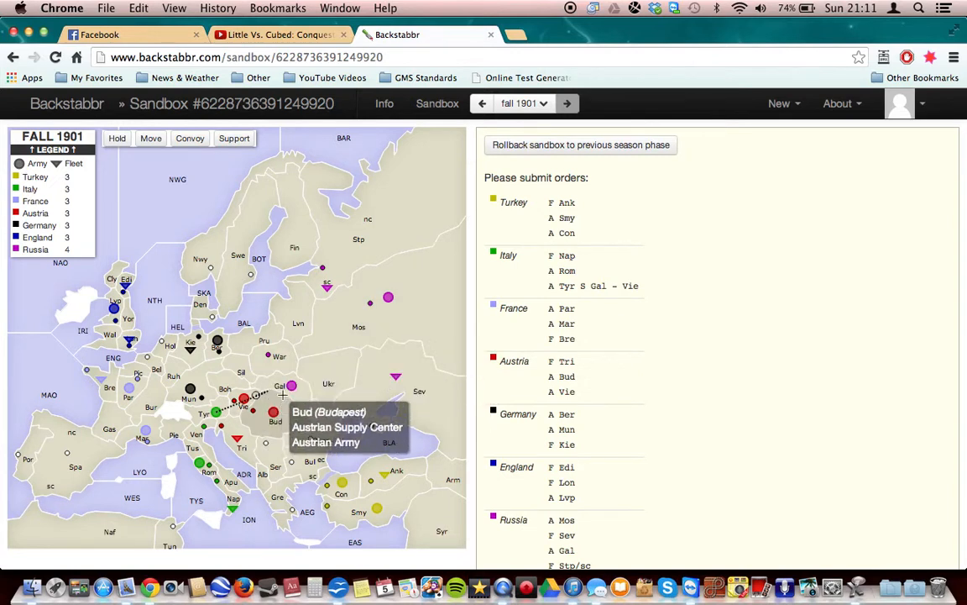
{"action": "mouse_move", "coordinate": [319, 395]}
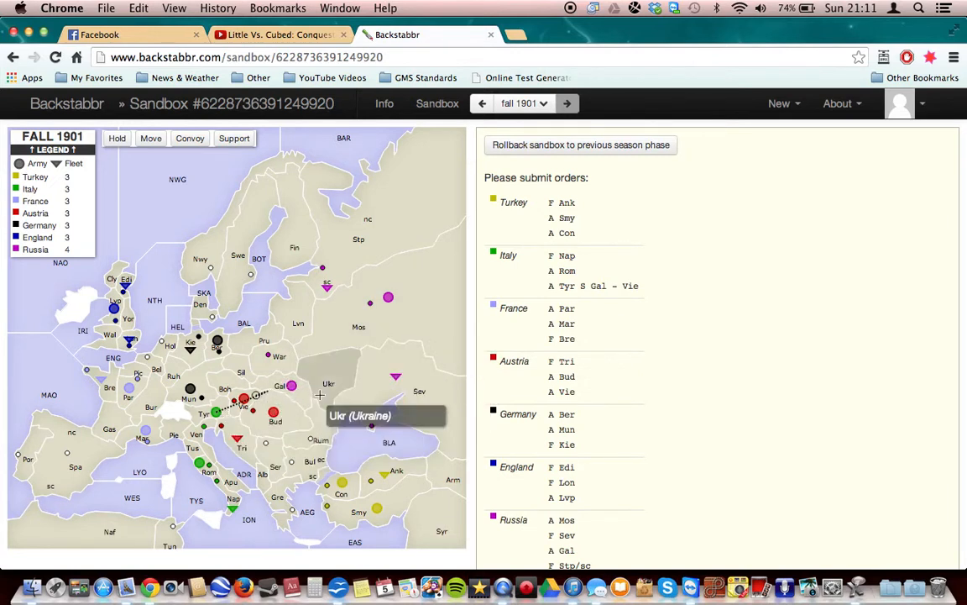
{"action": "mouse_move", "coordinate": [303, 393]}
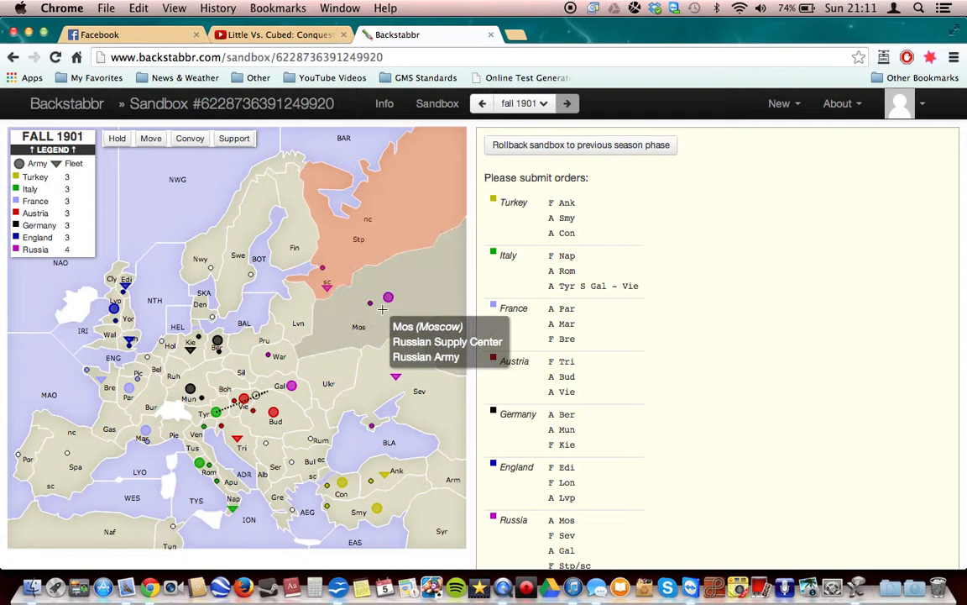
{"action": "mouse_move", "coordinate": [337, 269]}
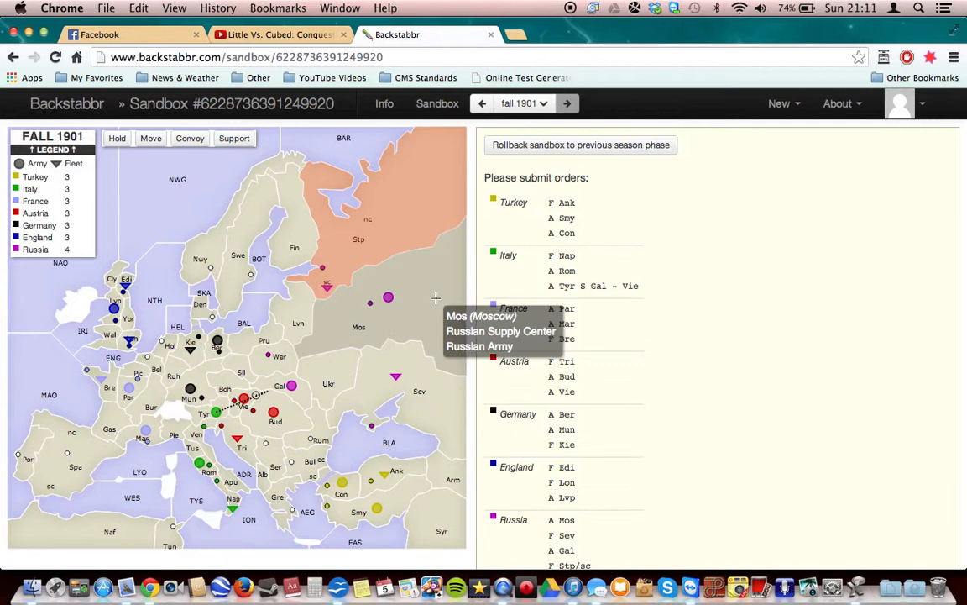
{"action": "mouse_move", "coordinate": [380, 302]}
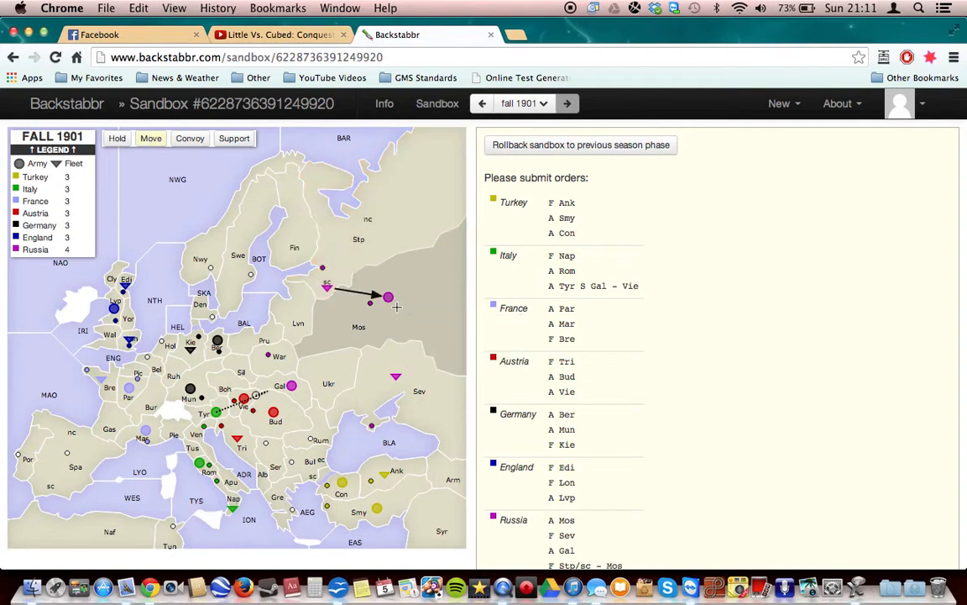
{"action": "mouse_move", "coordinate": [326, 289]}
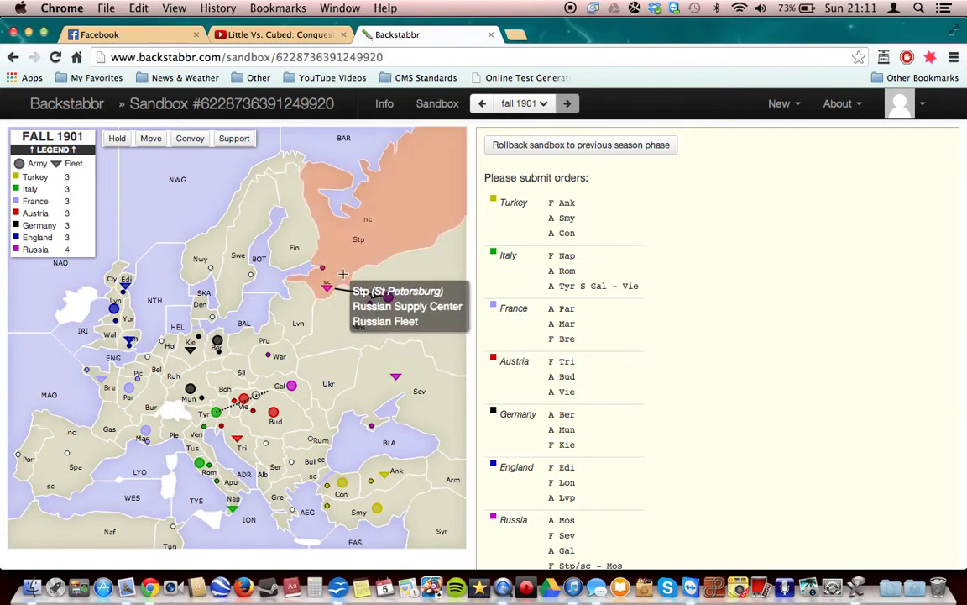
Order Russia's St Petersburg fleet to support the army holding in Moscow
{"action": "left_click_drag", "start_coordinate": [328, 285], "coordinate": [387, 295]}
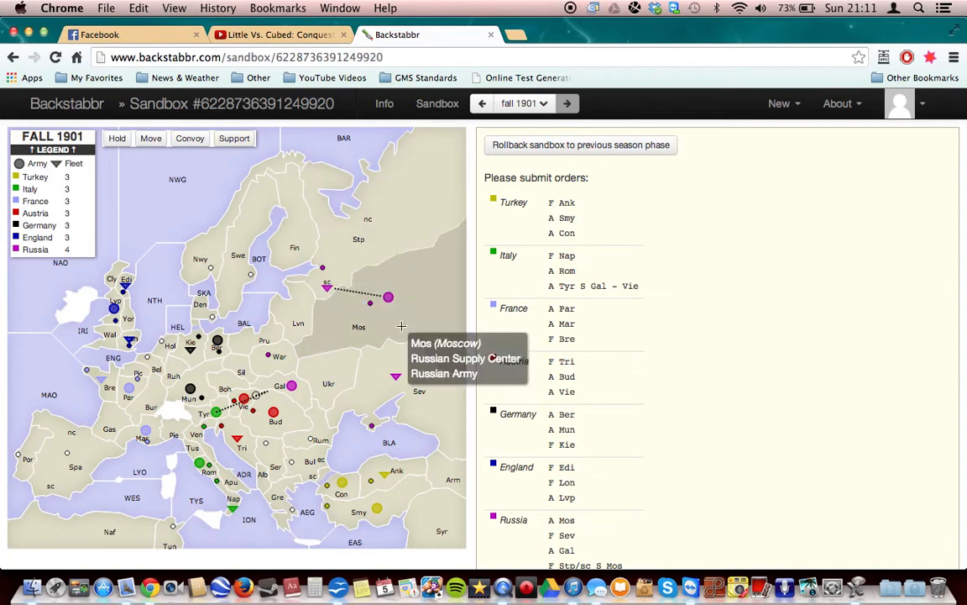
{"action": "mouse_move", "coordinate": [407, 319]}
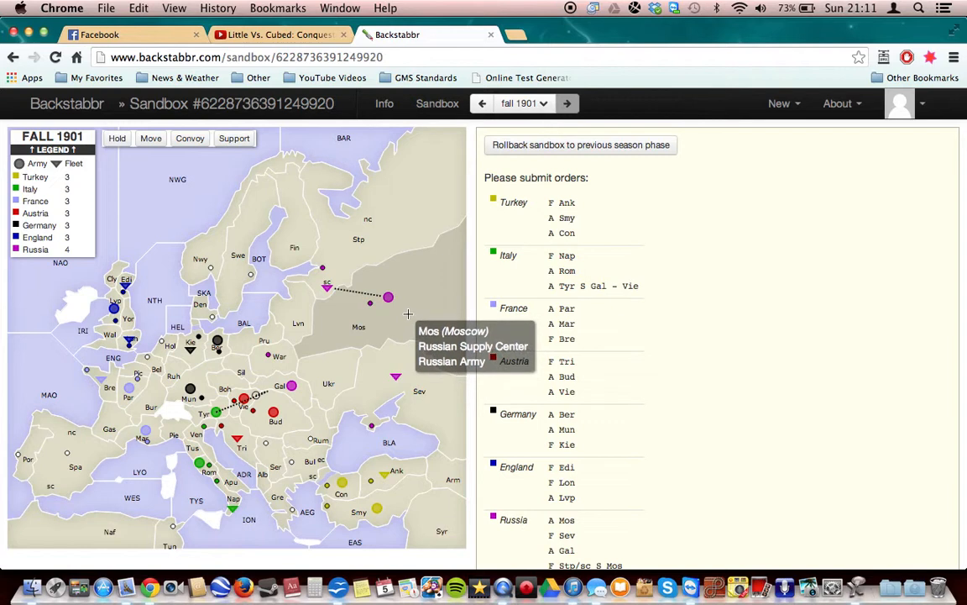
{"action": "mouse_move", "coordinate": [373, 184]}
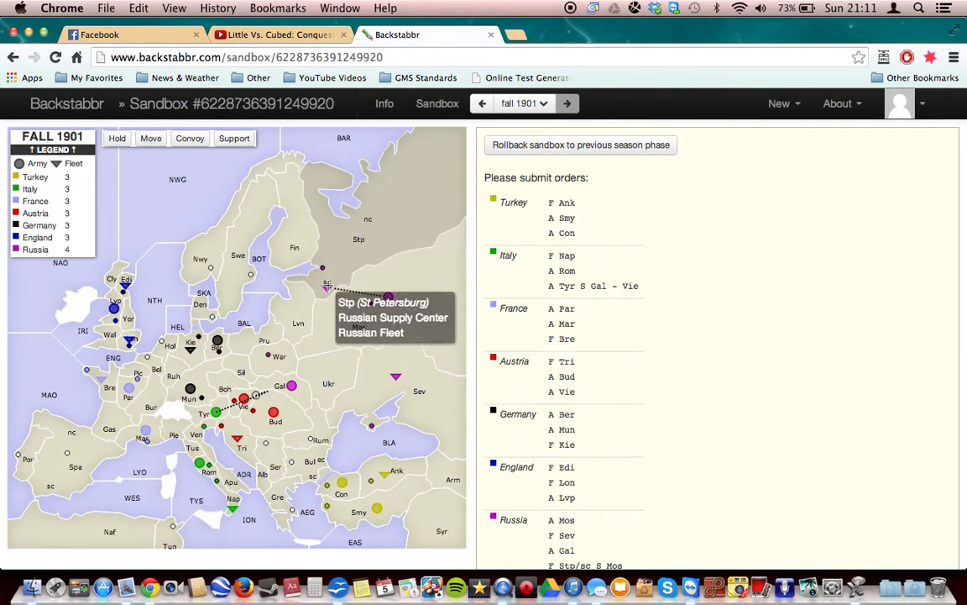
{"action": "mouse_move", "coordinate": [268, 356]}
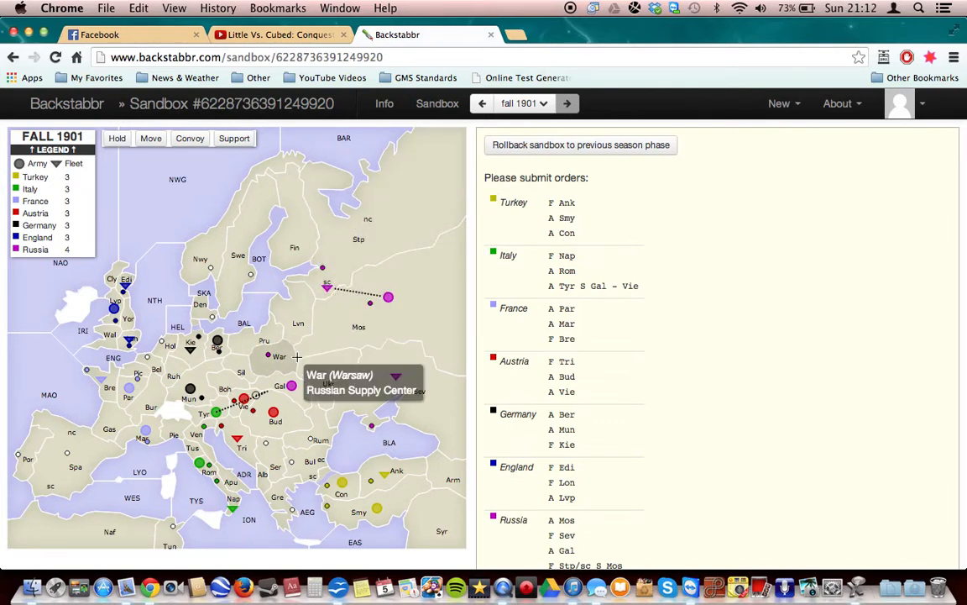
{"action": "mouse_move", "coordinate": [289, 418]}
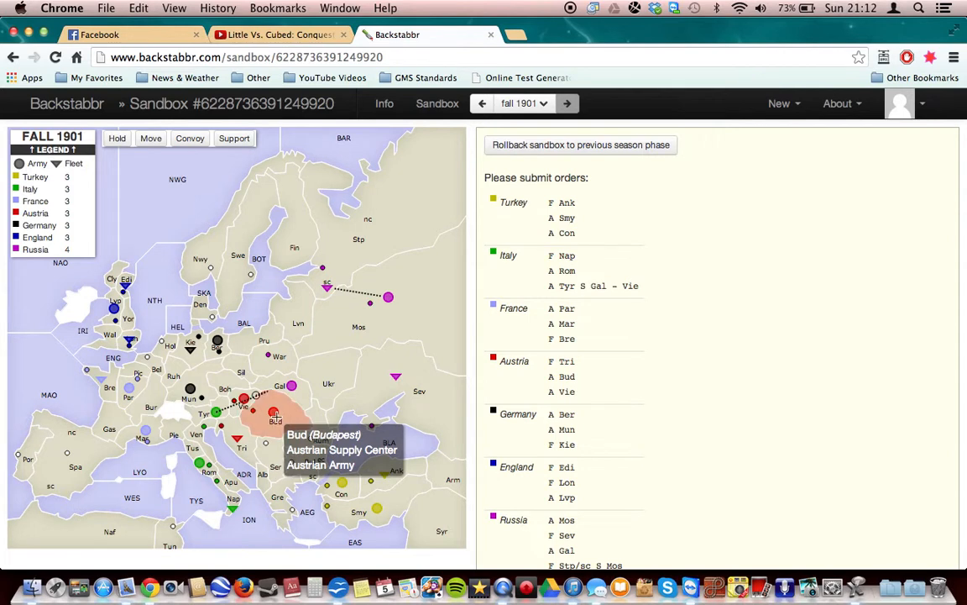
{"action": "mouse_move", "coordinate": [245, 193]}
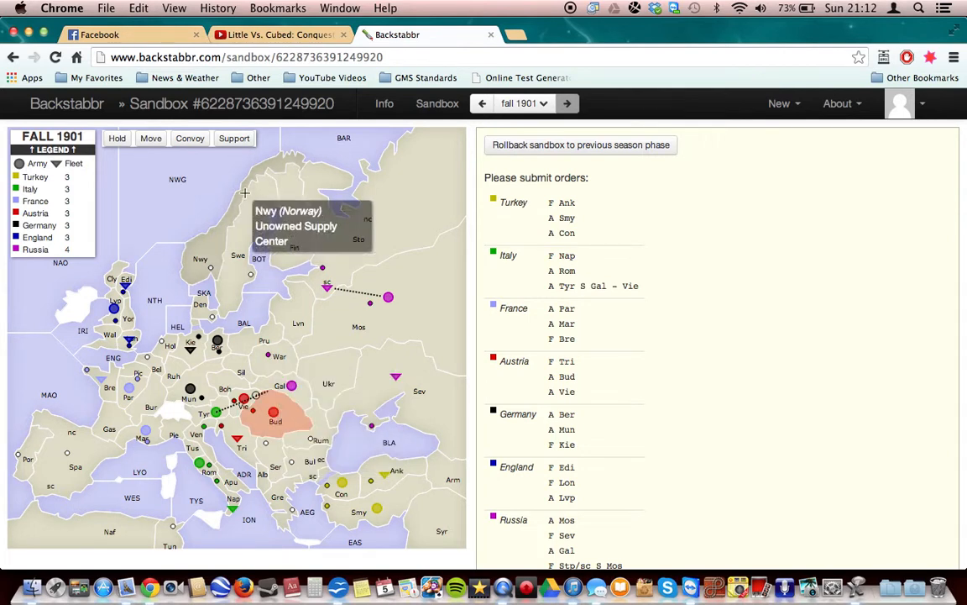
{"action": "mouse_move", "coordinate": [312, 289]}
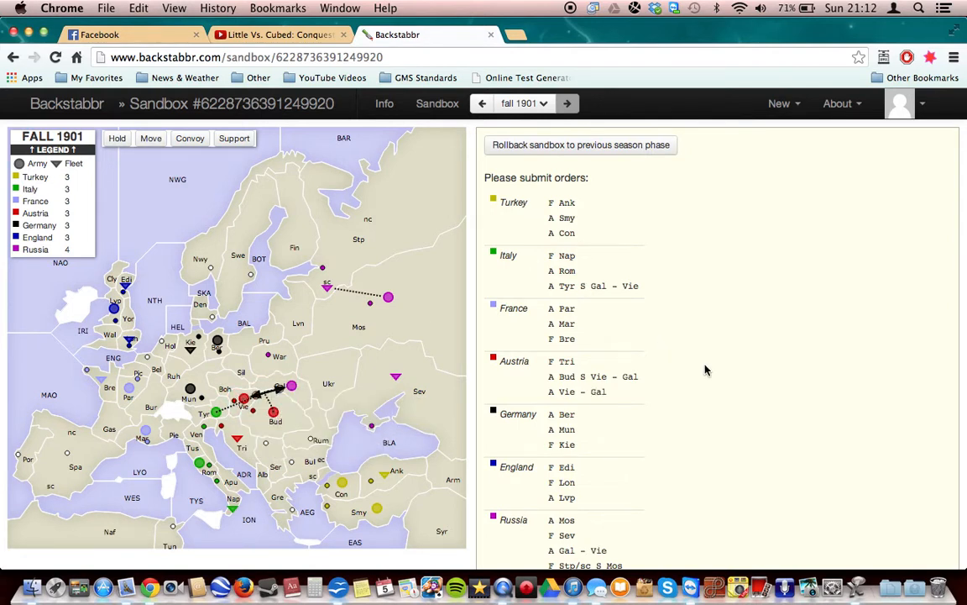
Submit and confirm the Fall 1901 orders, advancing the sandbox to Spring 1902
{"action": "scroll", "scroll_direction": "down", "scroll_amount": 3}
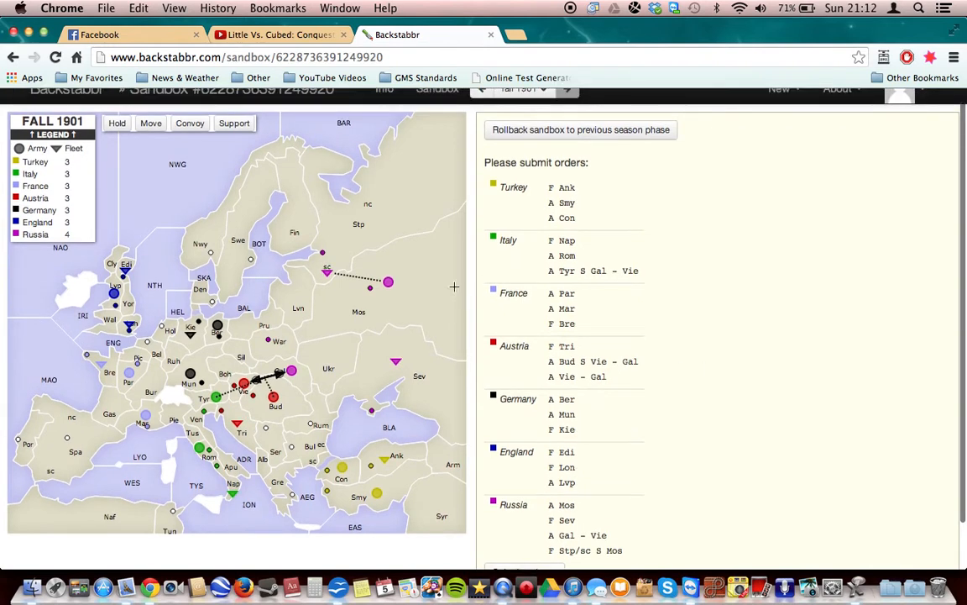
{"action": "mouse_move", "coordinate": [323, 268]}
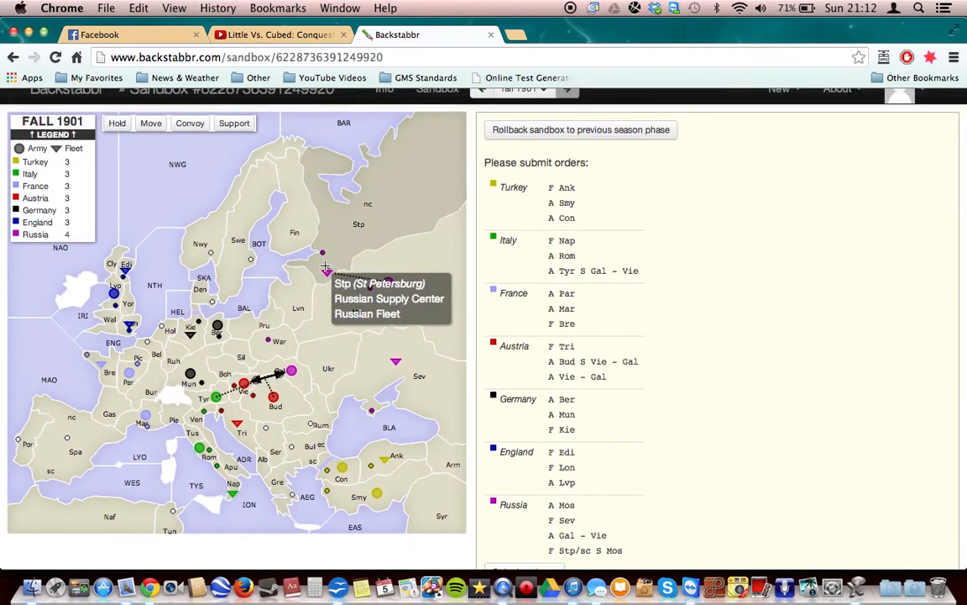
{"action": "mouse_move", "coordinate": [383, 252]}
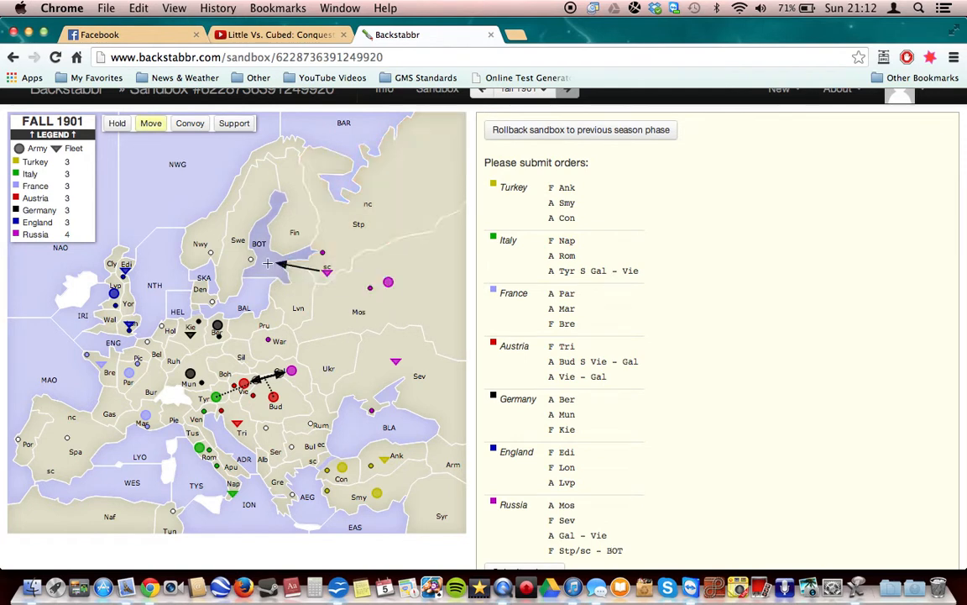
{"action": "mouse_move", "coordinate": [389, 282]}
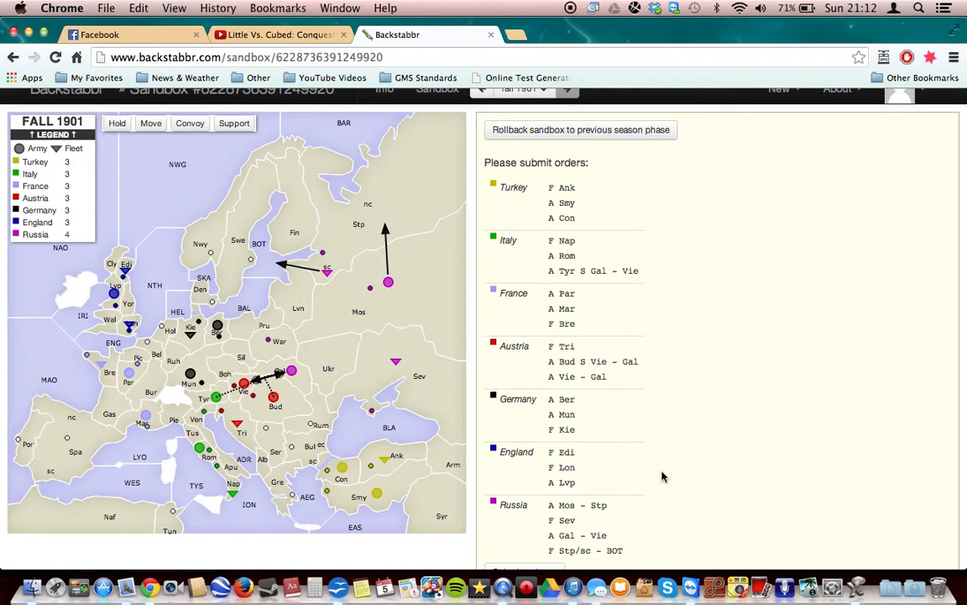
{"action": "scroll", "scroll_direction": "down", "scroll_amount": 3}
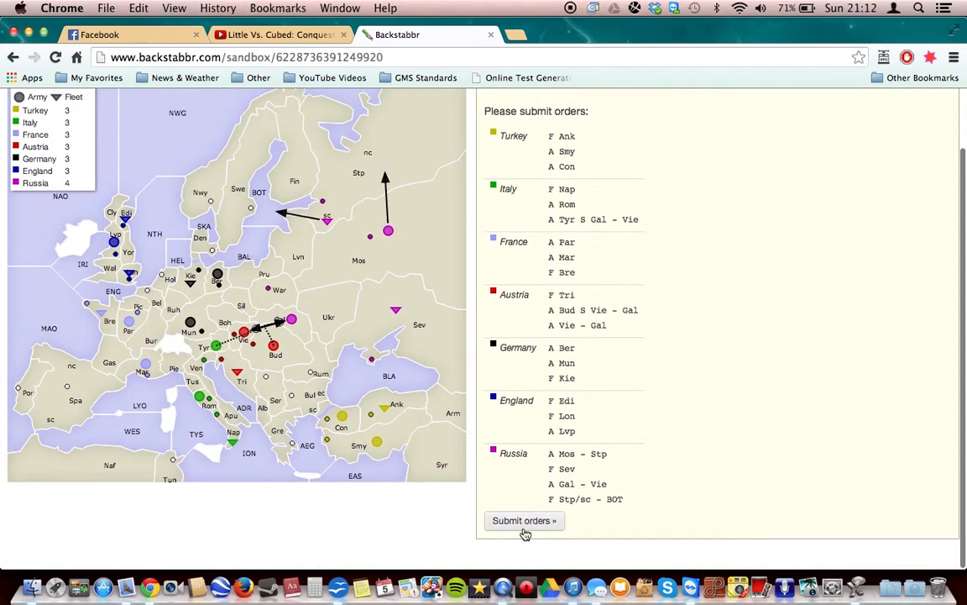
{"action": "left_click", "coordinate": [524, 521]}
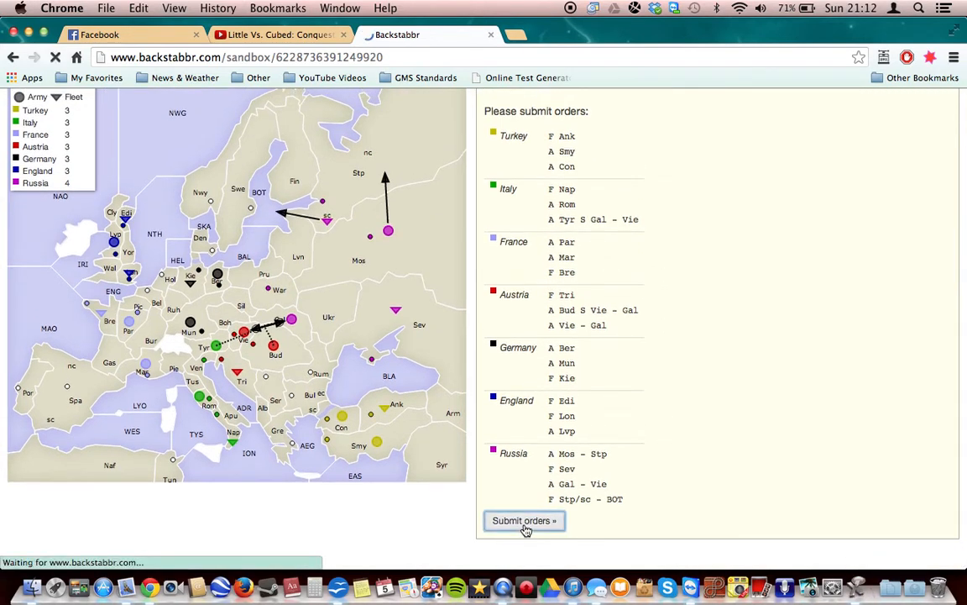
{"action": "left_click", "coordinate": [524, 520]}
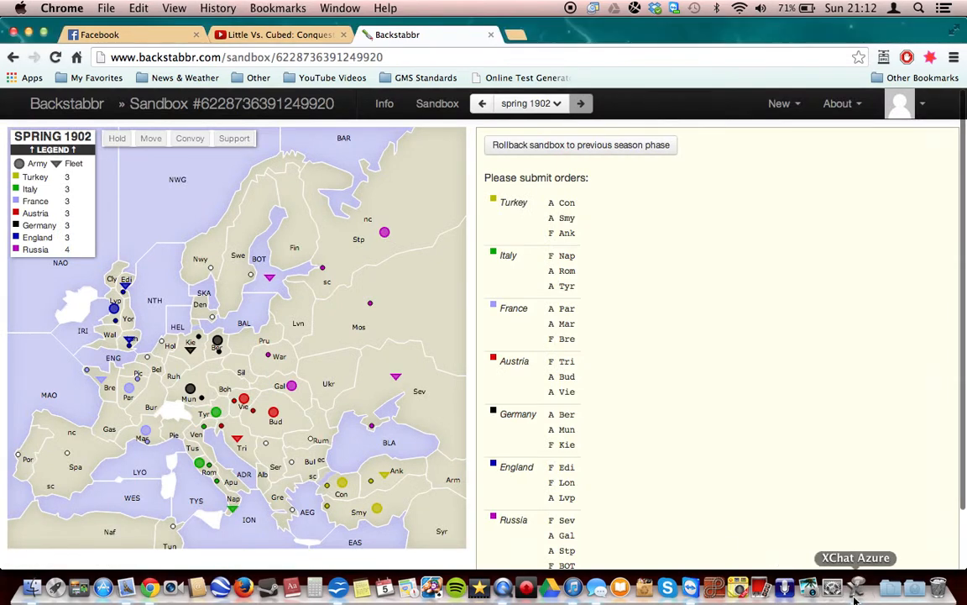
{"action": "mouse_move", "coordinate": [567, 514]}
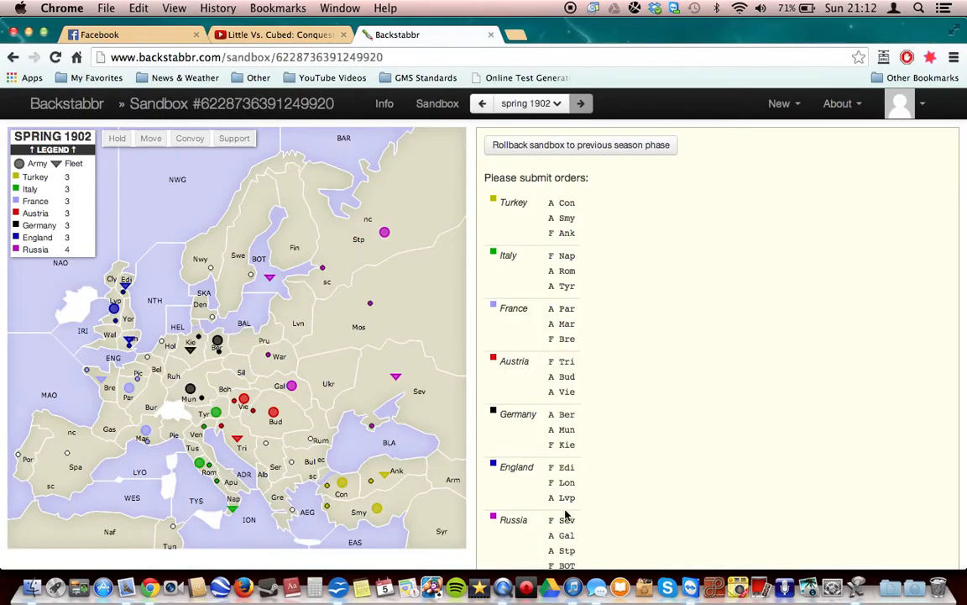
{"action": "mouse_move", "coordinate": [289, 279]}
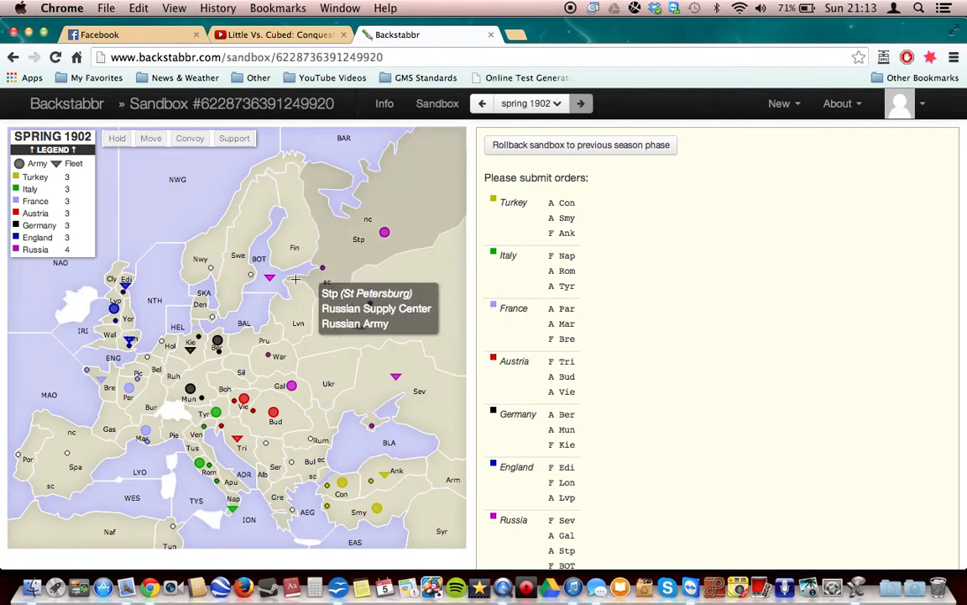
{"action": "mouse_move", "coordinate": [276, 279]}
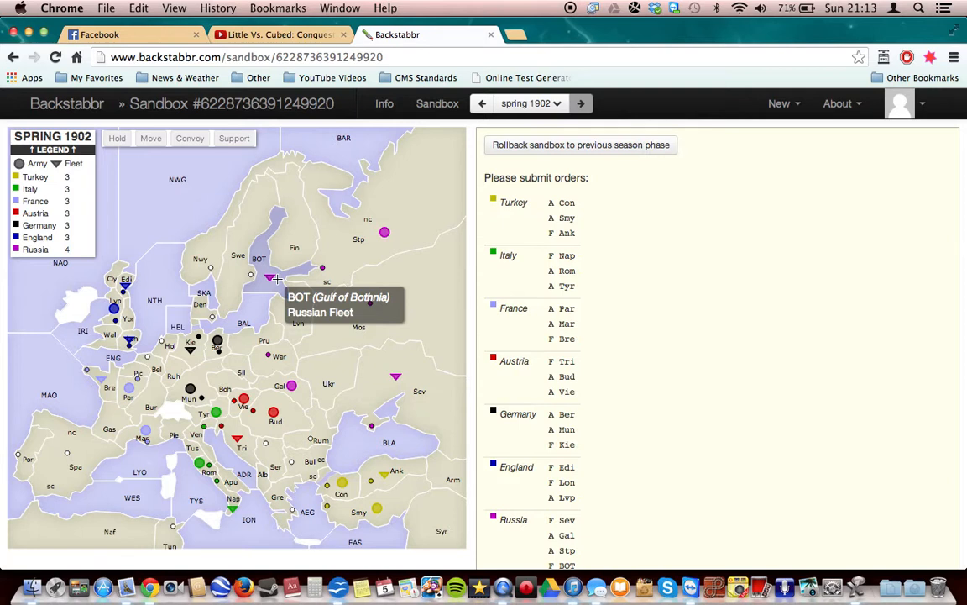
{"action": "mouse_move", "coordinate": [346, 269]}
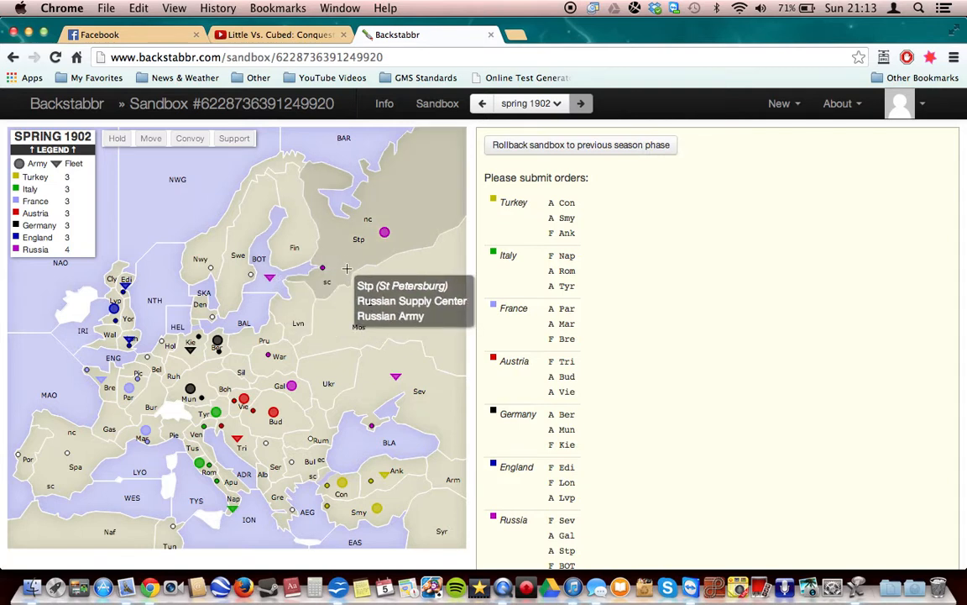
{"action": "mouse_move", "coordinate": [268, 277]}
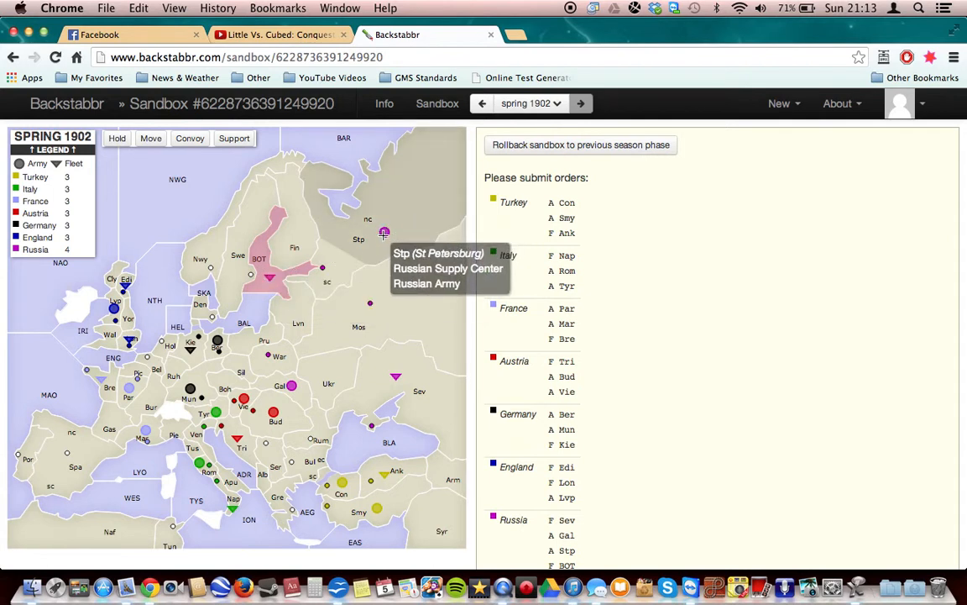
{"action": "mouse_move", "coordinate": [271, 280]}
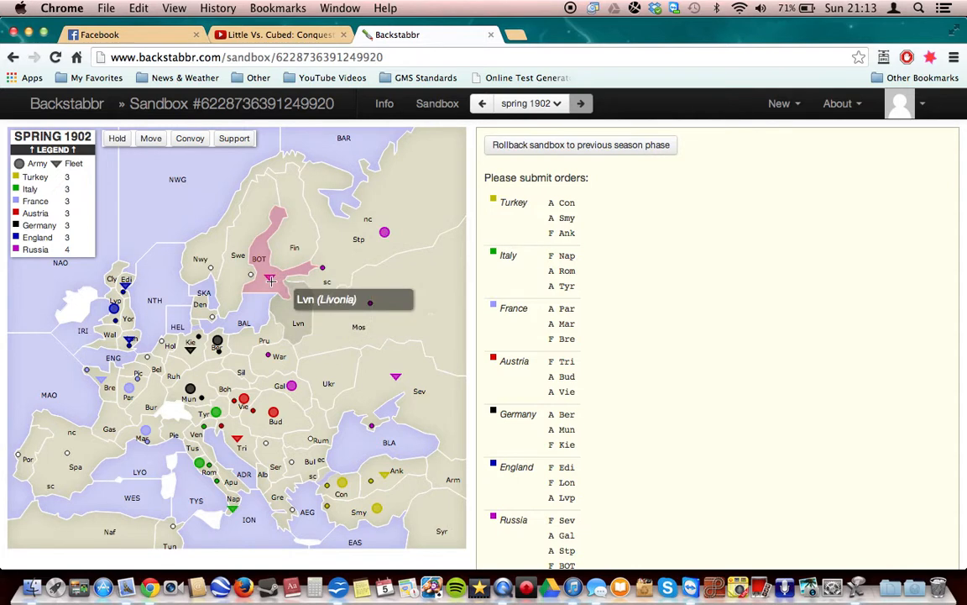
{"action": "mouse_move", "coordinate": [288, 248]}
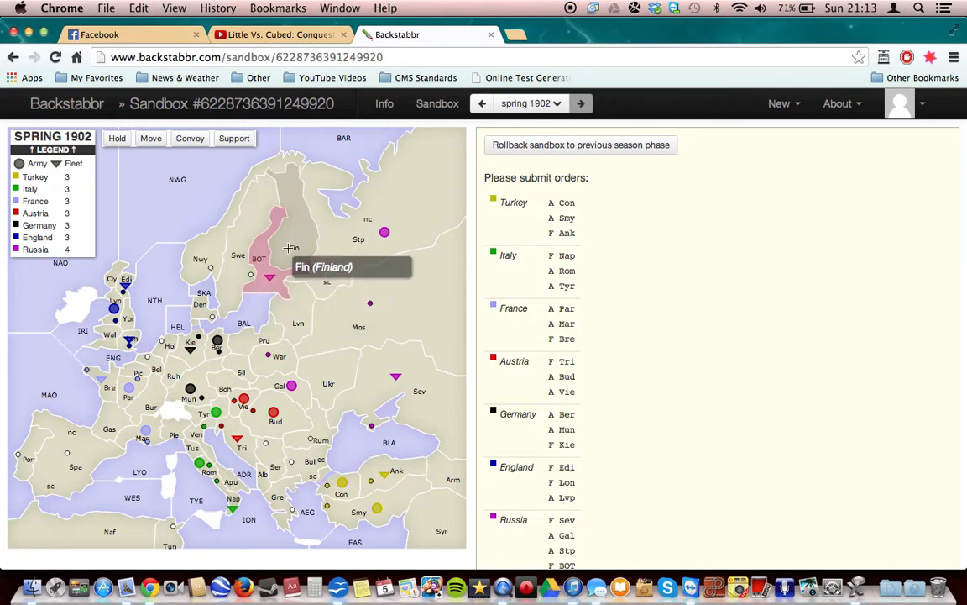
{"action": "mouse_move", "coordinate": [265, 173]}
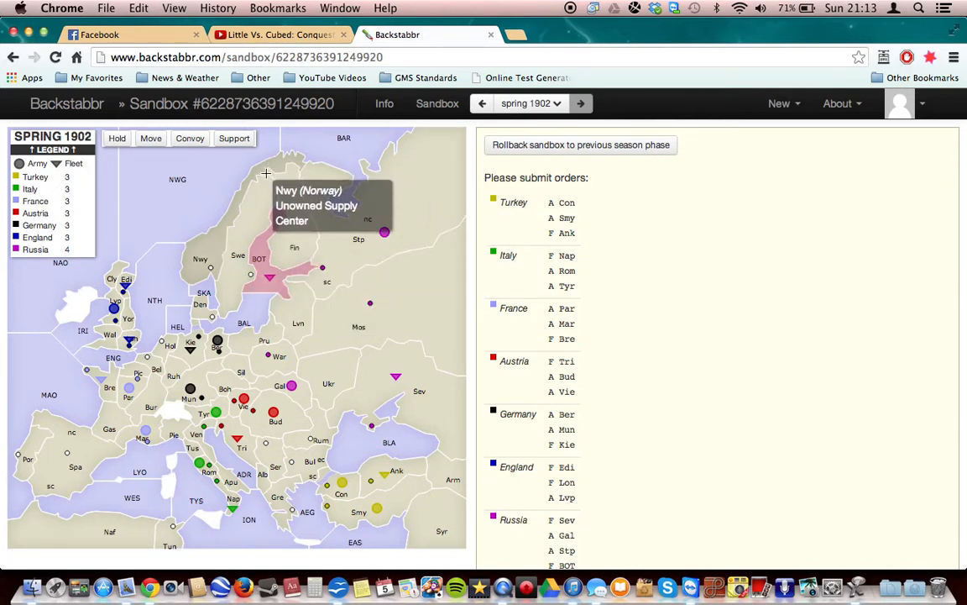
{"action": "mouse_move", "coordinate": [400, 298]}
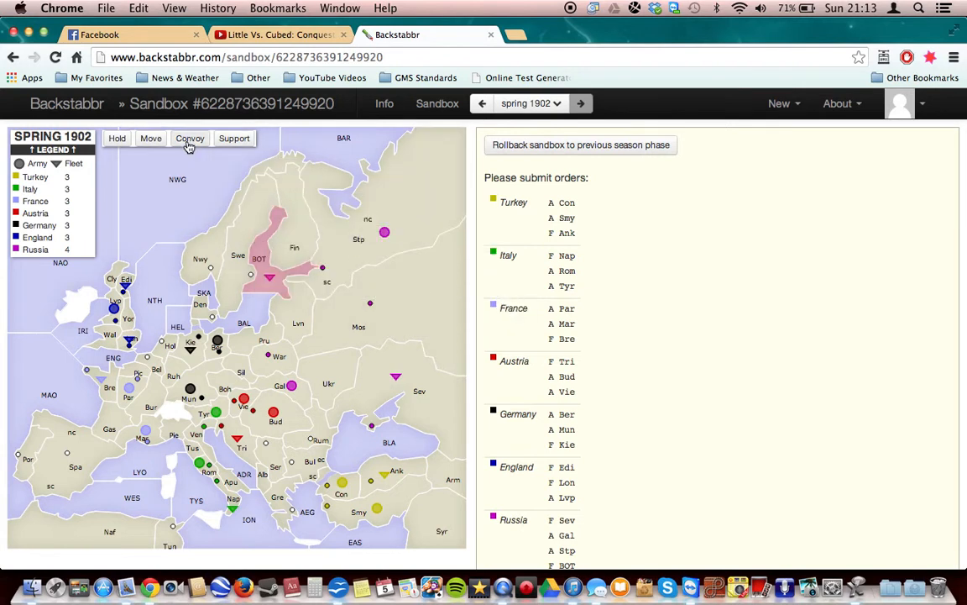
{"action": "mouse_move", "coordinate": [302, 285]}
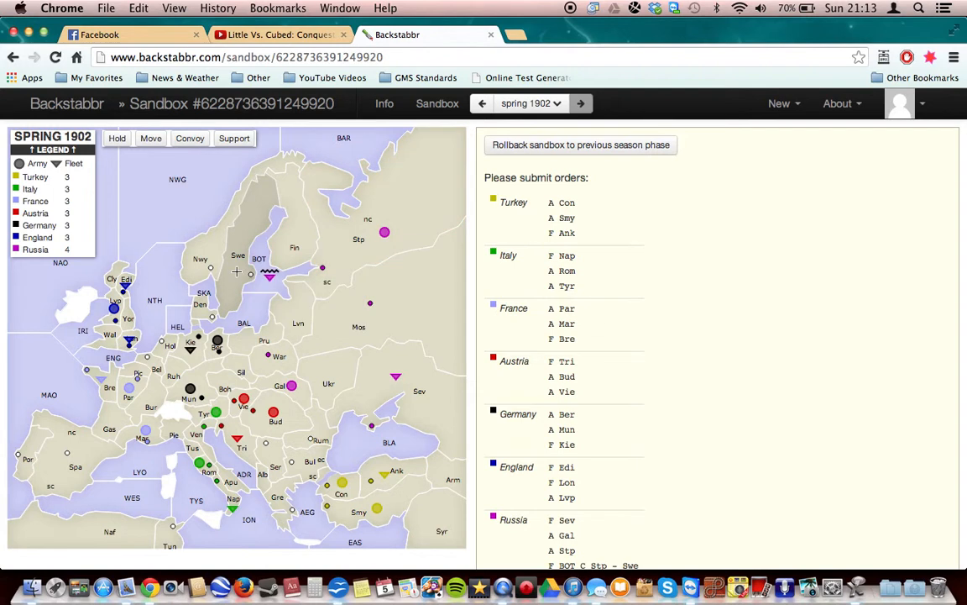
{"action": "mouse_move", "coordinate": [269, 273]}
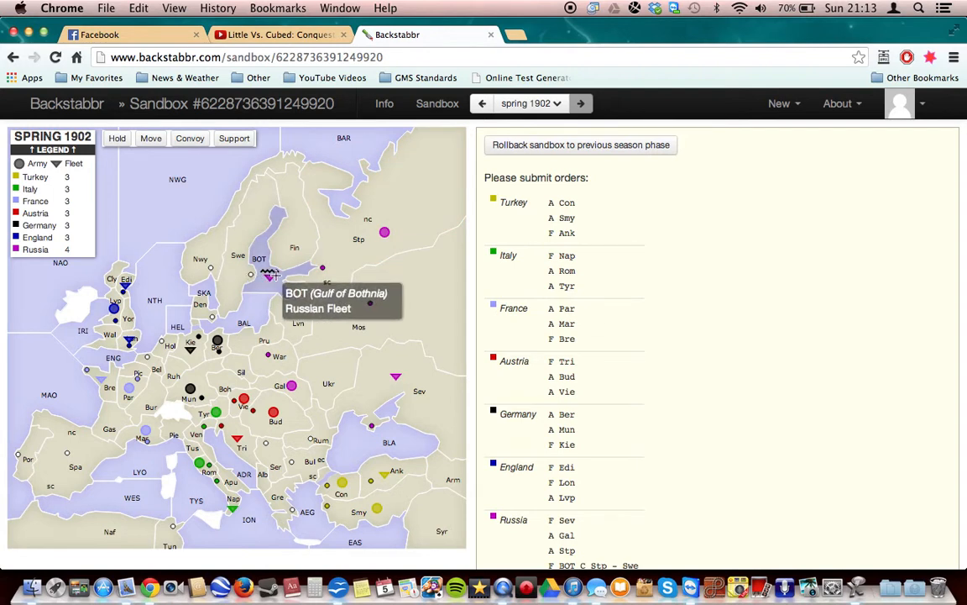
{"action": "mouse_move", "coordinate": [399, 272]}
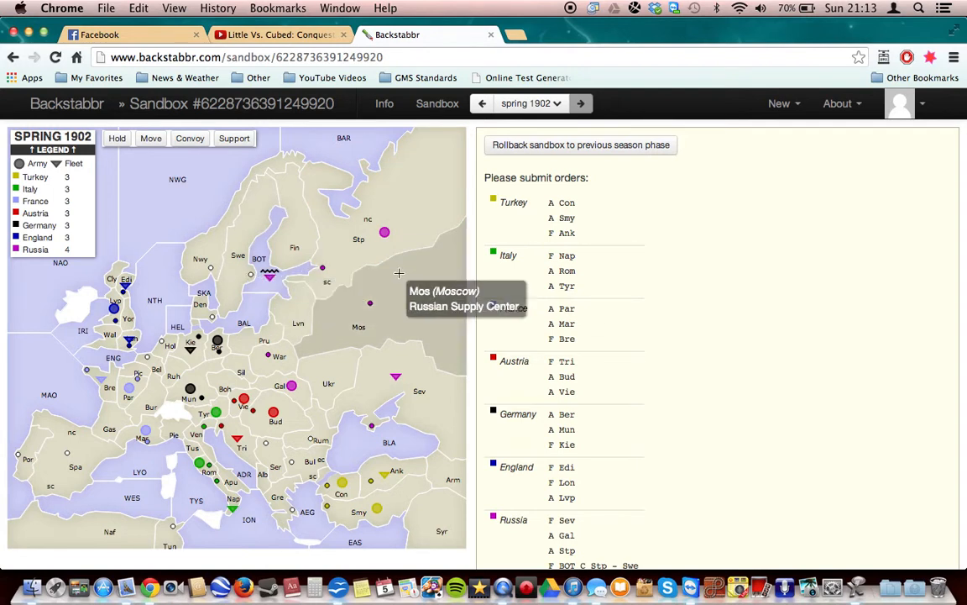
{"action": "mouse_move", "coordinate": [397, 245]}
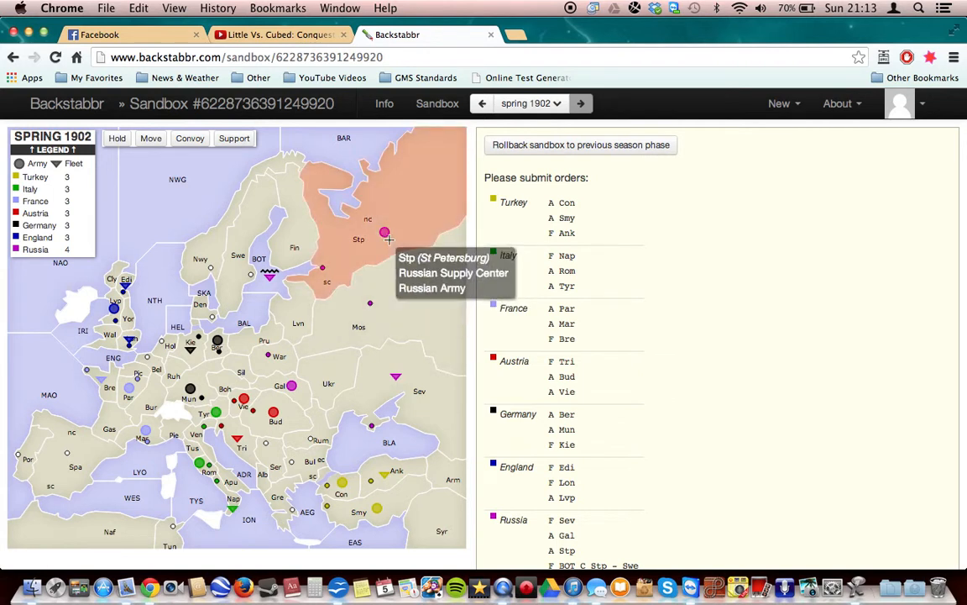
Order the St Petersburg army to Sweden and submit the Spring 1902 orders, reaching Fall 1902
{"action": "left_click_drag", "start_coordinate": [385, 232], "coordinate": [256, 232]}
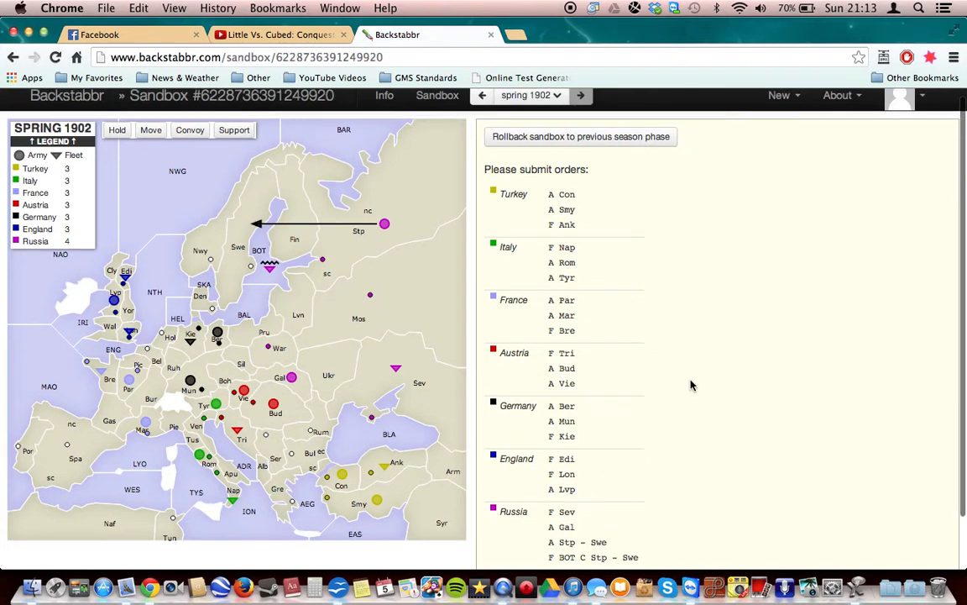
{"action": "left_click", "coordinate": [524, 520]}
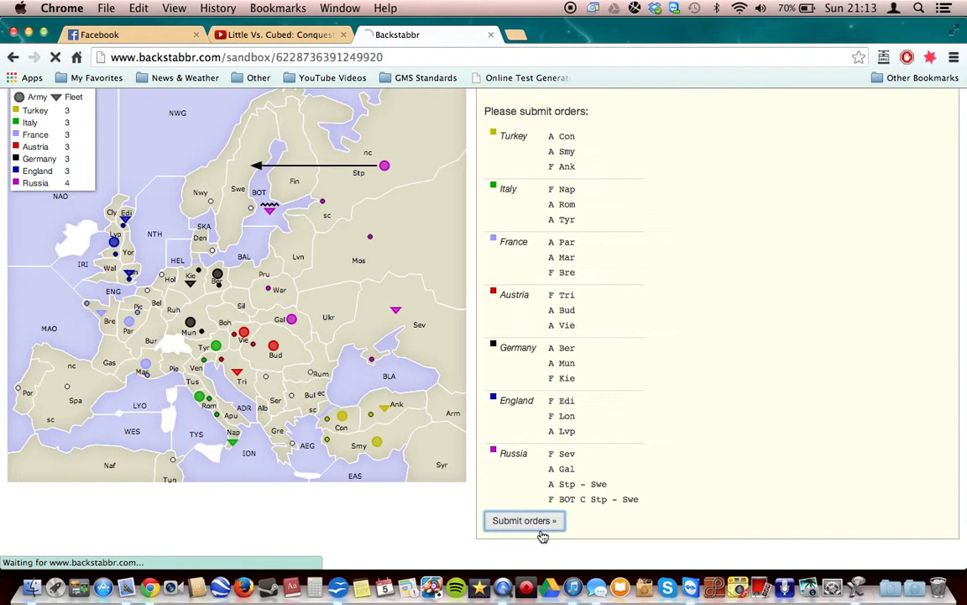
{"action": "left_click", "coordinate": [524, 520]}
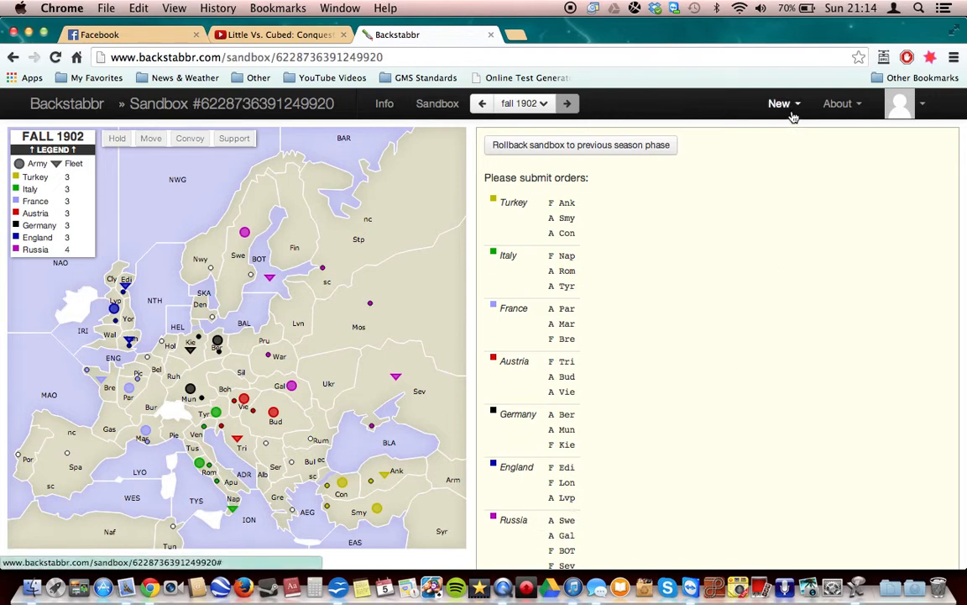
{"action": "mouse_move", "coordinate": [790, 116]}
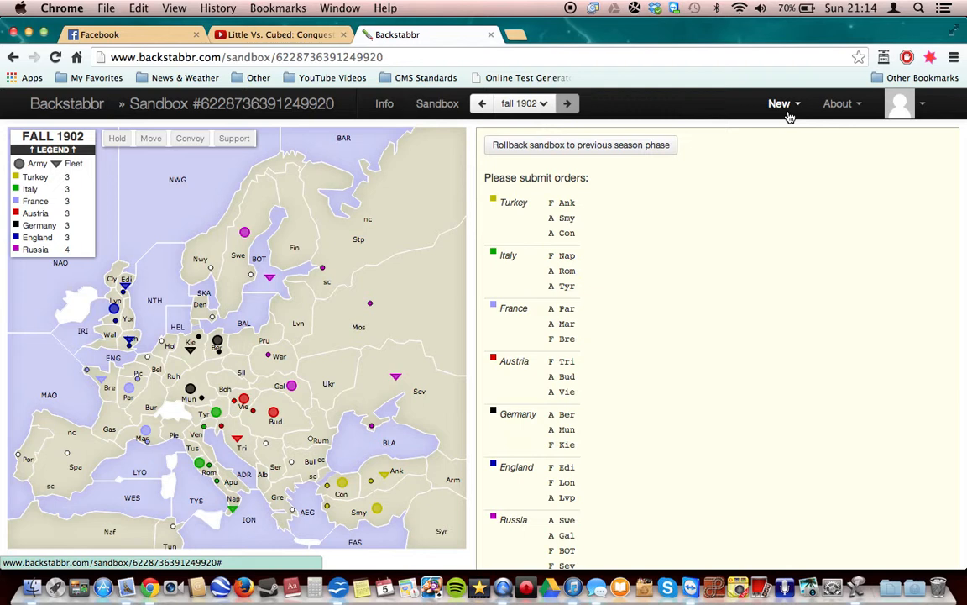
Review the How to Play rules, visiting the Turns section and returning to the overview
{"action": "left_click", "coordinate": [836, 104]}
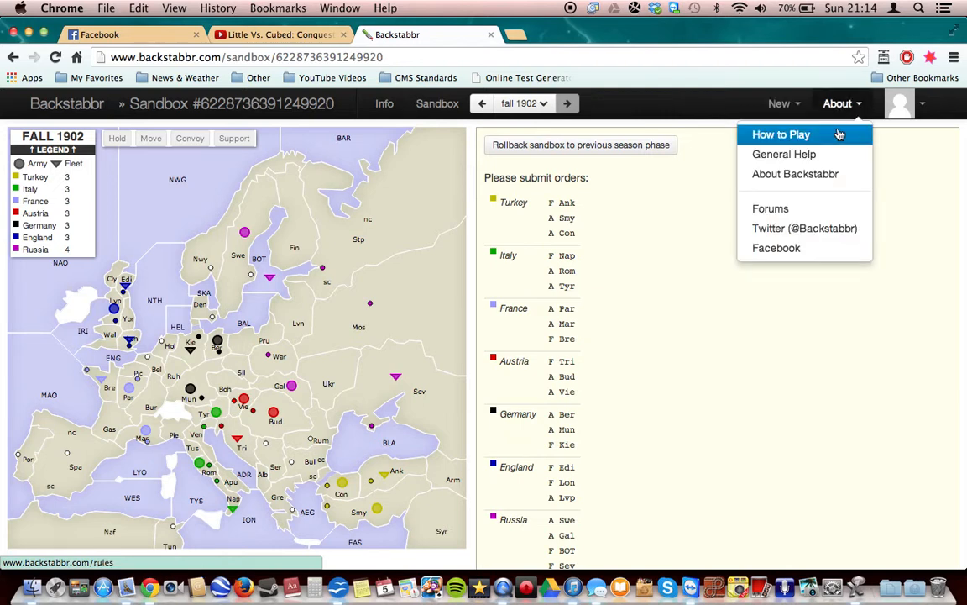
{"action": "left_click", "coordinate": [781, 134]}
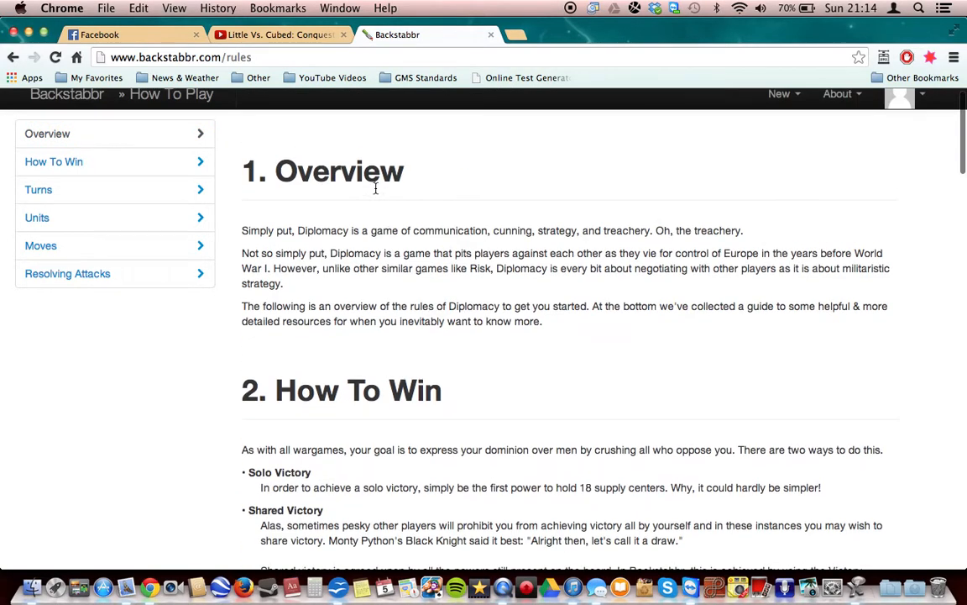
{"action": "left_click", "coordinate": [37, 188]}
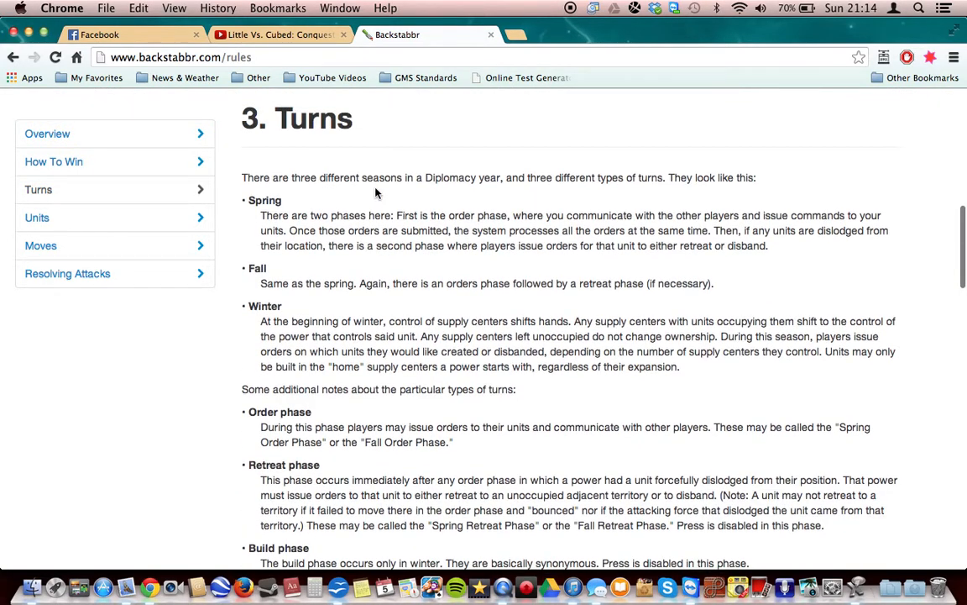
{"action": "left_click", "coordinate": [47, 134]}
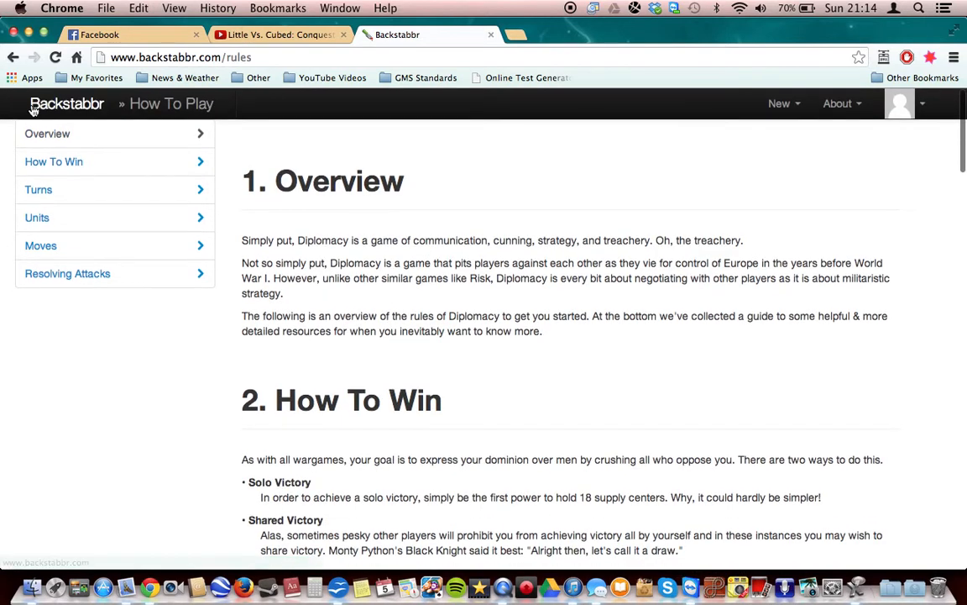
Return to the Backstabbr home page and scroll to the Sandboxes You Own list
{"action": "left_click", "coordinate": [68, 104]}
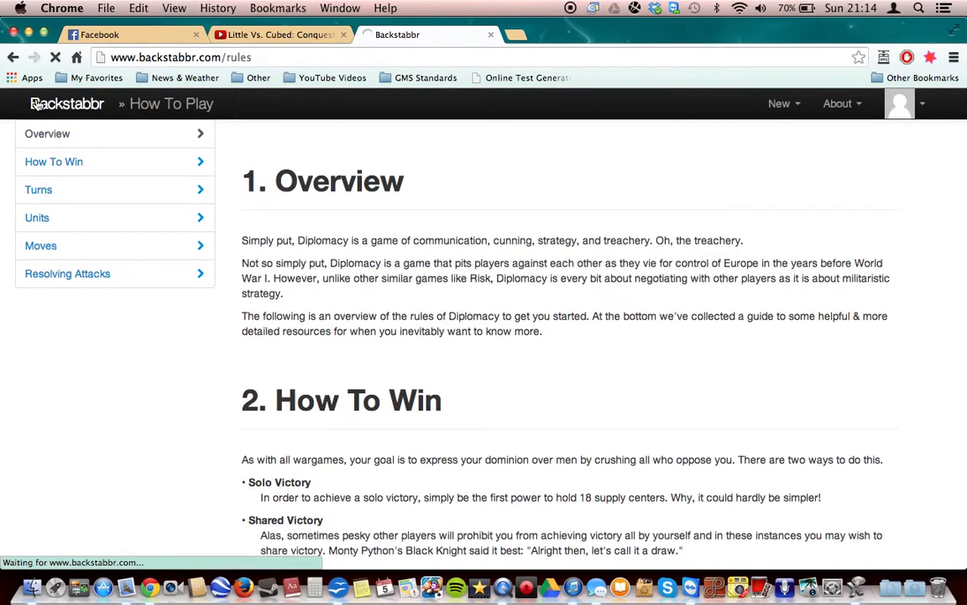
{"action": "left_click", "coordinate": [67, 104]}
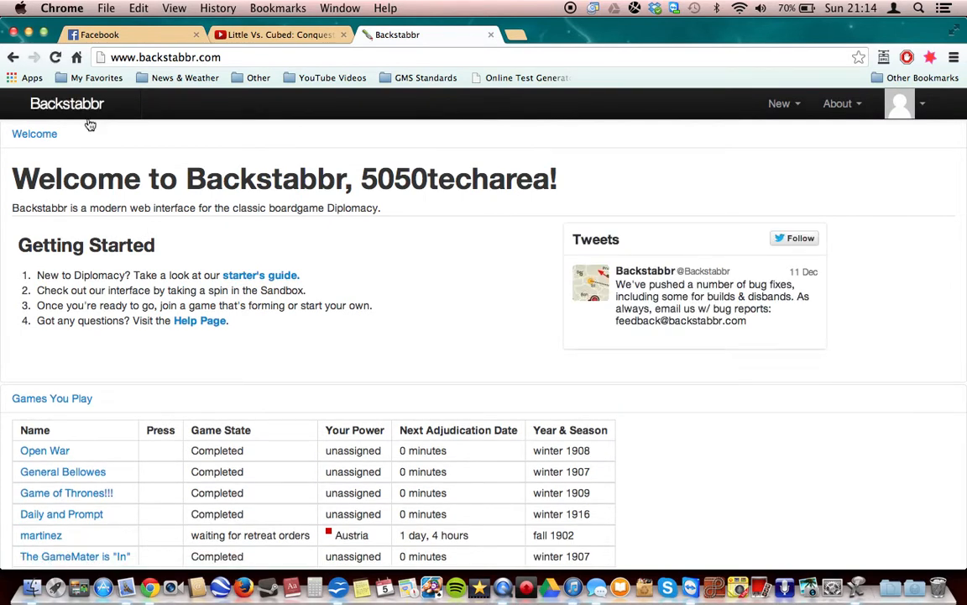
{"action": "scroll", "scroll_direction": "down", "scroll_amount": 3}
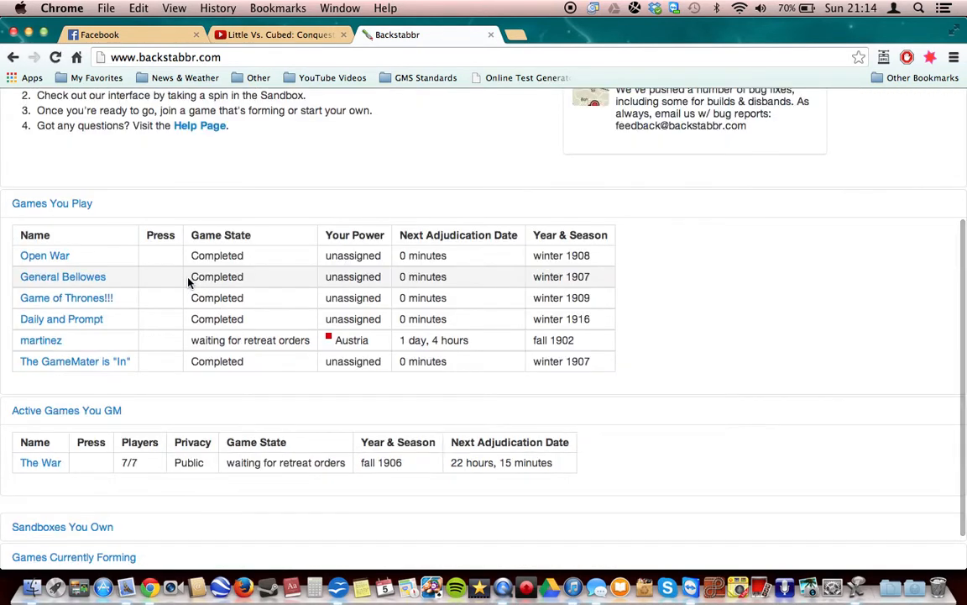
{"action": "mouse_move", "coordinate": [121, 248]}
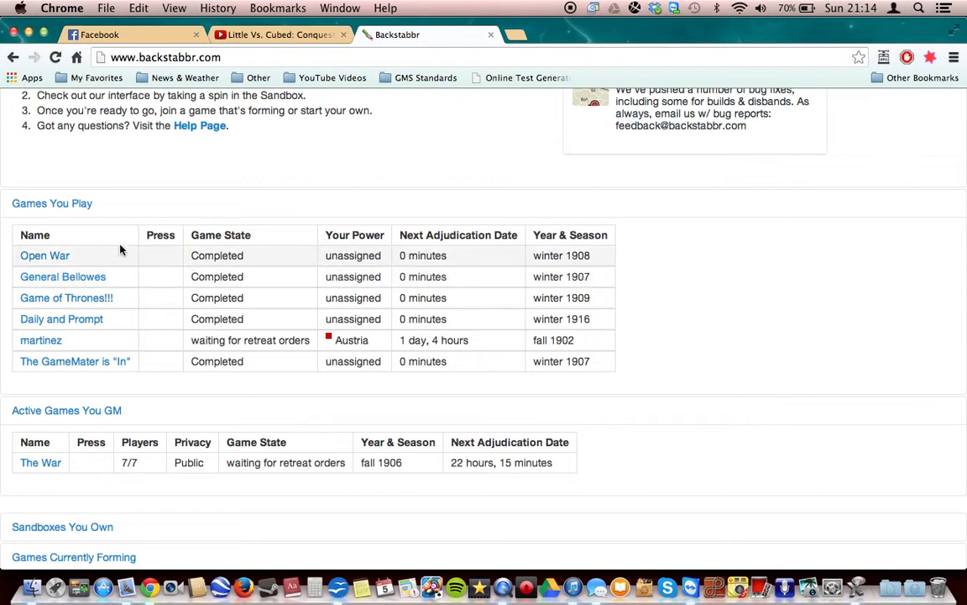
{"action": "scroll", "scroll_direction": "down", "scroll_amount": 3}
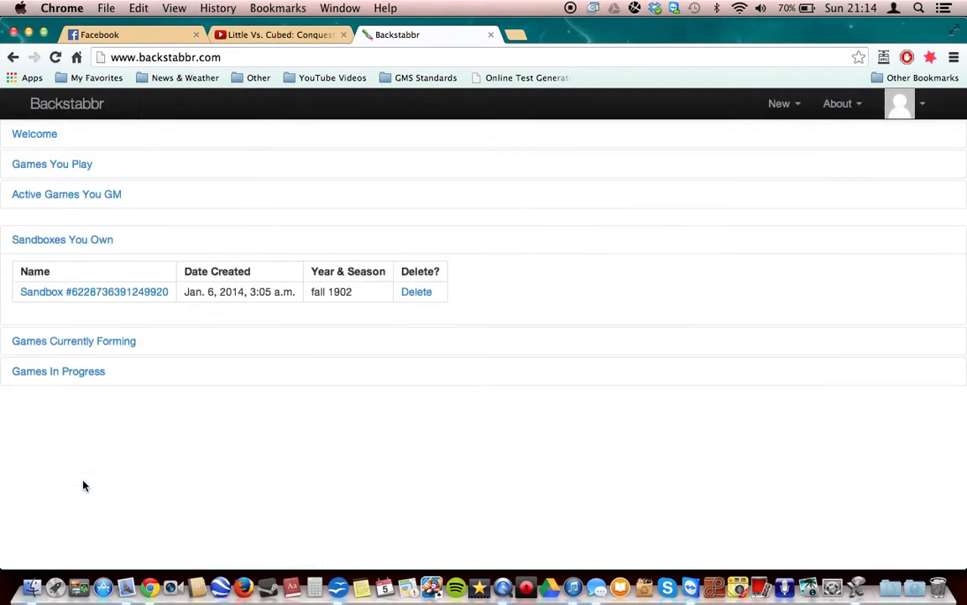
Reopen the Fall 1902 sandbox, send Russia's Galicia army into Vienna, and submit the orders
{"action": "left_click", "coordinate": [94, 292]}
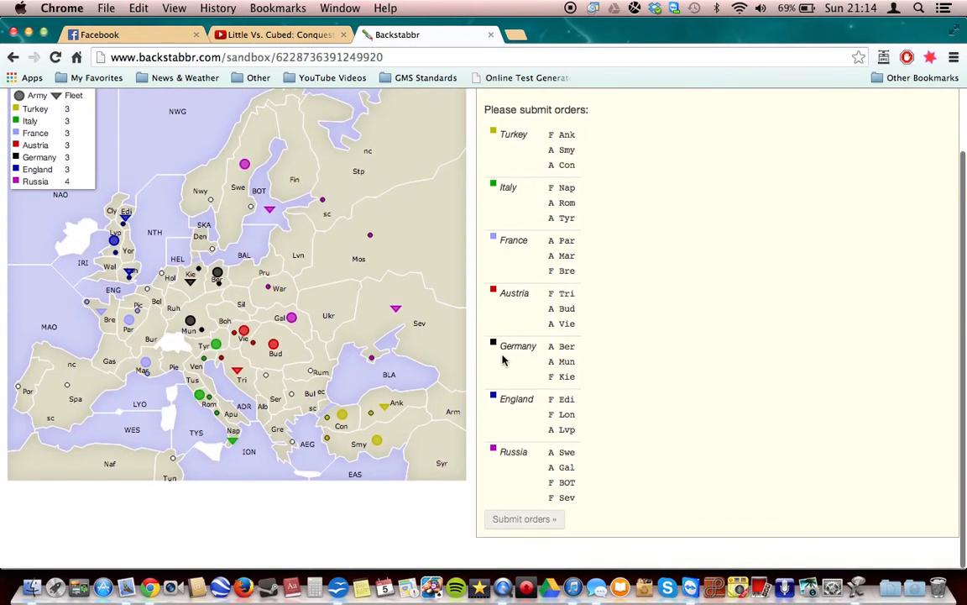
{"action": "mouse_move", "coordinate": [214, 346]}
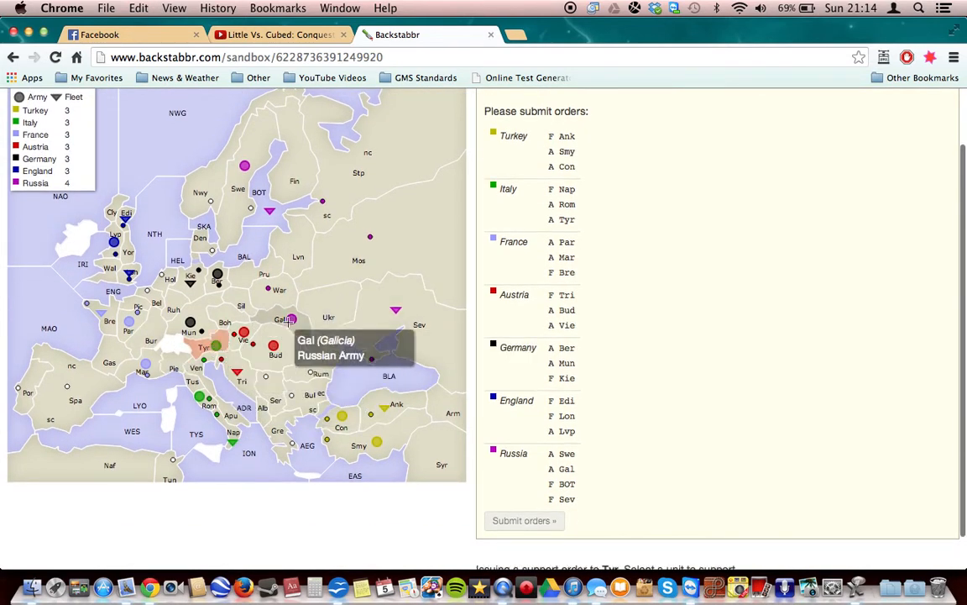
{"action": "left_click", "coordinate": [282, 319]}
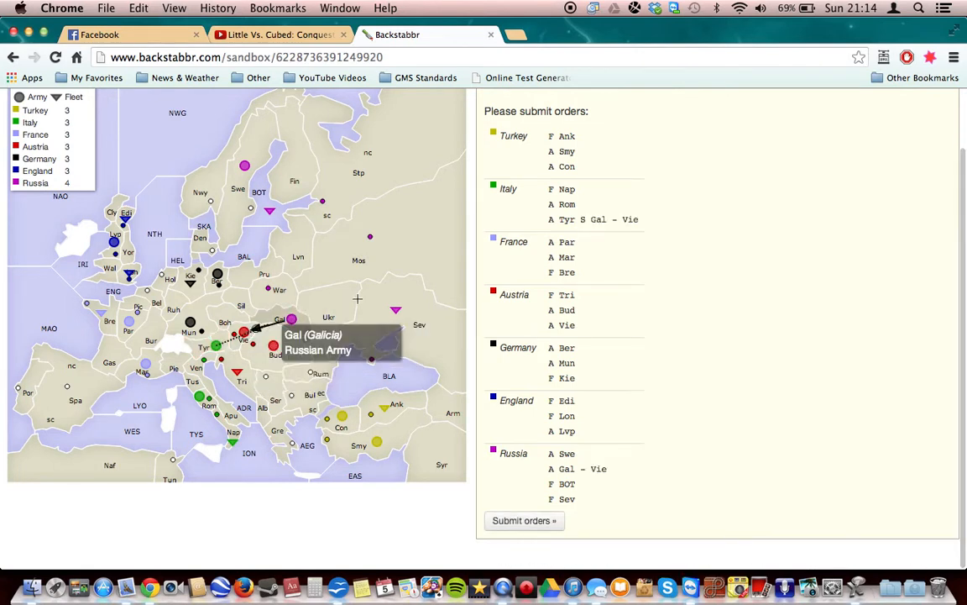
{"action": "left_click", "coordinate": [524, 521]}
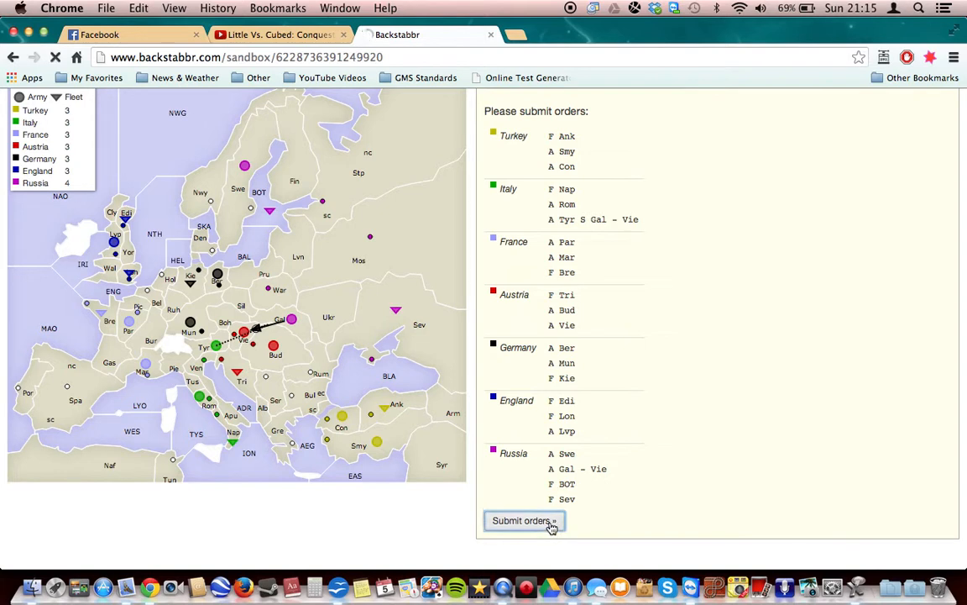
{"action": "left_click", "coordinate": [521, 520]}
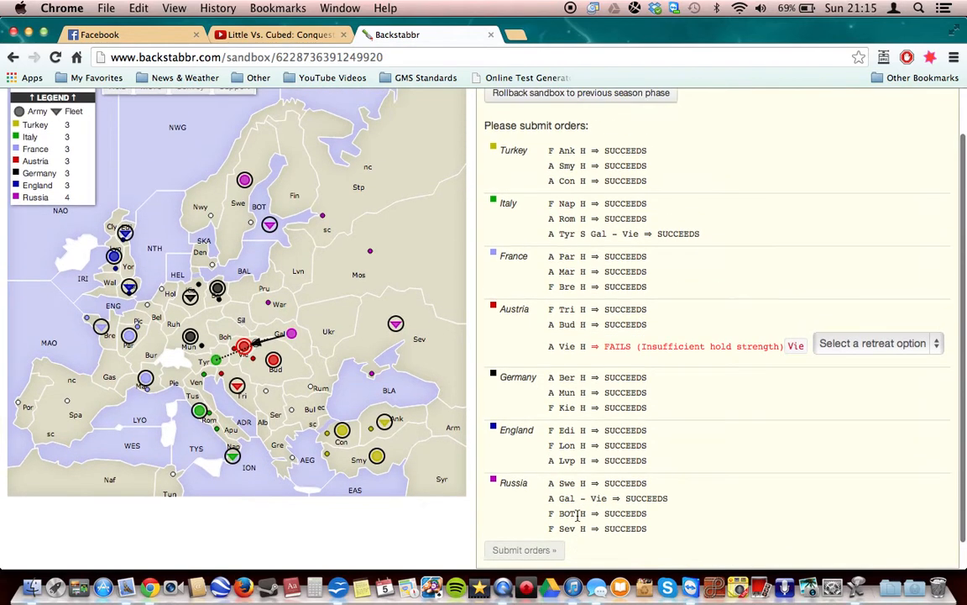
{"action": "mouse_move", "coordinate": [565, 359]}
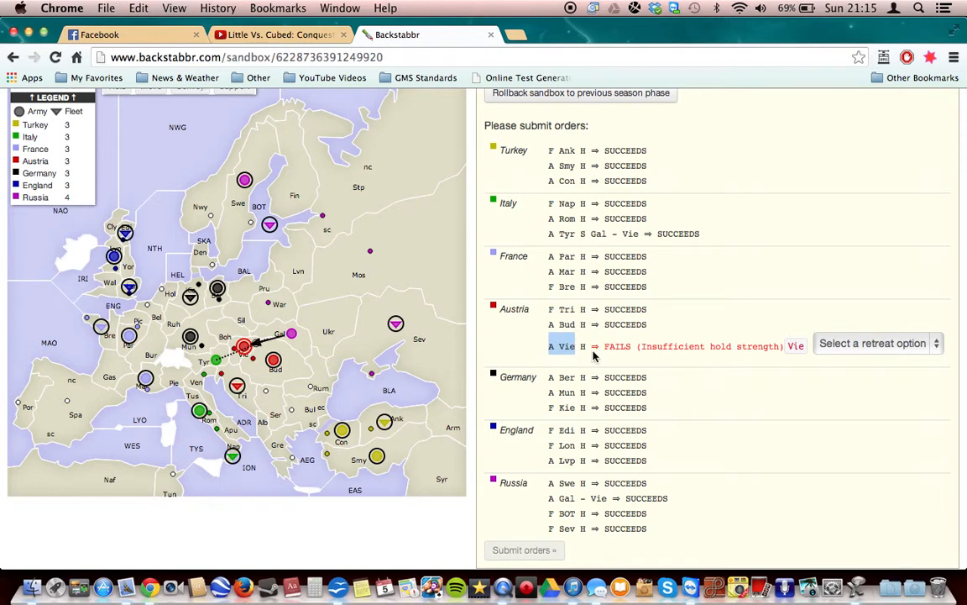
{"action": "mouse_move", "coordinate": [349, 369]}
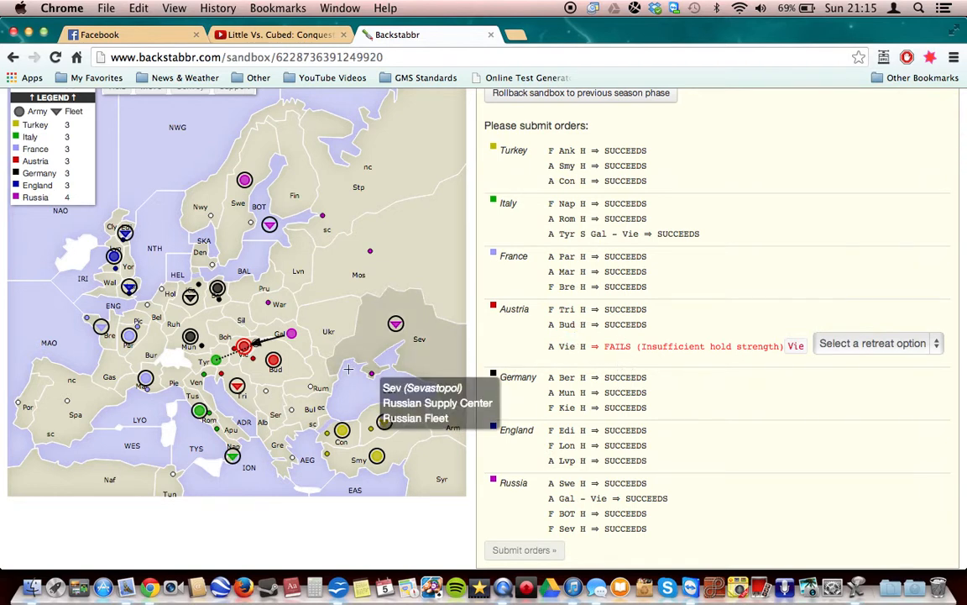
{"action": "mouse_move", "coordinate": [217, 366]}
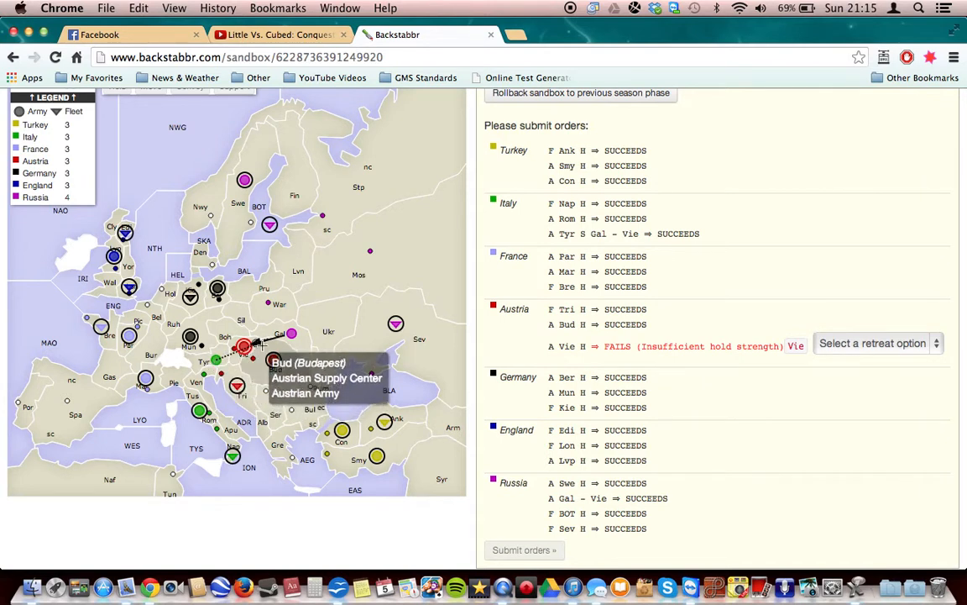
{"action": "mouse_move", "coordinate": [843, 333]}
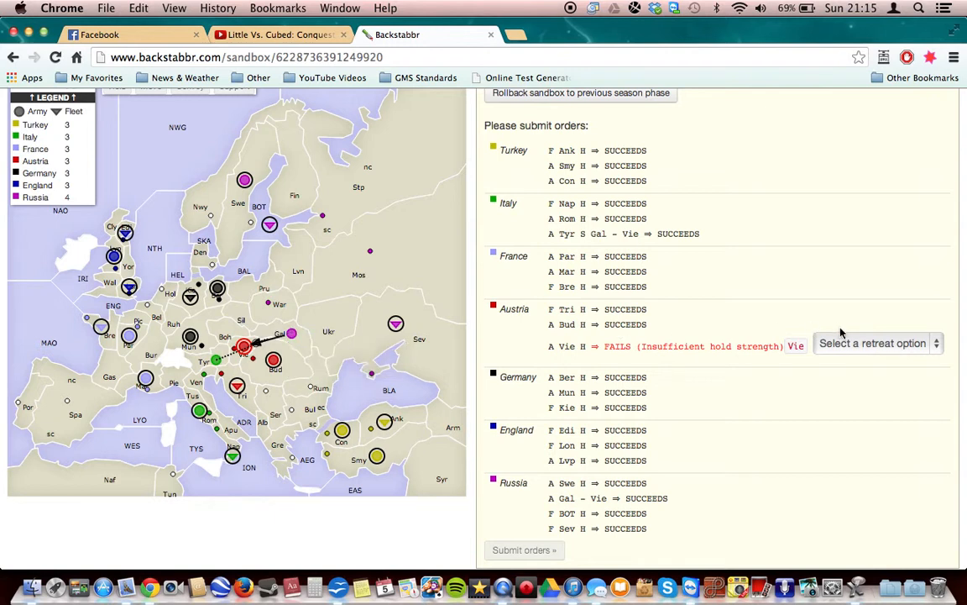
Retreat Austria's dislodged Vienna army to Boh and submit the retreat orders, reaching Winter 1902
{"action": "left_click", "coordinate": [877, 342]}
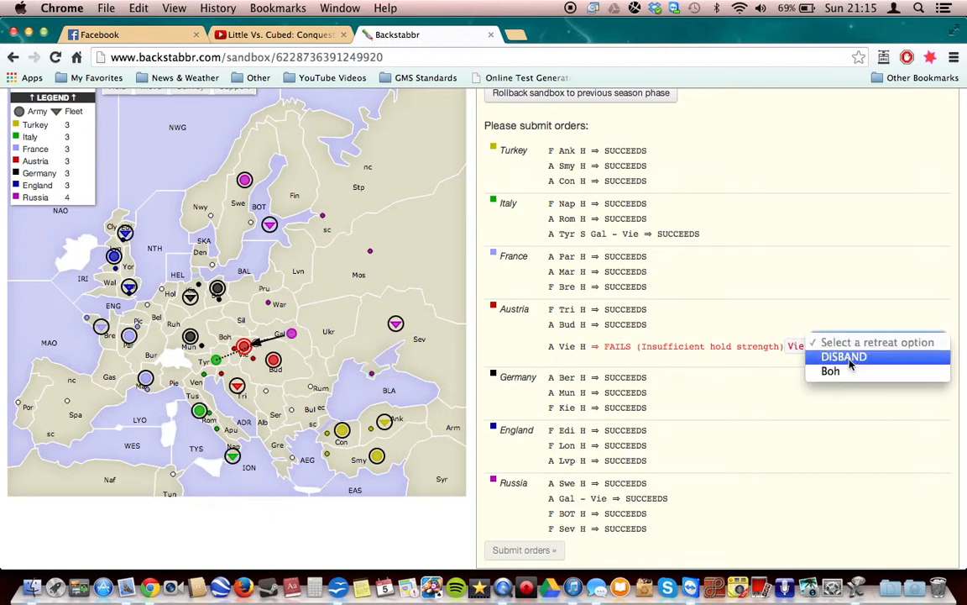
{"action": "mouse_move", "coordinate": [262, 319]}
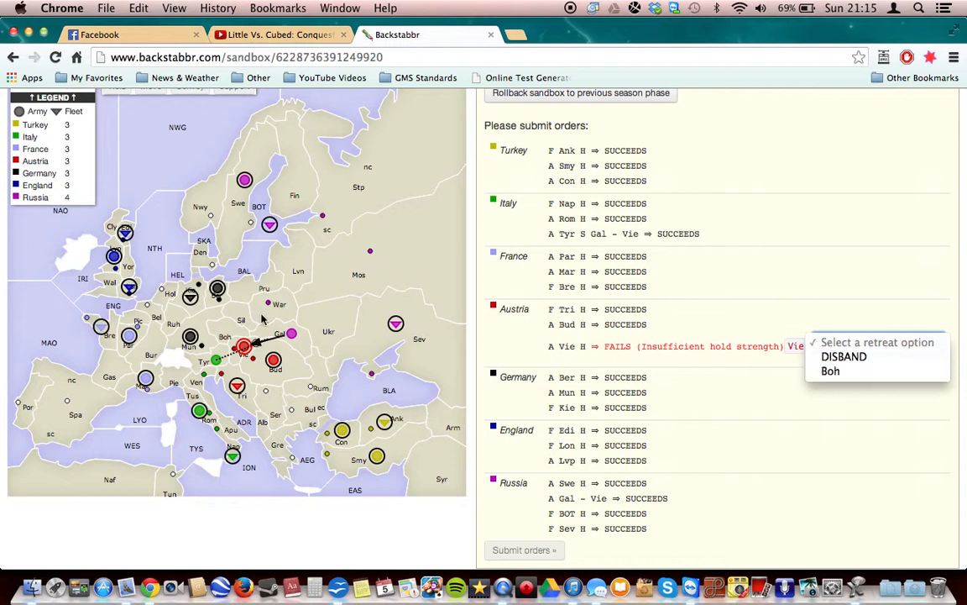
{"action": "mouse_move", "coordinate": [225, 338]}
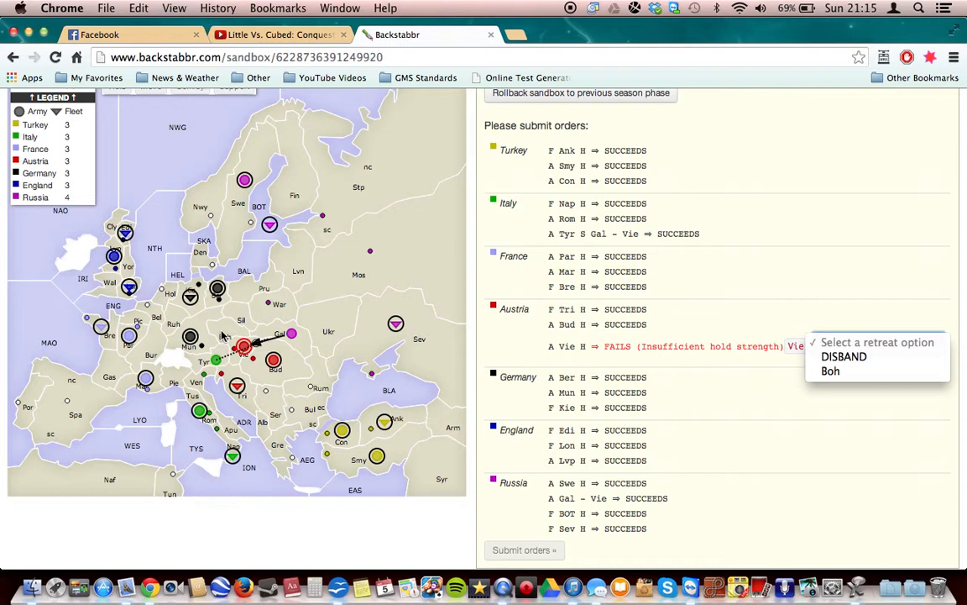
{"action": "left_click", "coordinate": [830, 371]}
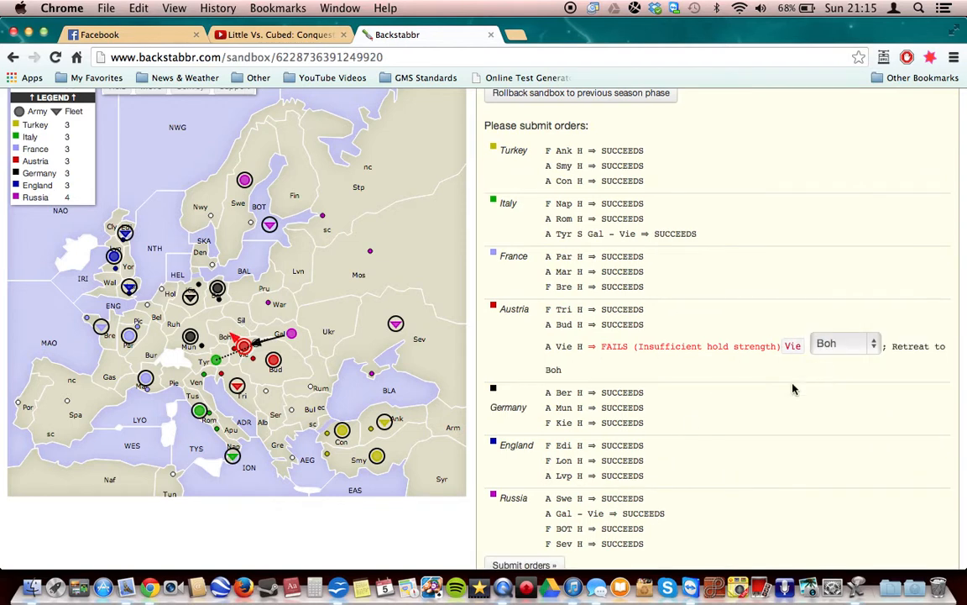
{"action": "scroll", "scroll_direction": "down", "scroll_amount": 3}
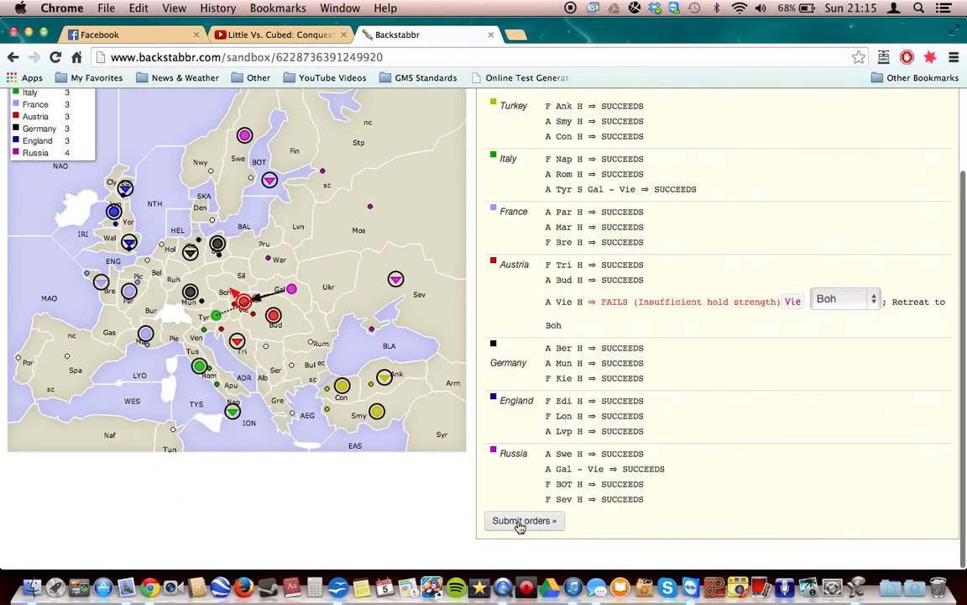
{"action": "left_click", "coordinate": [523, 520]}
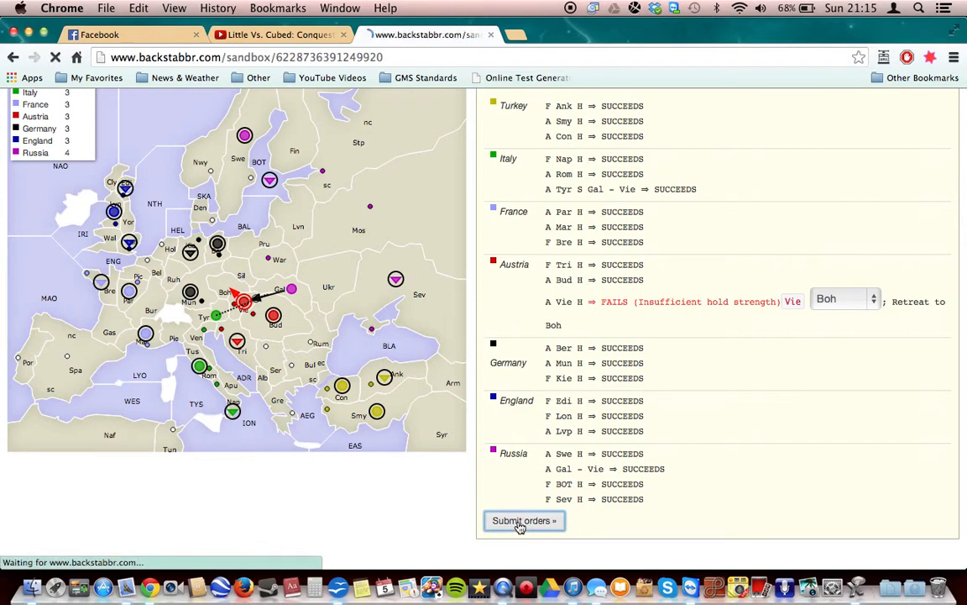
{"action": "left_click", "coordinate": [524, 520]}
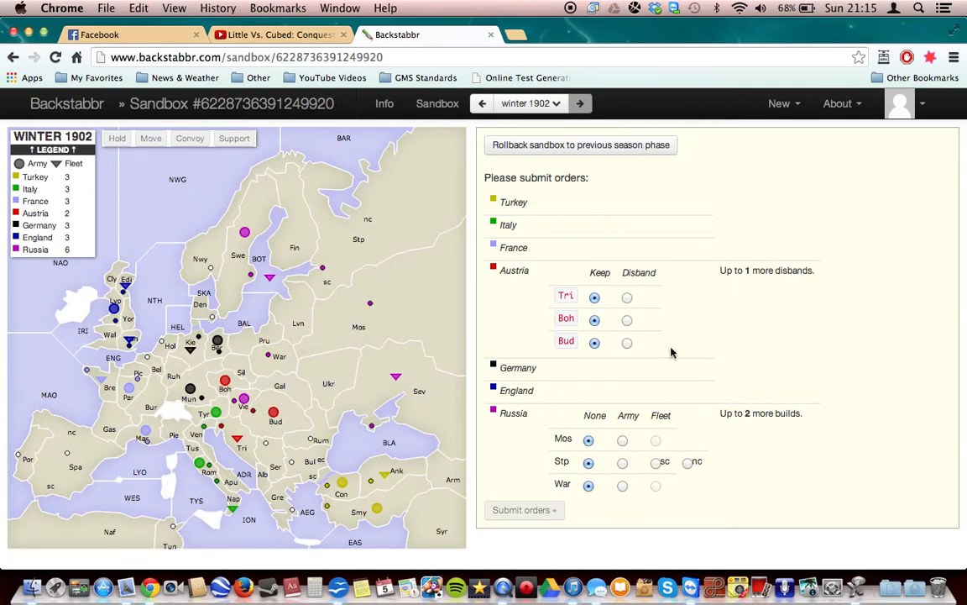
{"action": "mouse_move", "coordinate": [672, 353]}
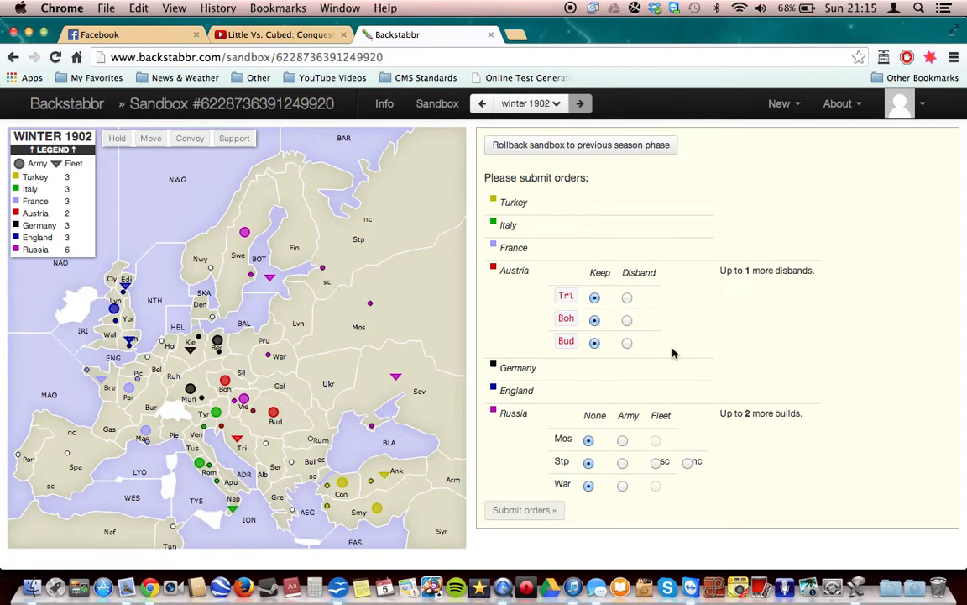
{"action": "mouse_move", "coordinate": [546, 292]}
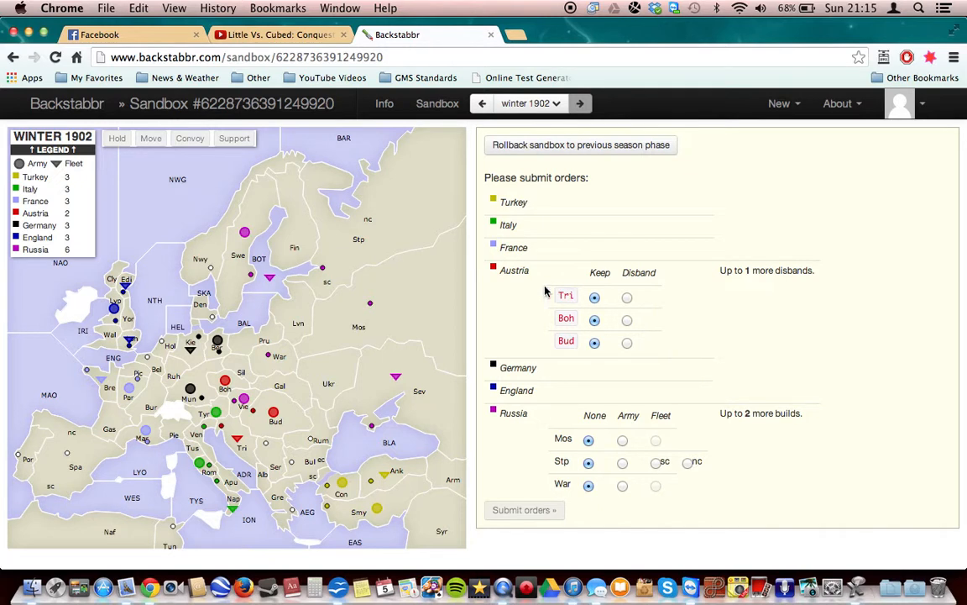
{"action": "mouse_move", "coordinate": [272, 413]}
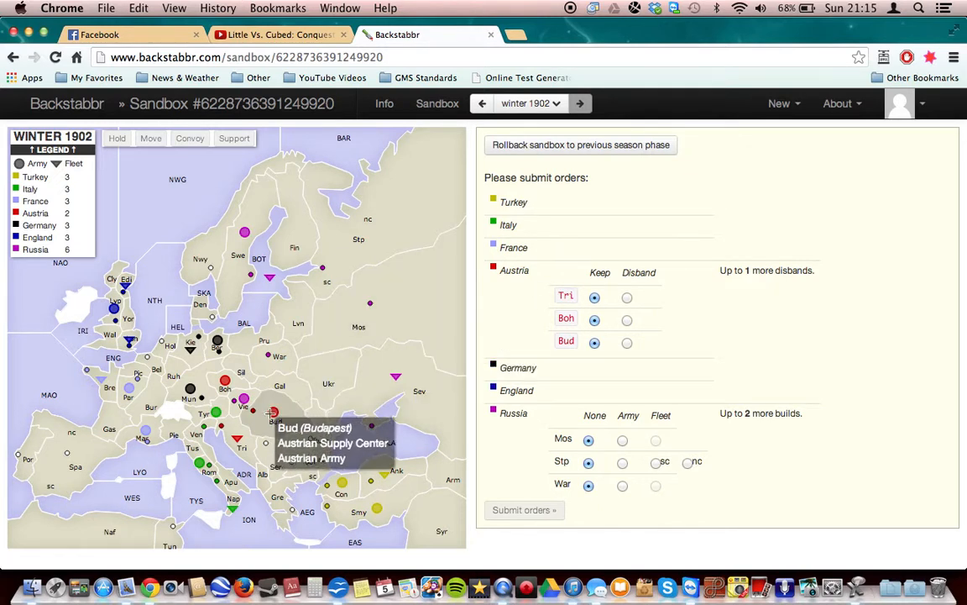
{"action": "mouse_move", "coordinate": [243, 403]}
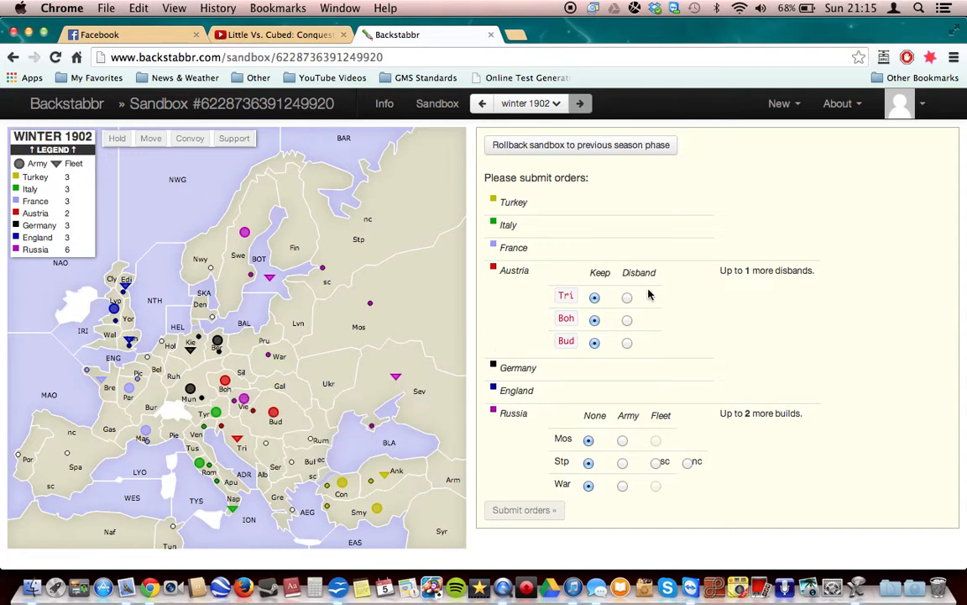
Disband Austria's Tri unit, build a Russian army in Stp, and submit the Winter 1902 adjustments
{"action": "left_click", "coordinate": [628, 295]}
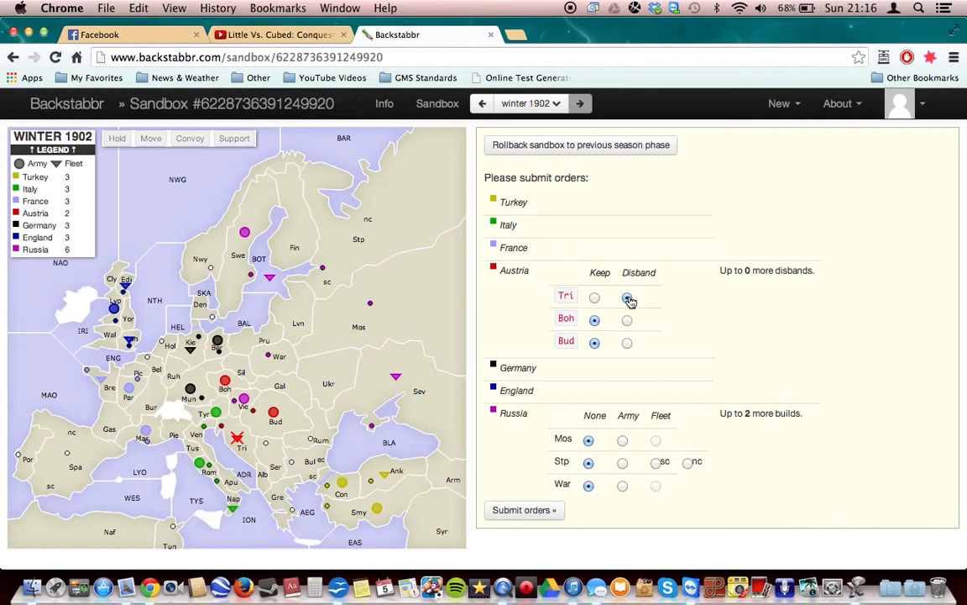
{"action": "left_click", "coordinate": [626, 296]}
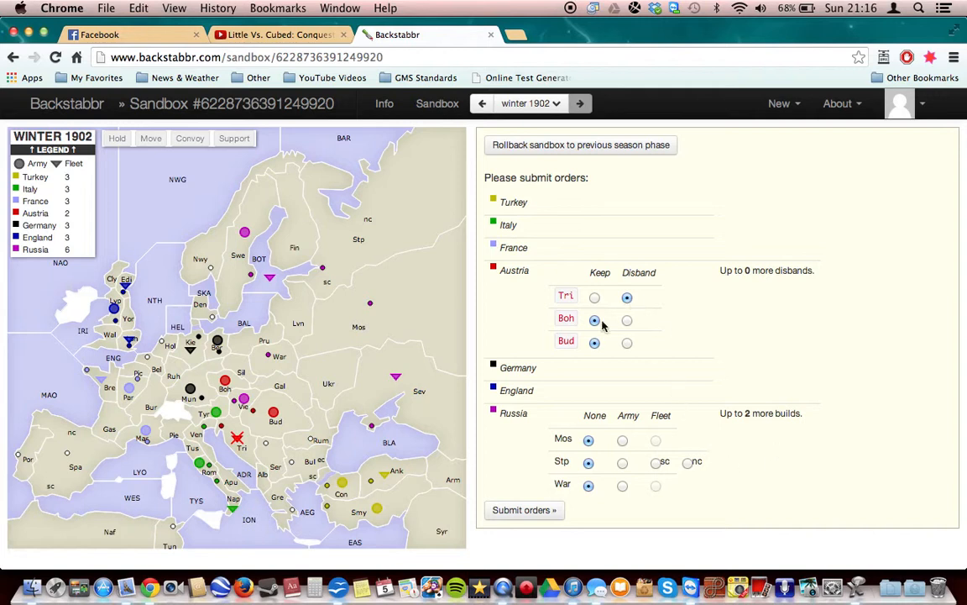
{"action": "mouse_move", "coordinate": [363, 367]}
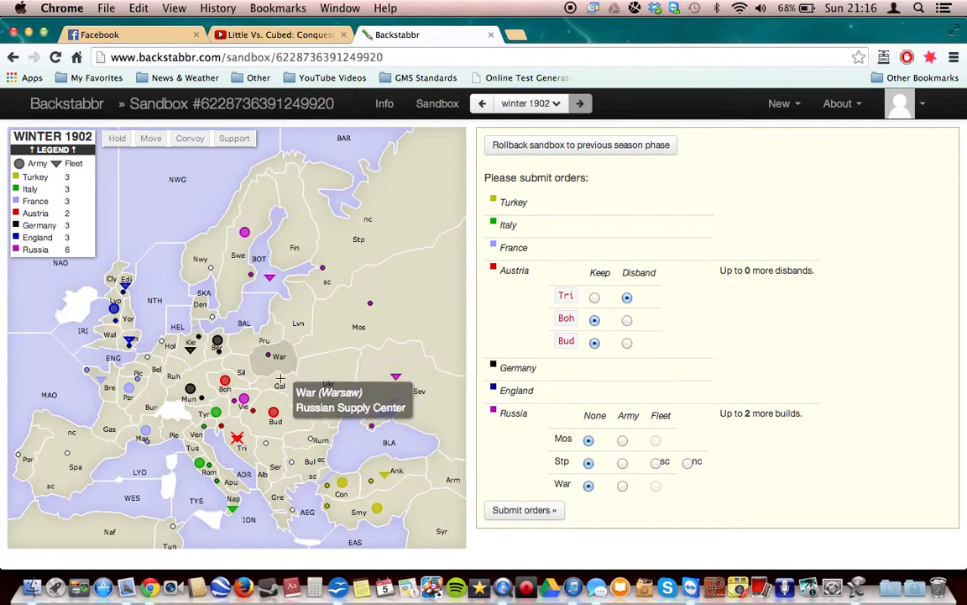
{"action": "mouse_move", "coordinate": [191, 344]}
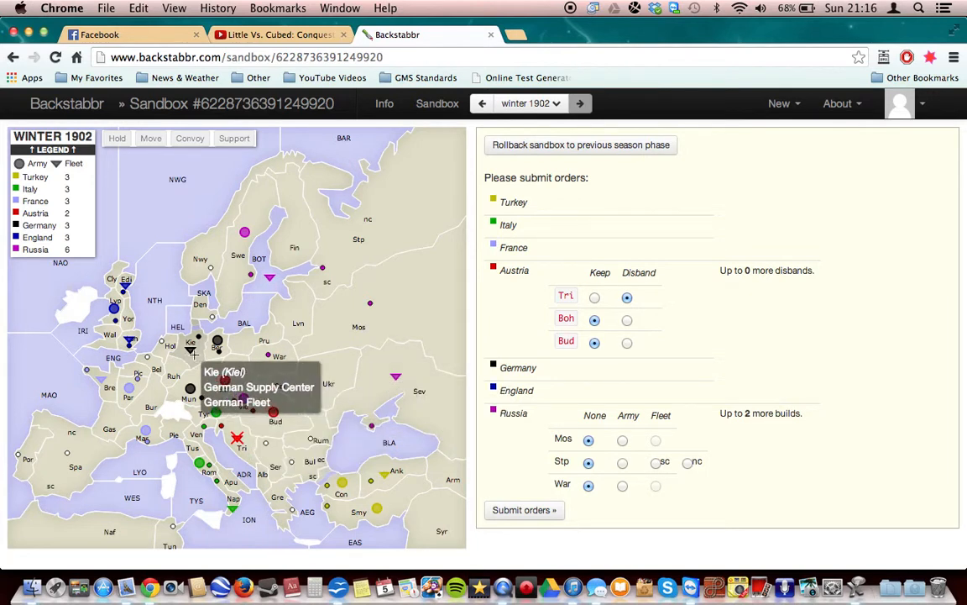
{"action": "mouse_move", "coordinate": [171, 346]}
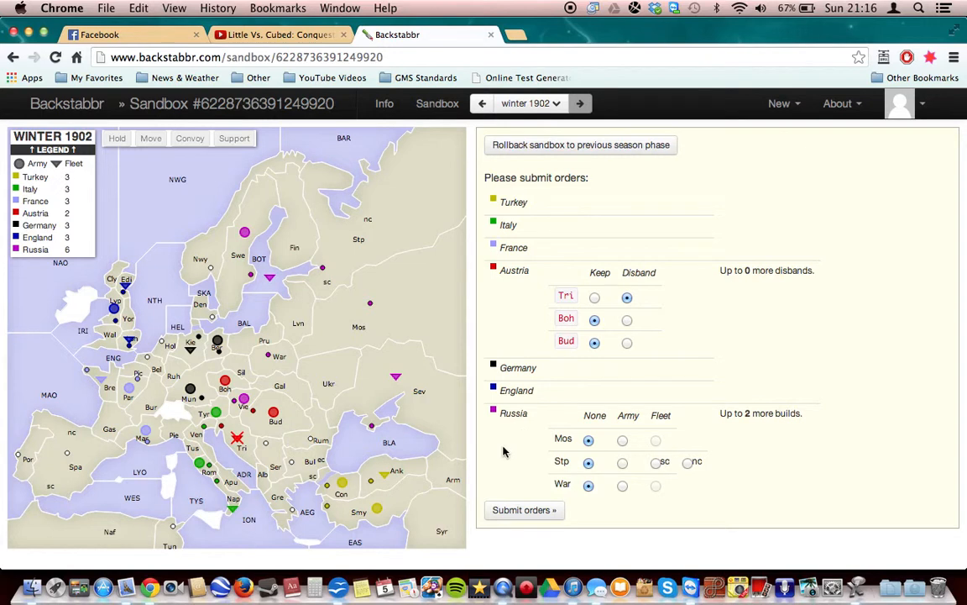
{"action": "mouse_move", "coordinate": [547, 273]}
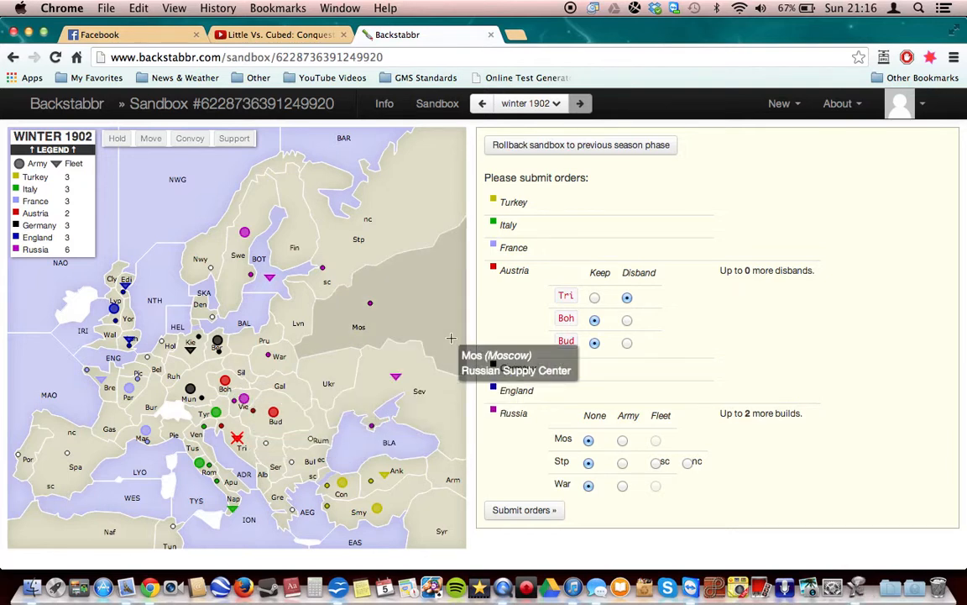
{"action": "mouse_move", "coordinate": [238, 440]}
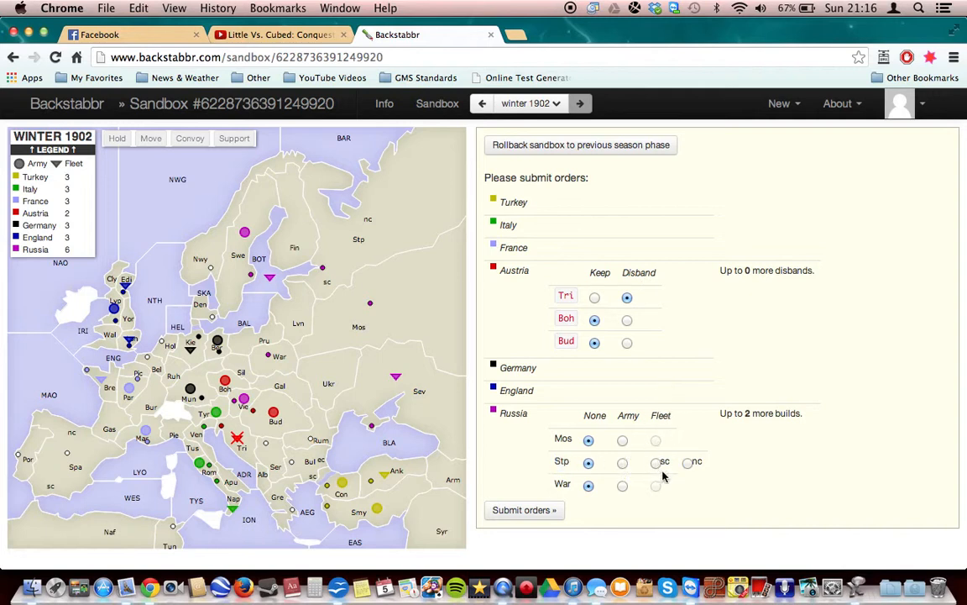
{"action": "left_click", "coordinate": [655, 462]}
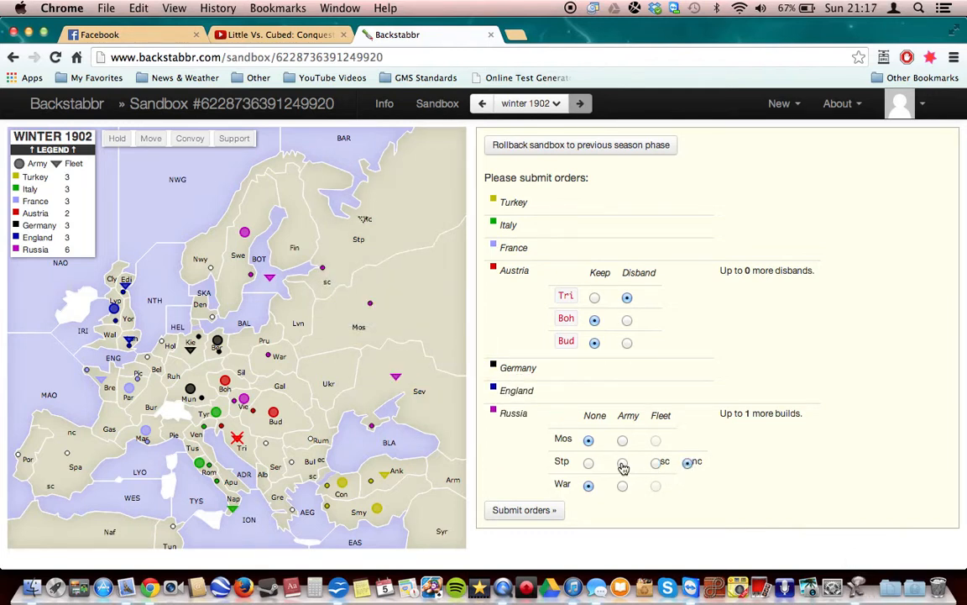
{"action": "left_click", "coordinate": [621, 462]}
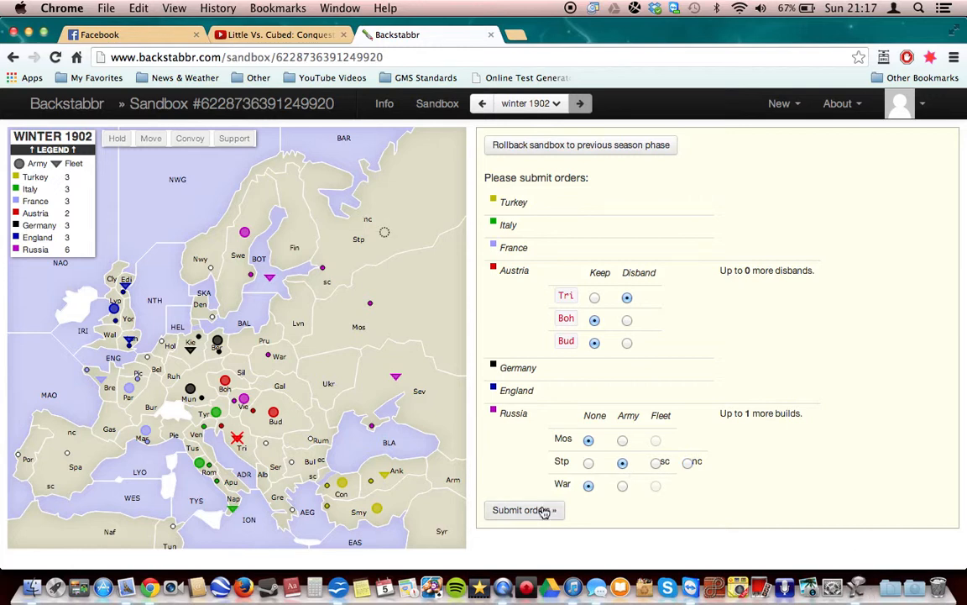
{"action": "left_click", "coordinate": [524, 510]}
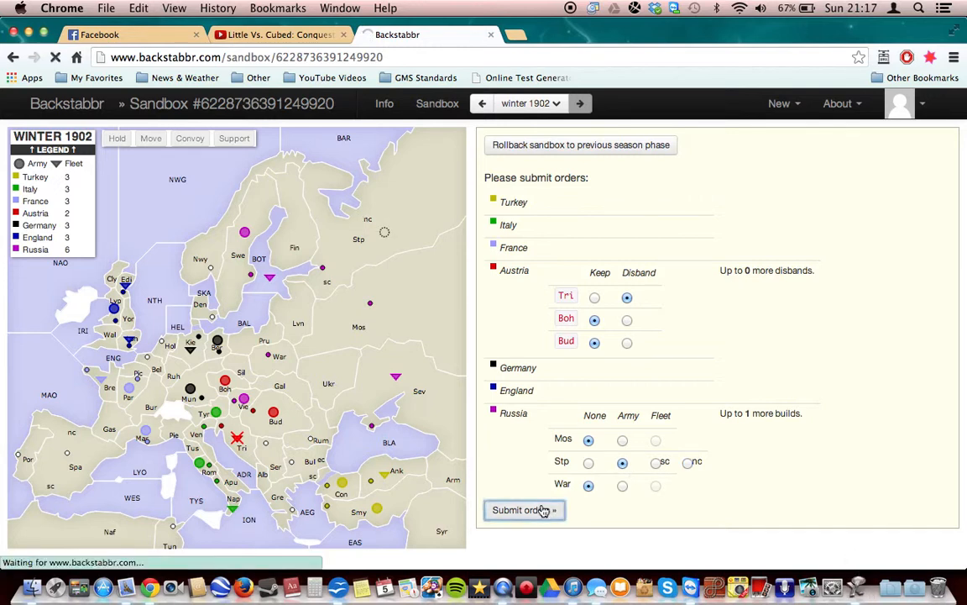
{"action": "left_click", "coordinate": [521, 511]}
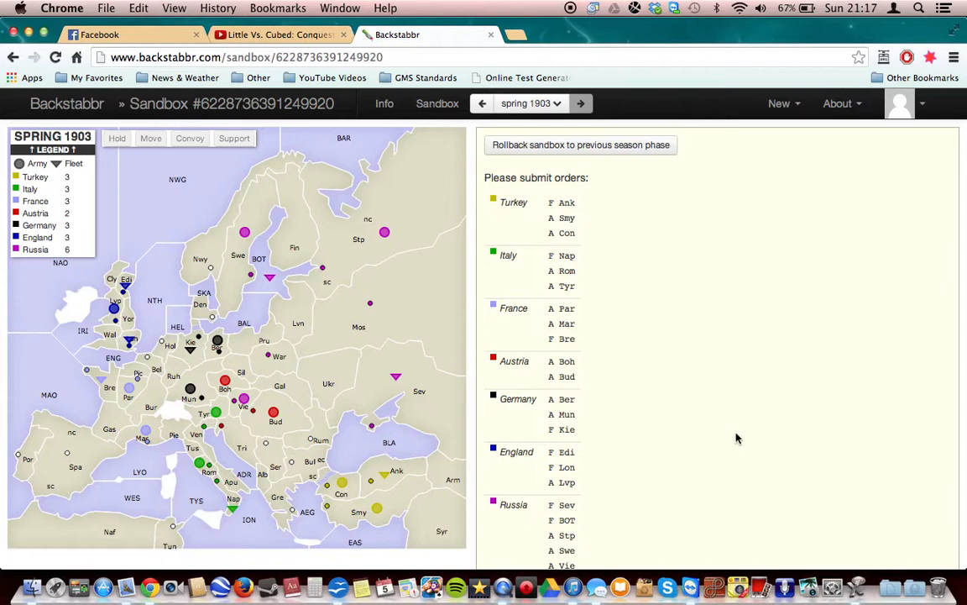
{"action": "mouse_move", "coordinate": [716, 445]}
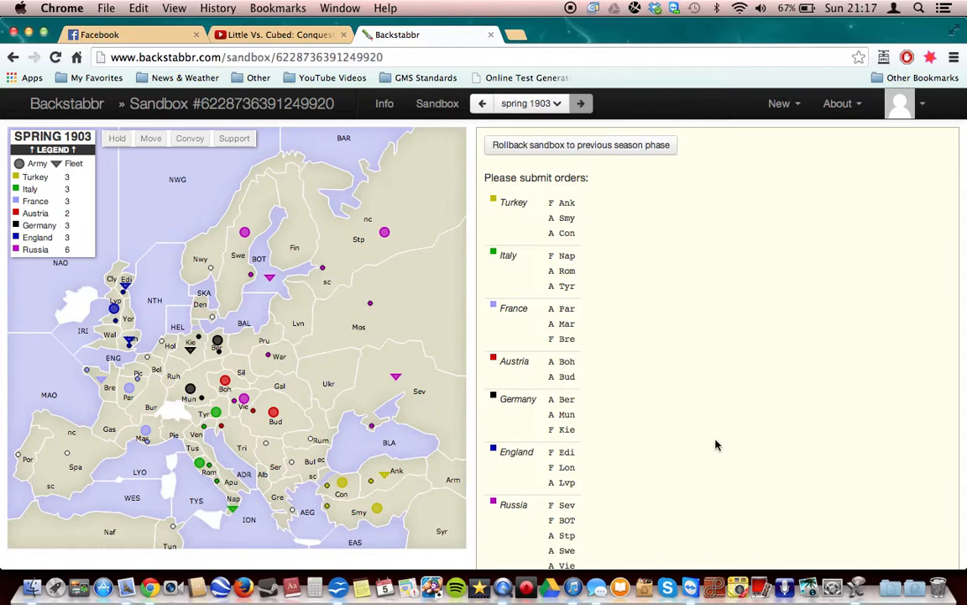